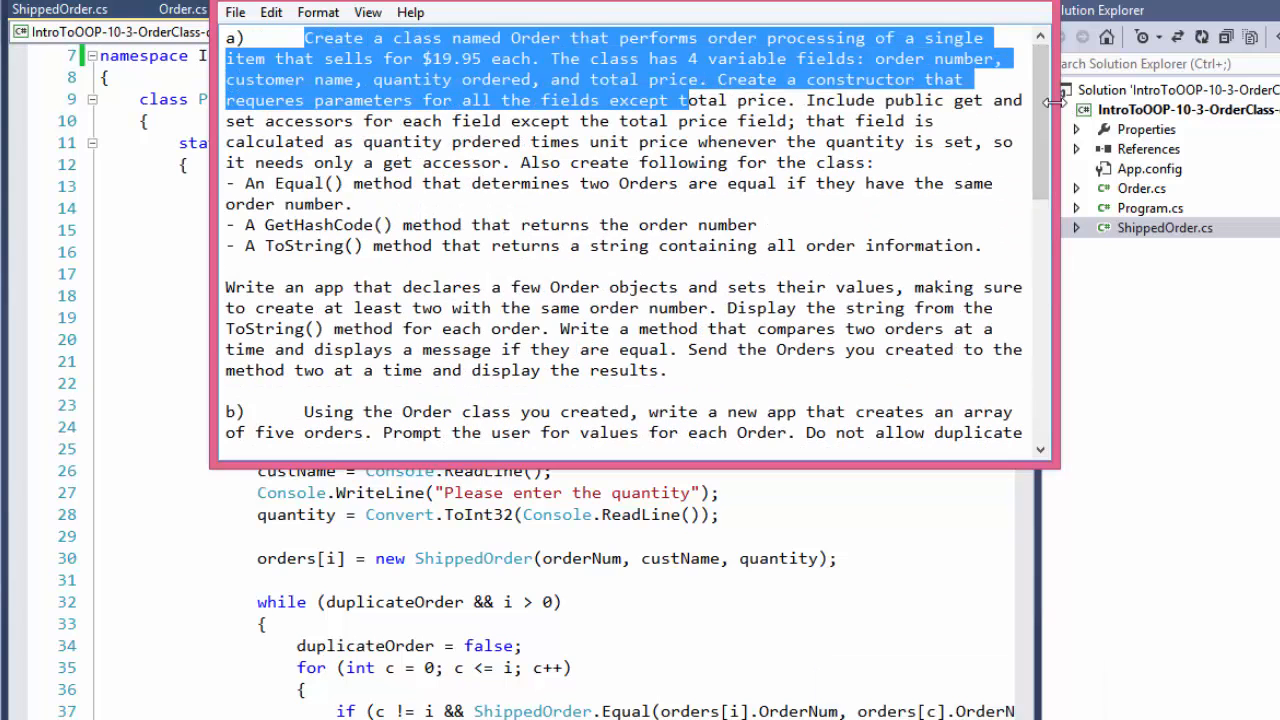
Review the exercise statement and highlight the requirement to sort orders by order number.
scroll(down, 3)
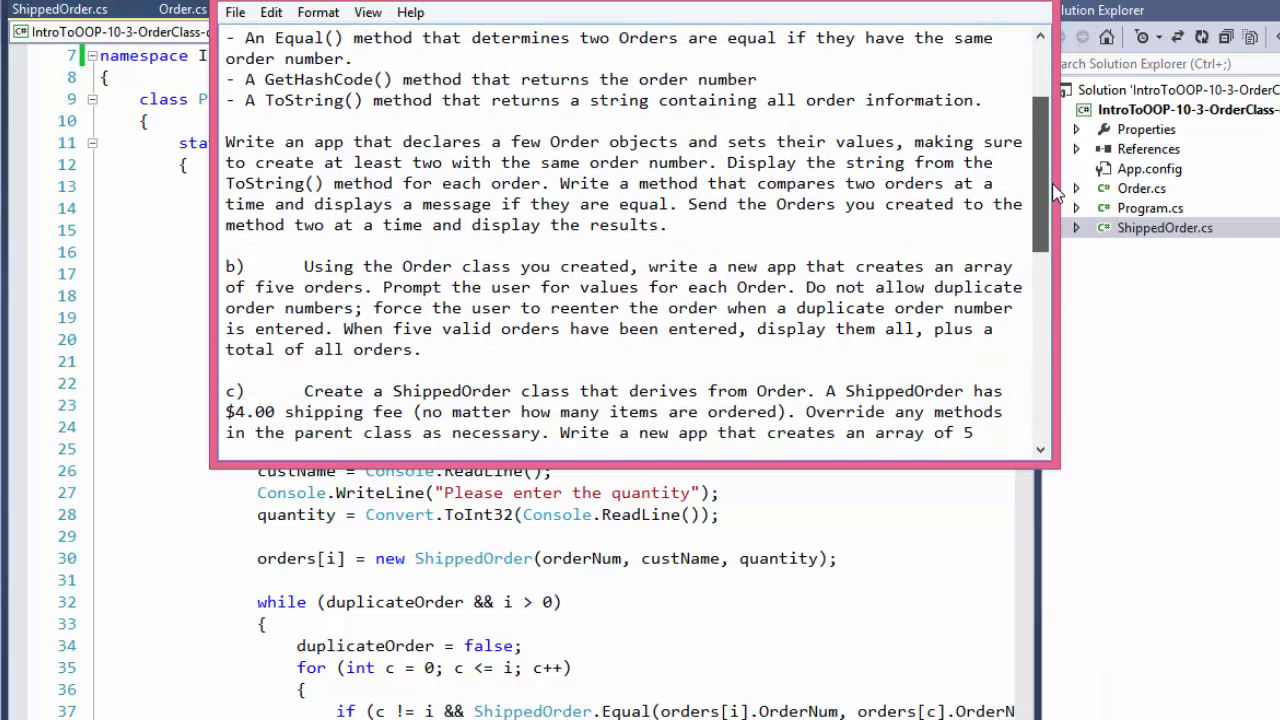
scroll(down, 3)
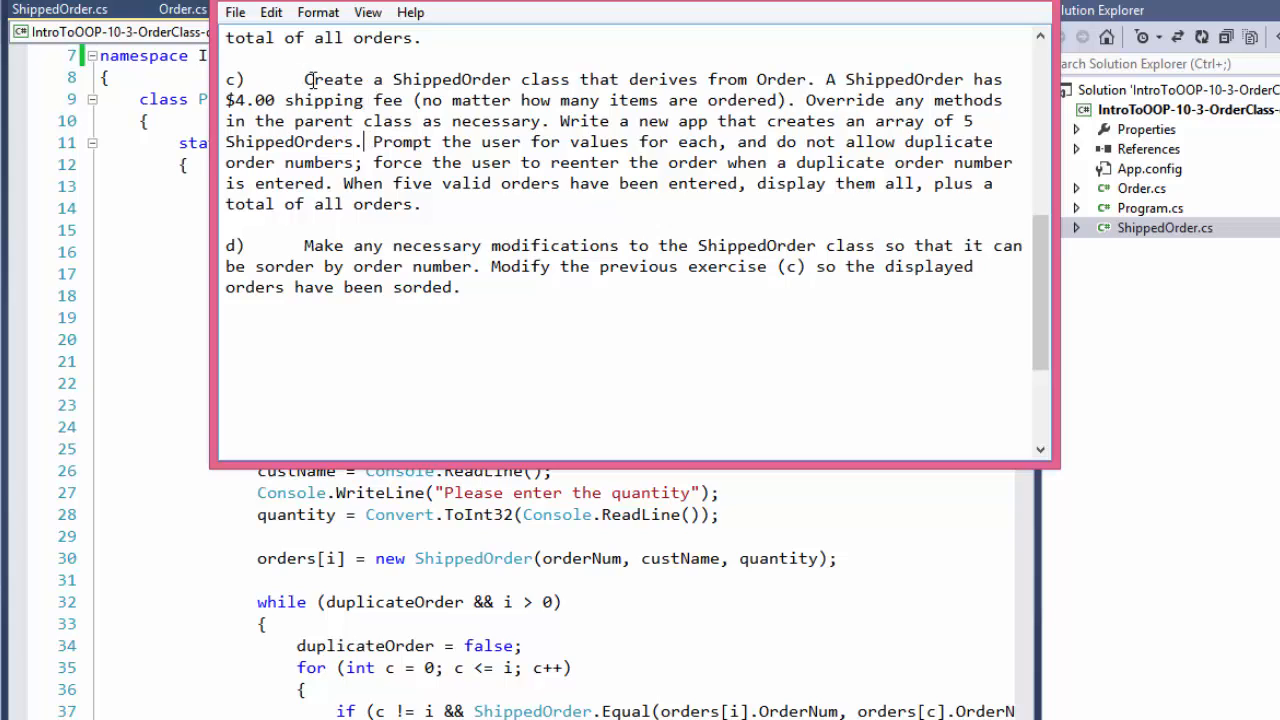
double_click(320, 80)
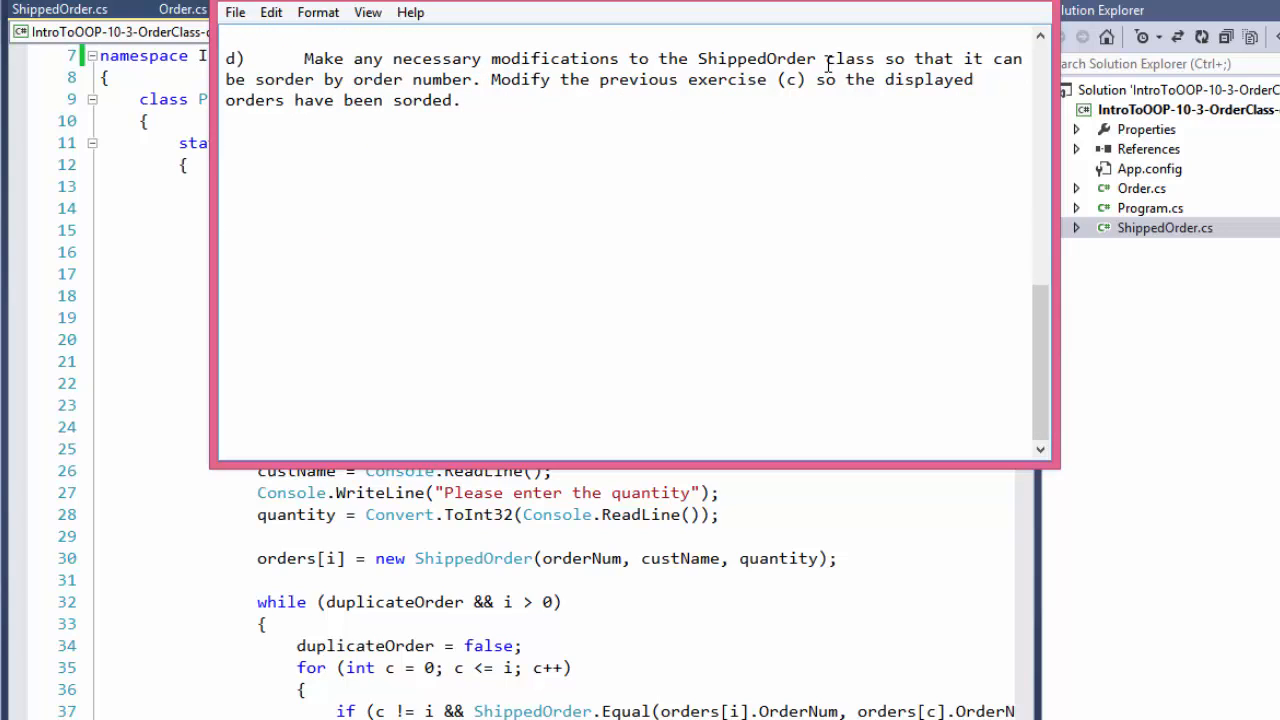
double_click(760, 58)
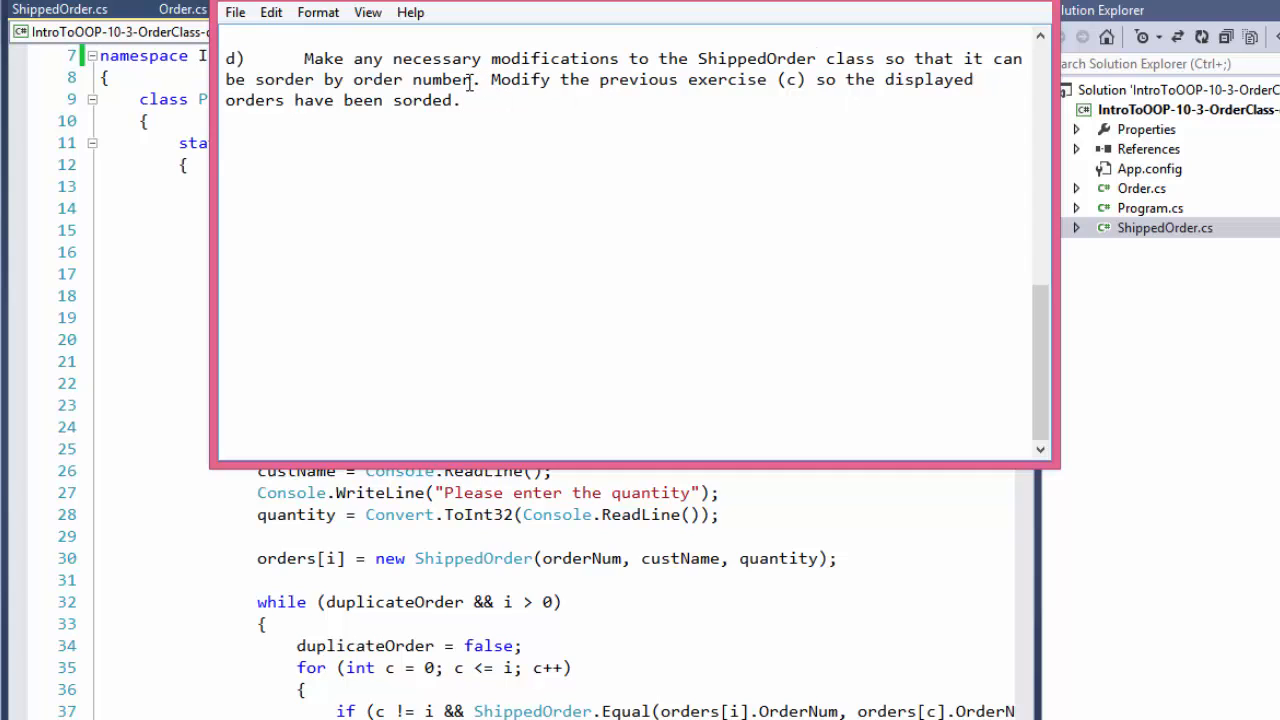
drag(276, 80, 476, 80)
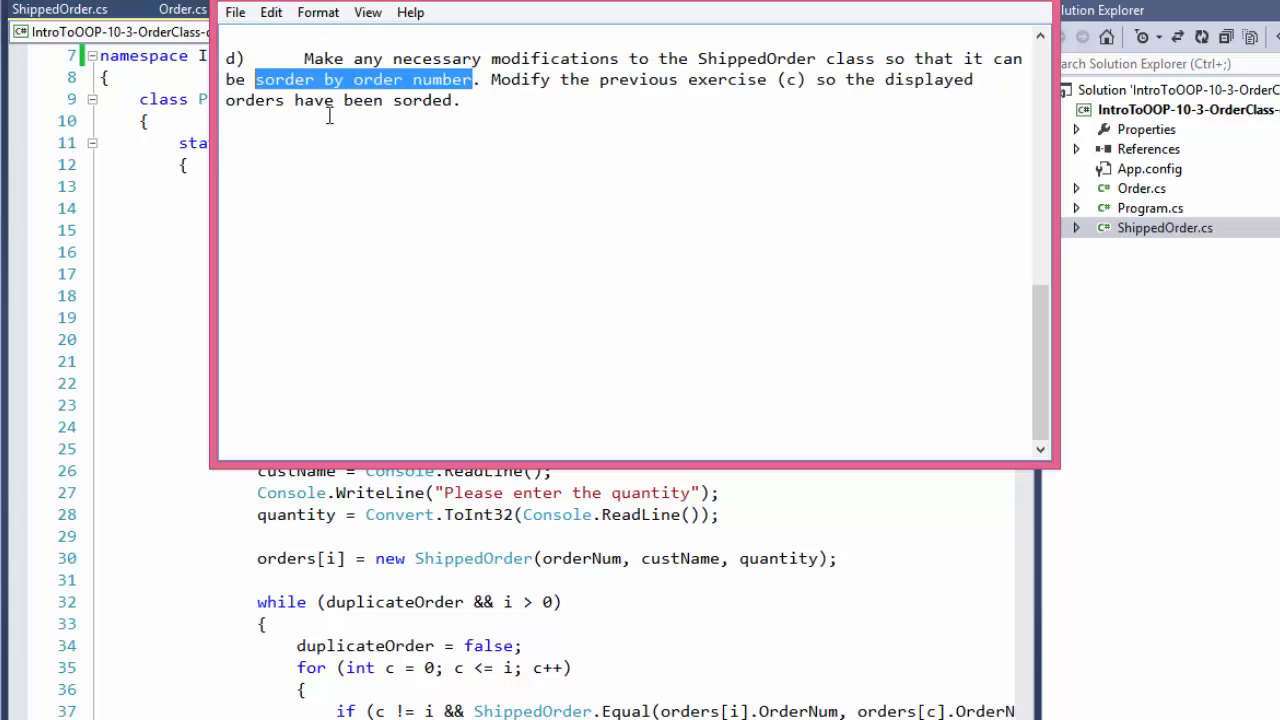
mouse_move(492, 144)
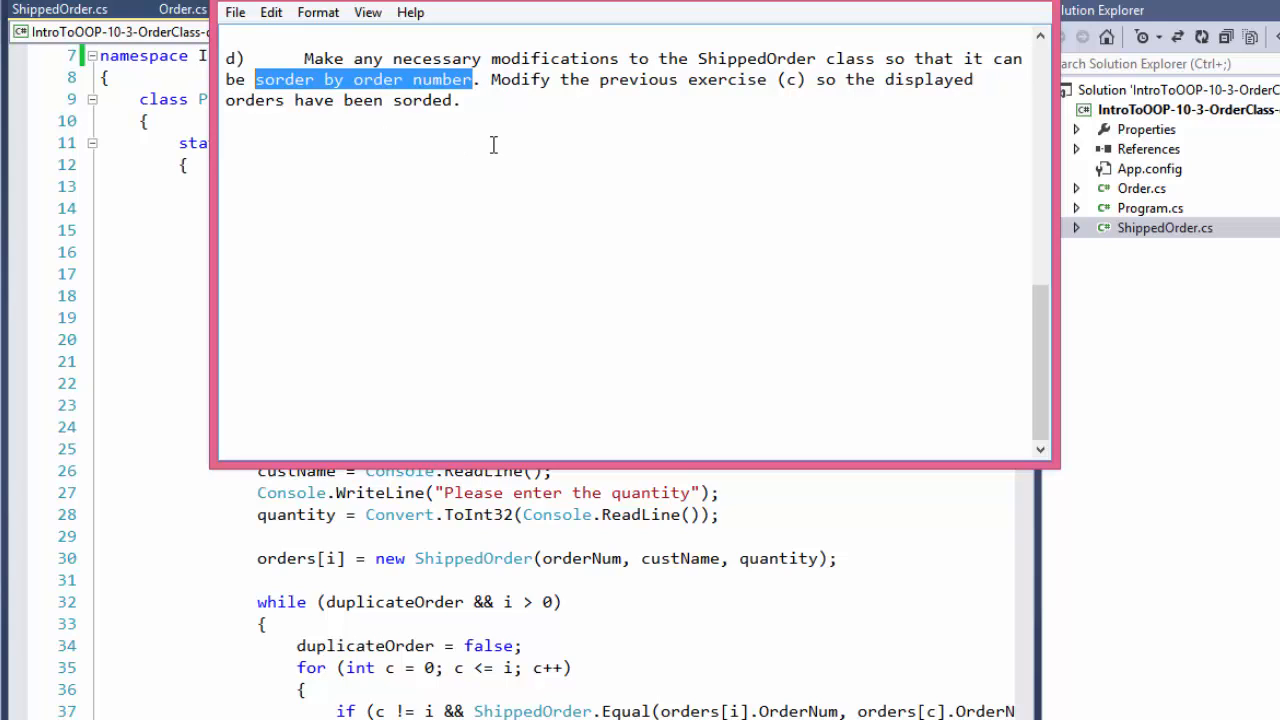
mouse_move(628, 50)
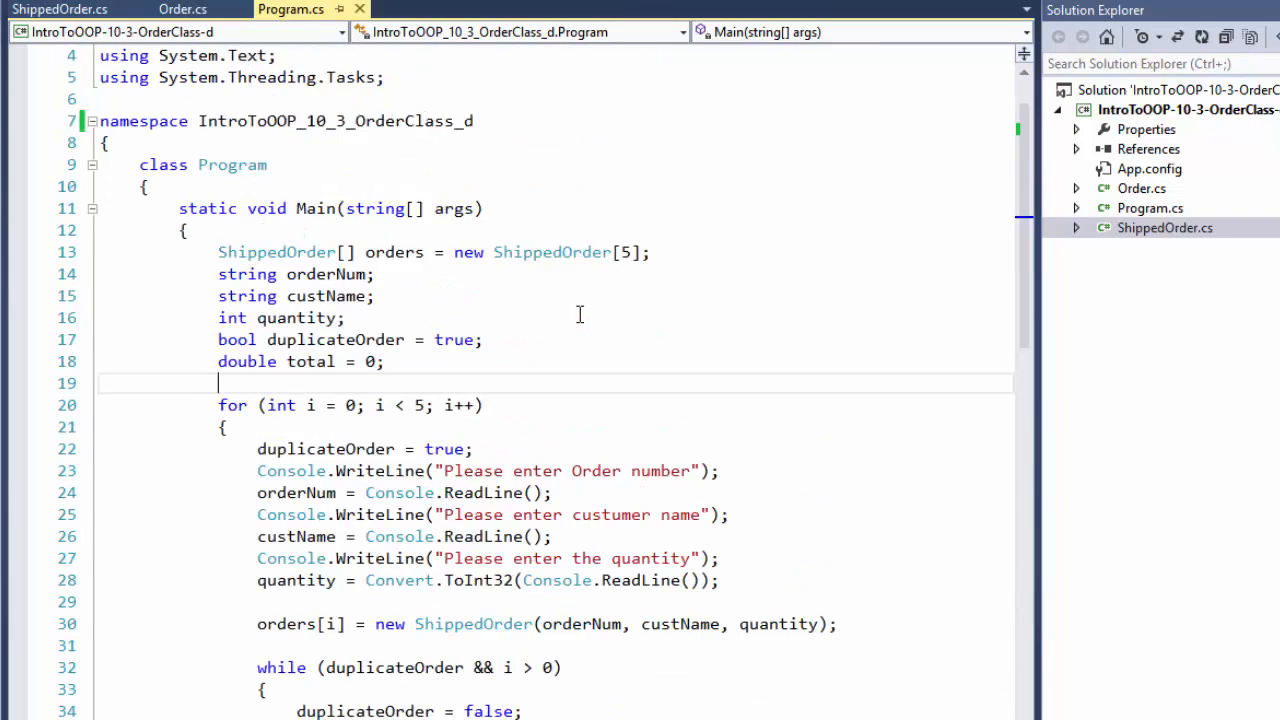
Look over the ShippedOrder and Order classes, then locate the loop in Main that prints every order.
click(48, 8)
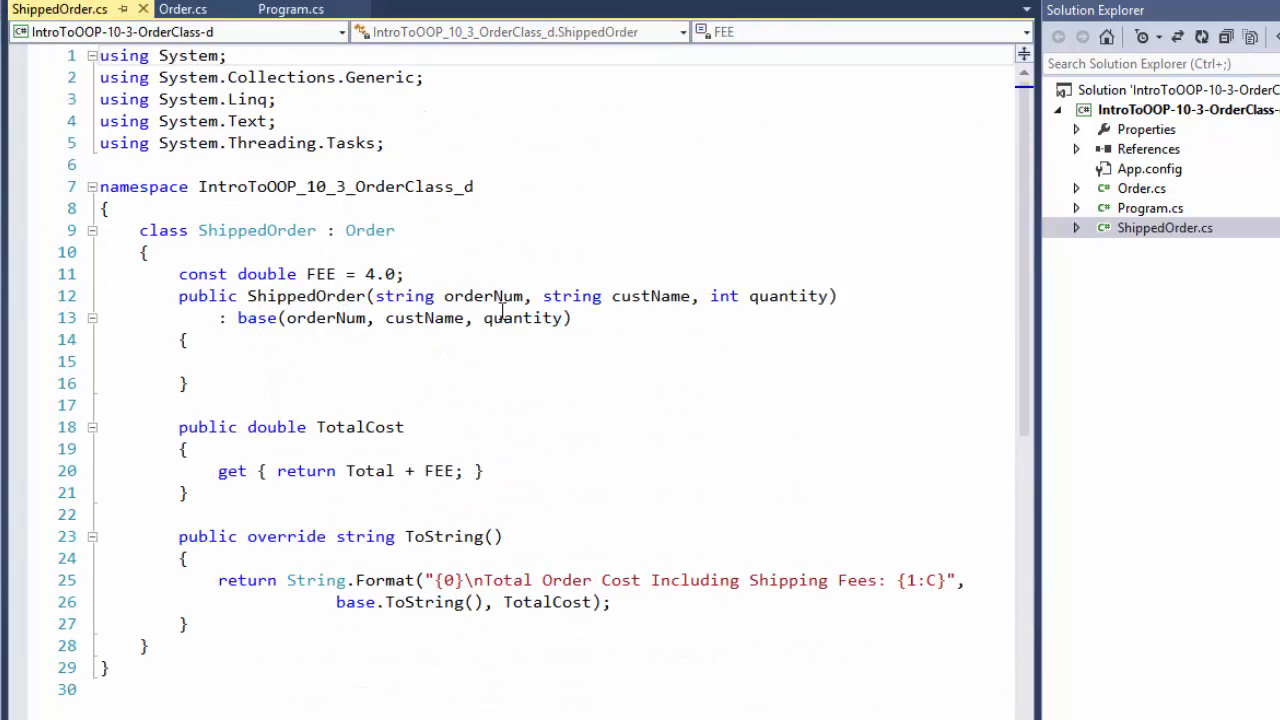
click(180, 8)
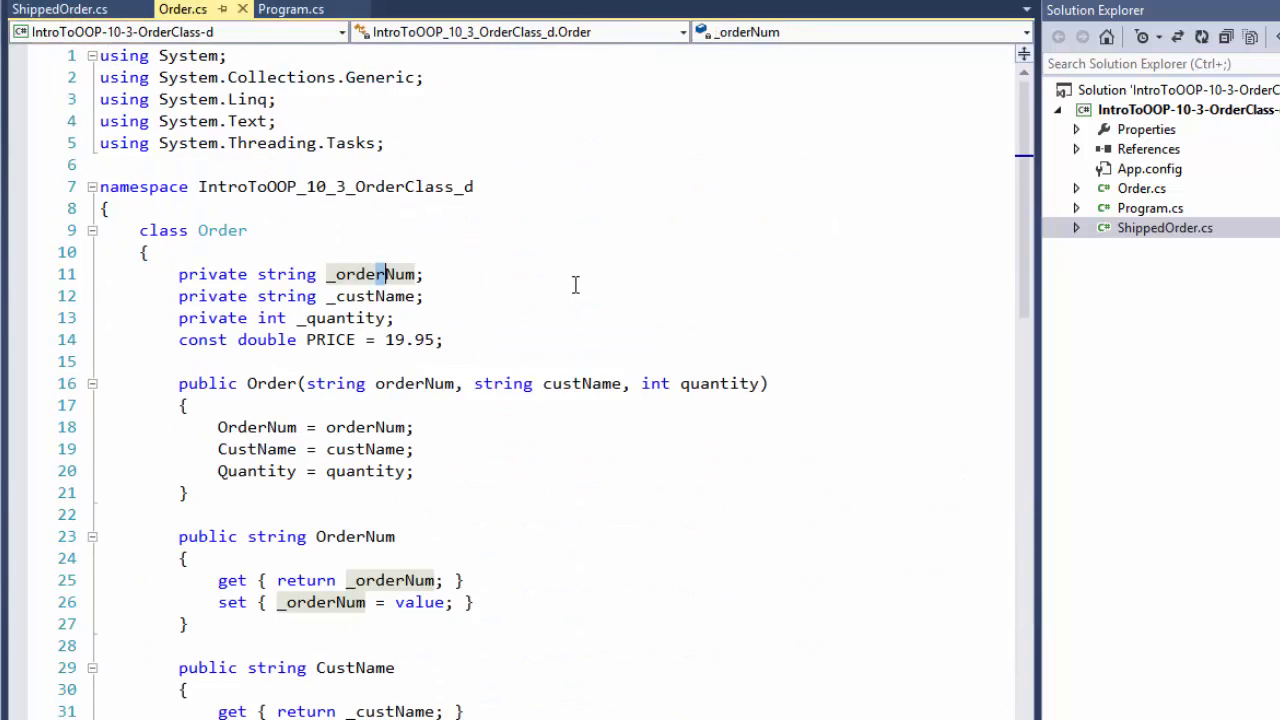
scroll(down, 3)
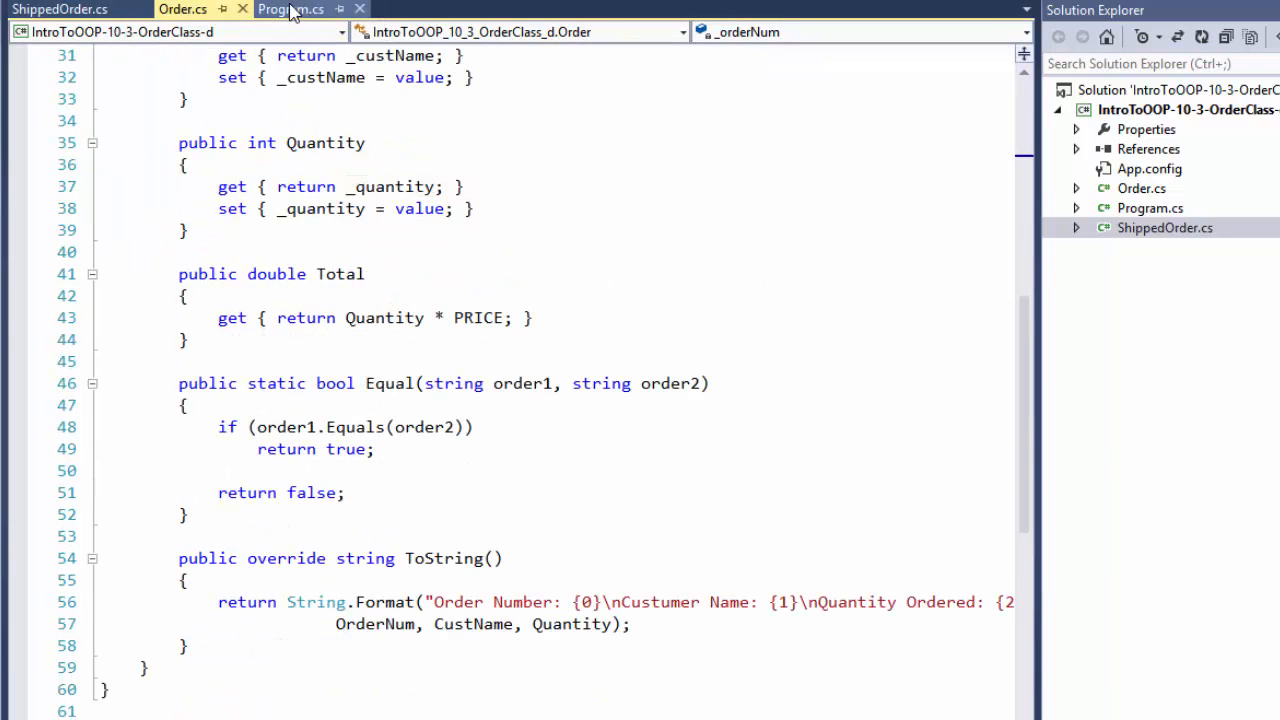
click(292, 8)
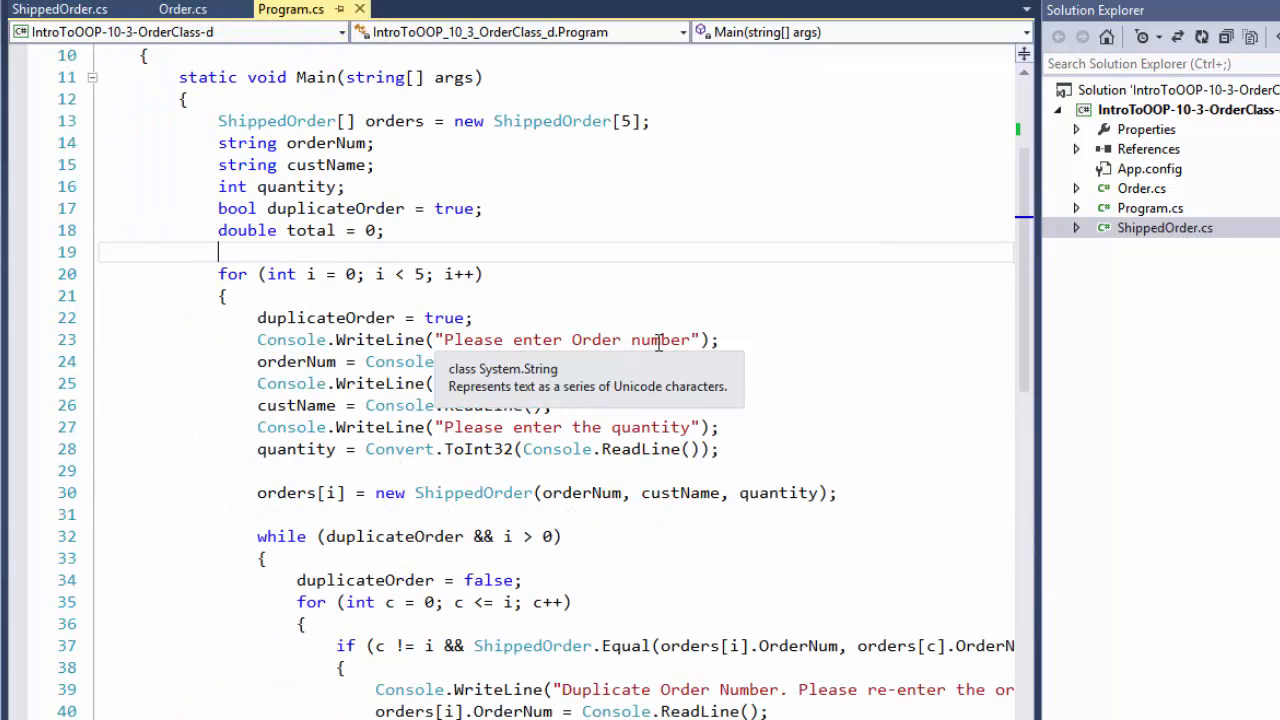
scroll(down, 3)
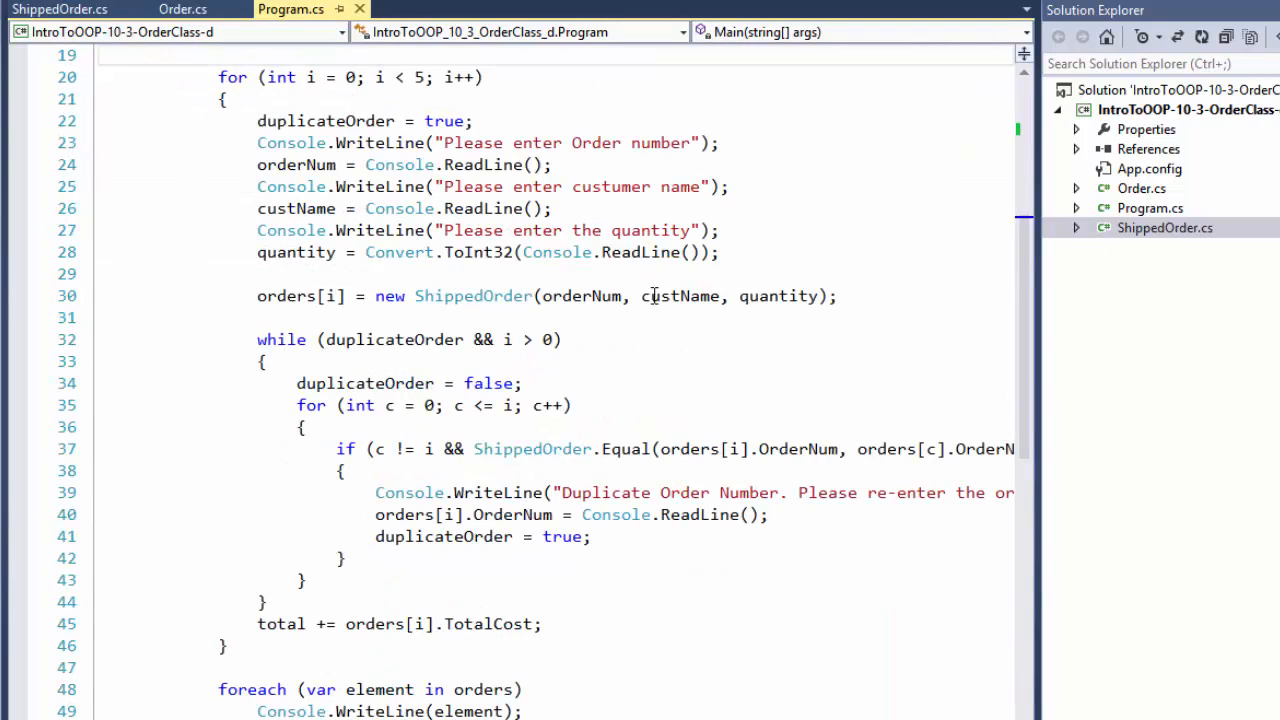
scroll(down, 3)
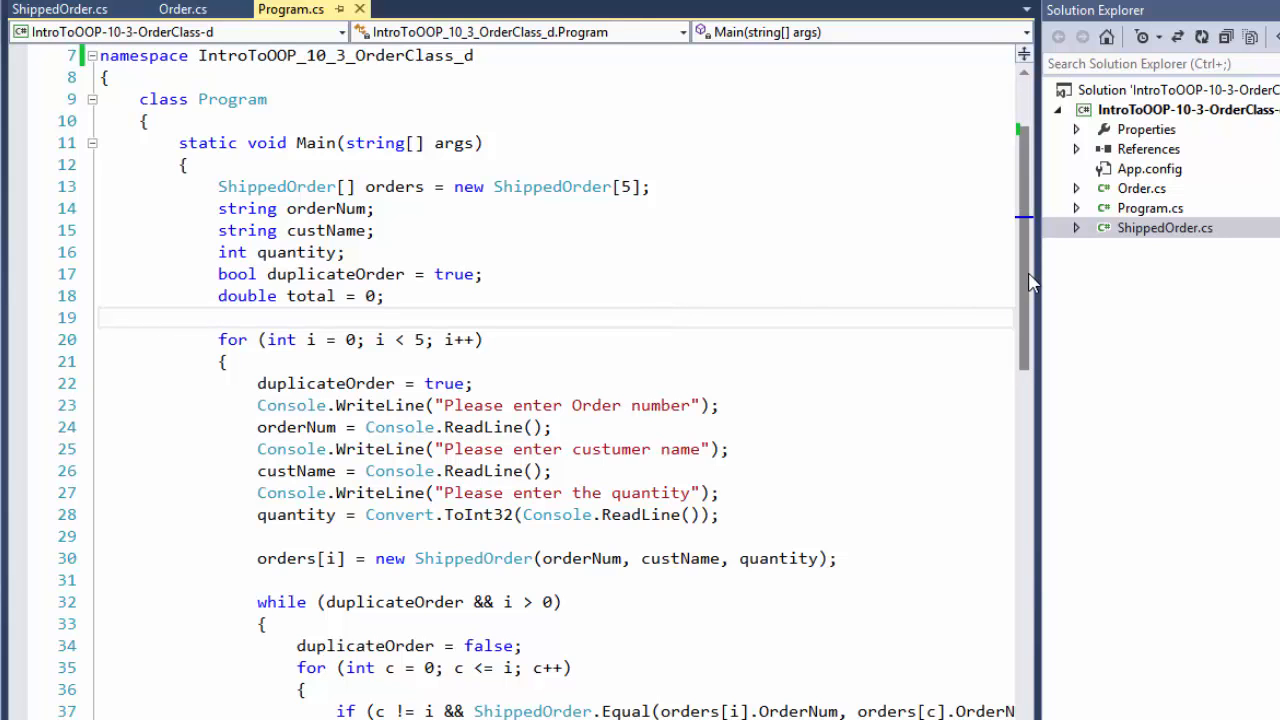
scroll(down, 3)
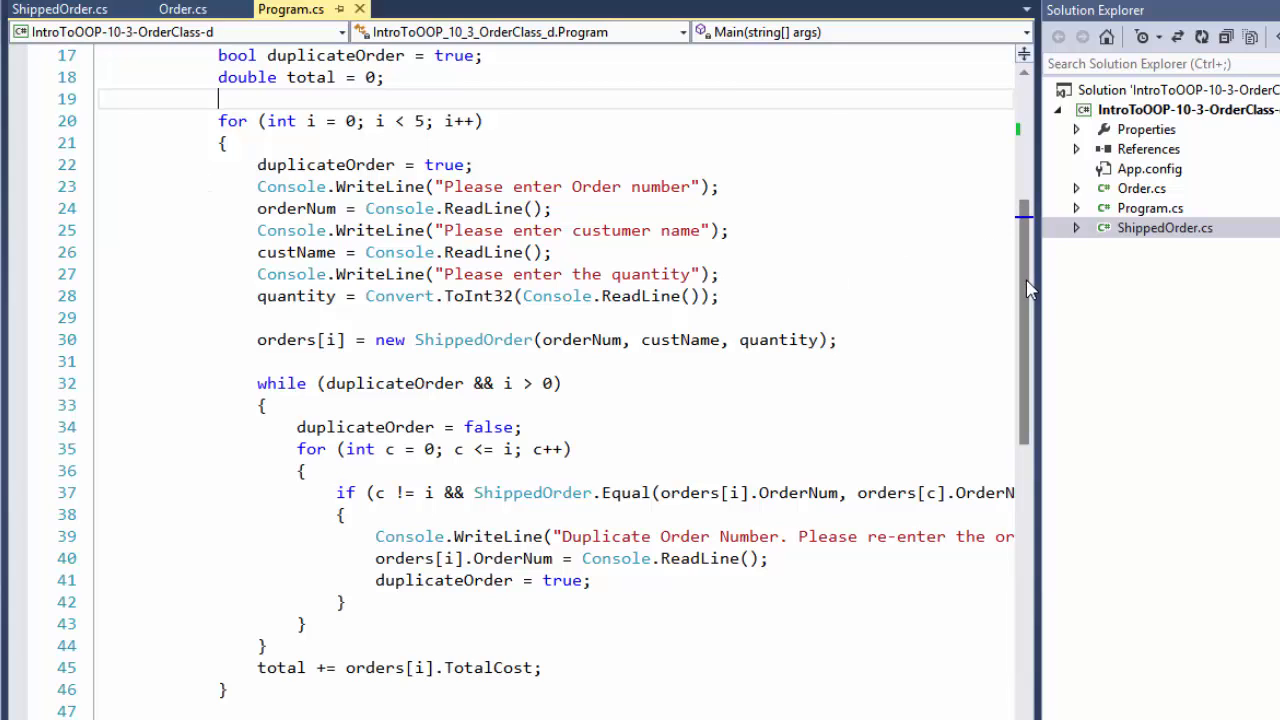
mouse_move(1030, 280)
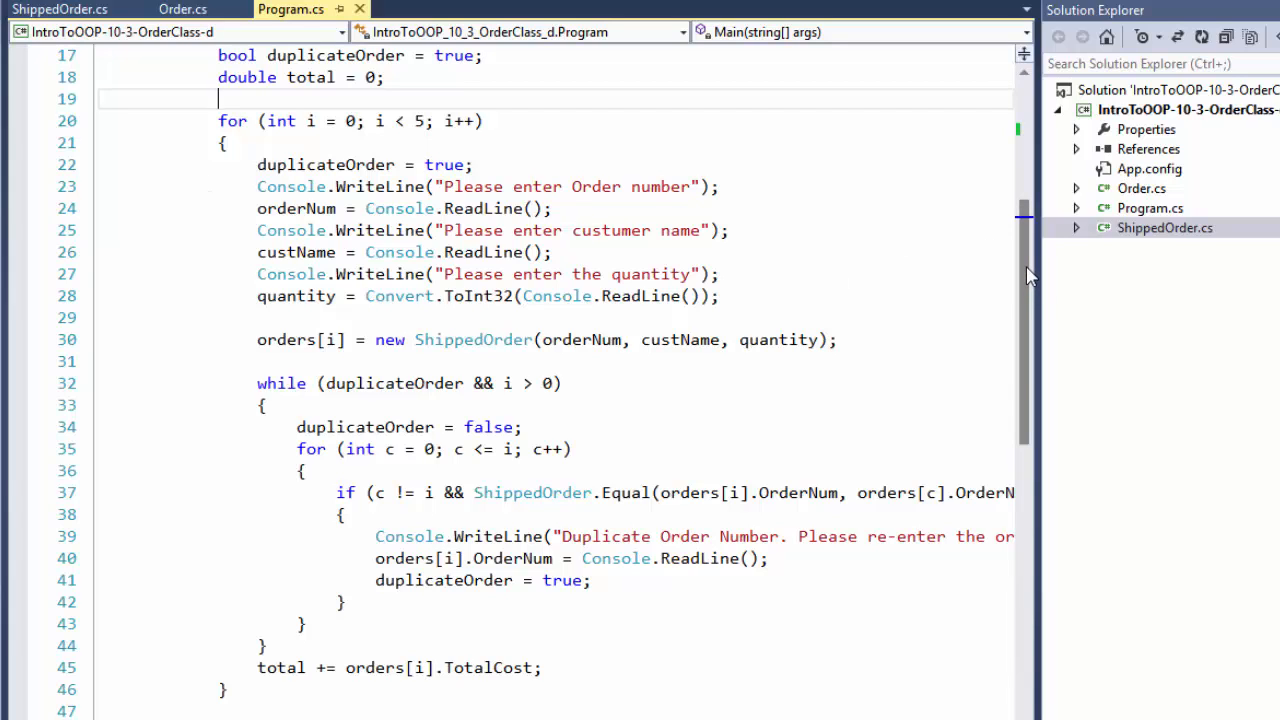
scroll(down, 3)
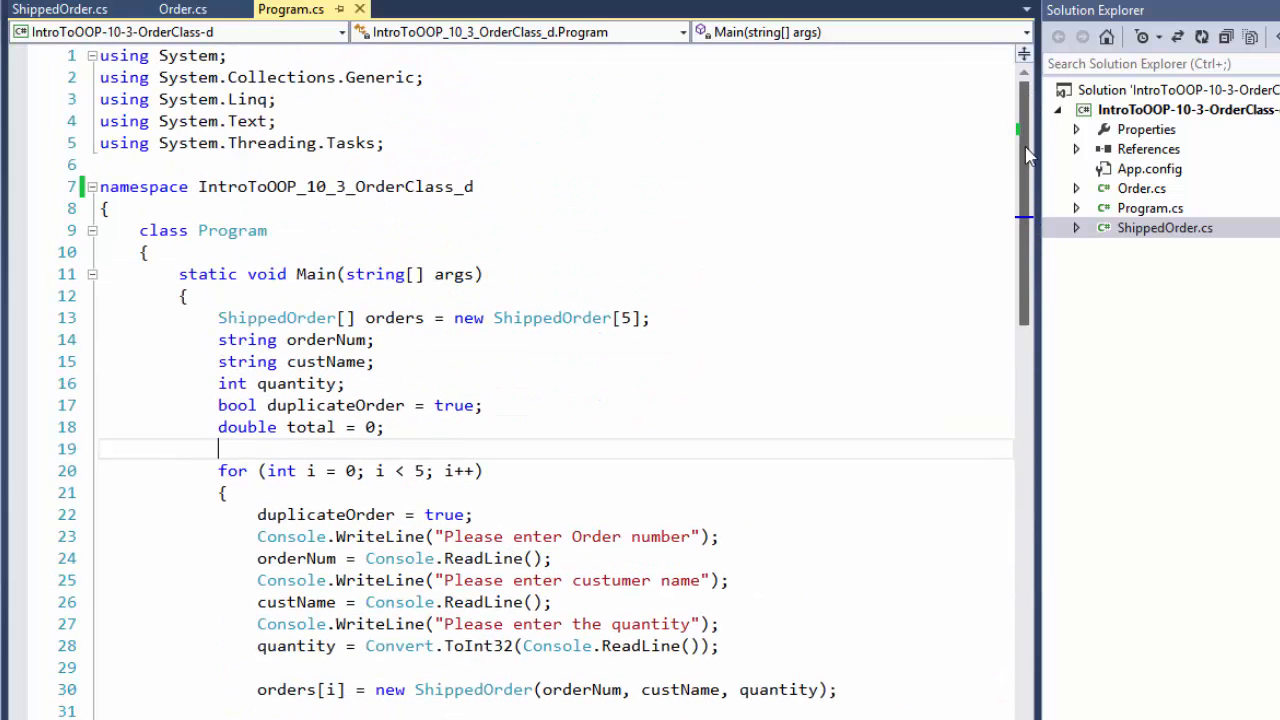
scroll(down, 3)
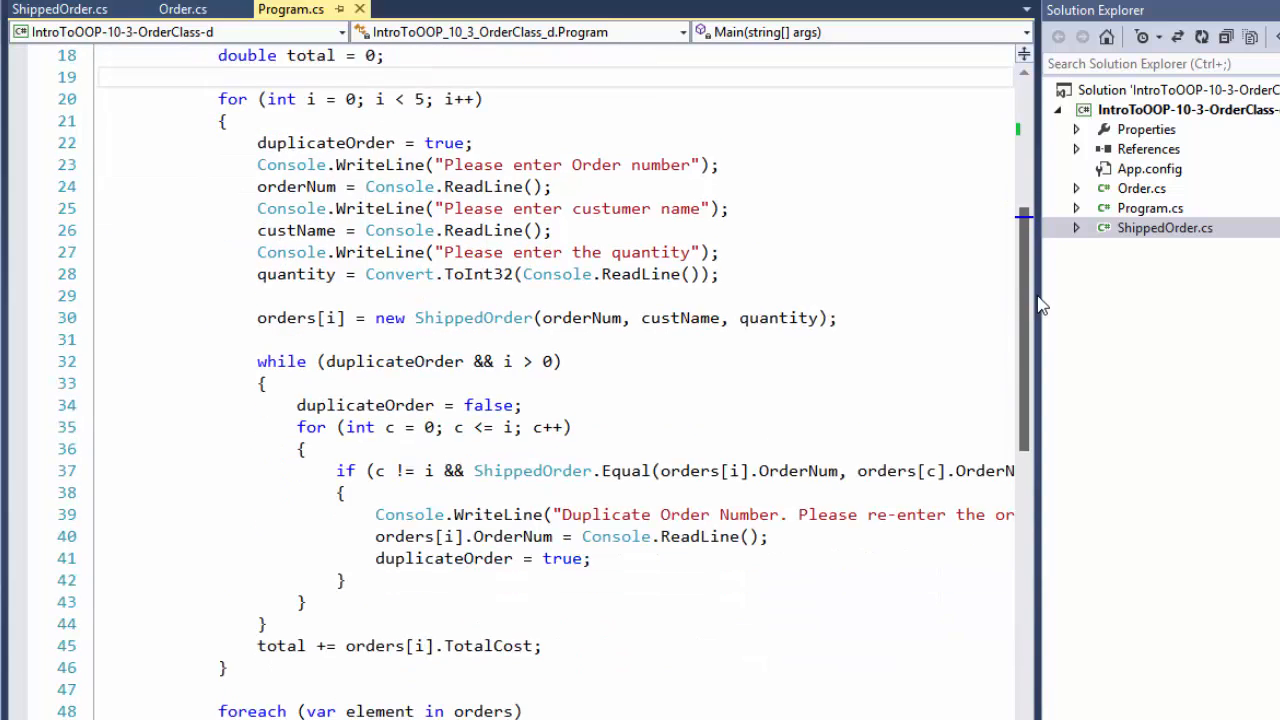
scroll(down, 3)
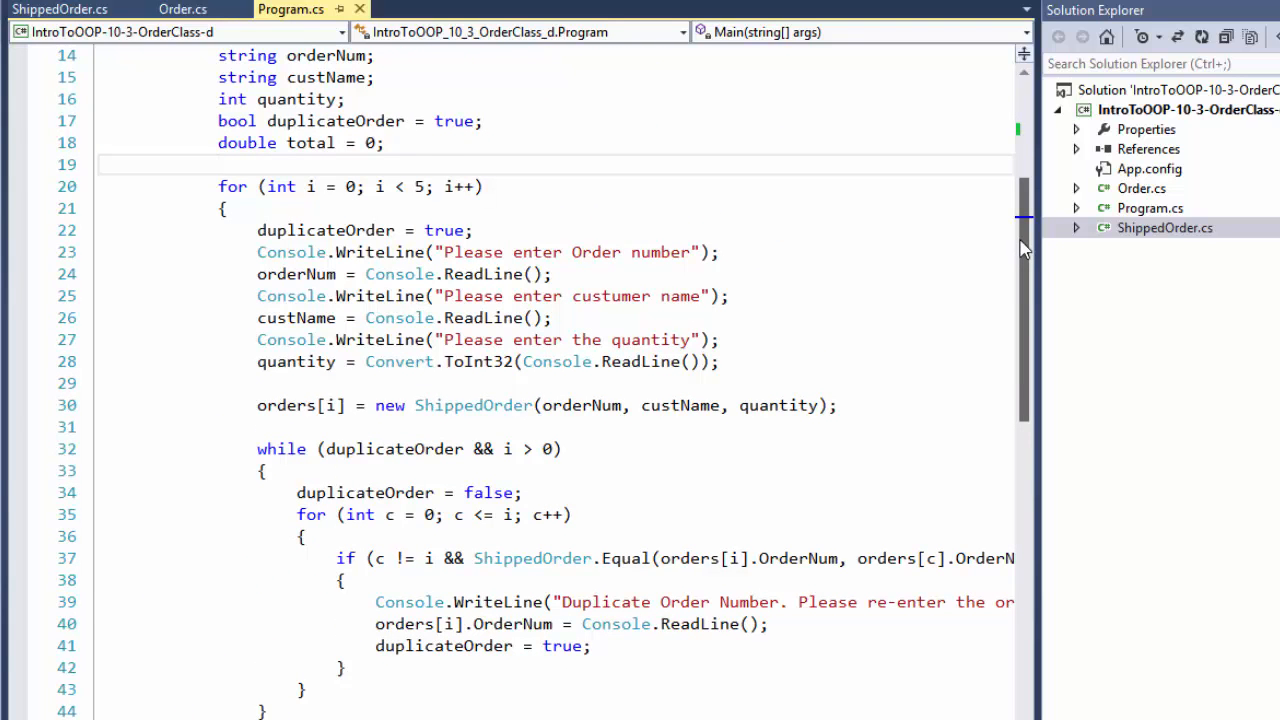
scroll(down, 3)
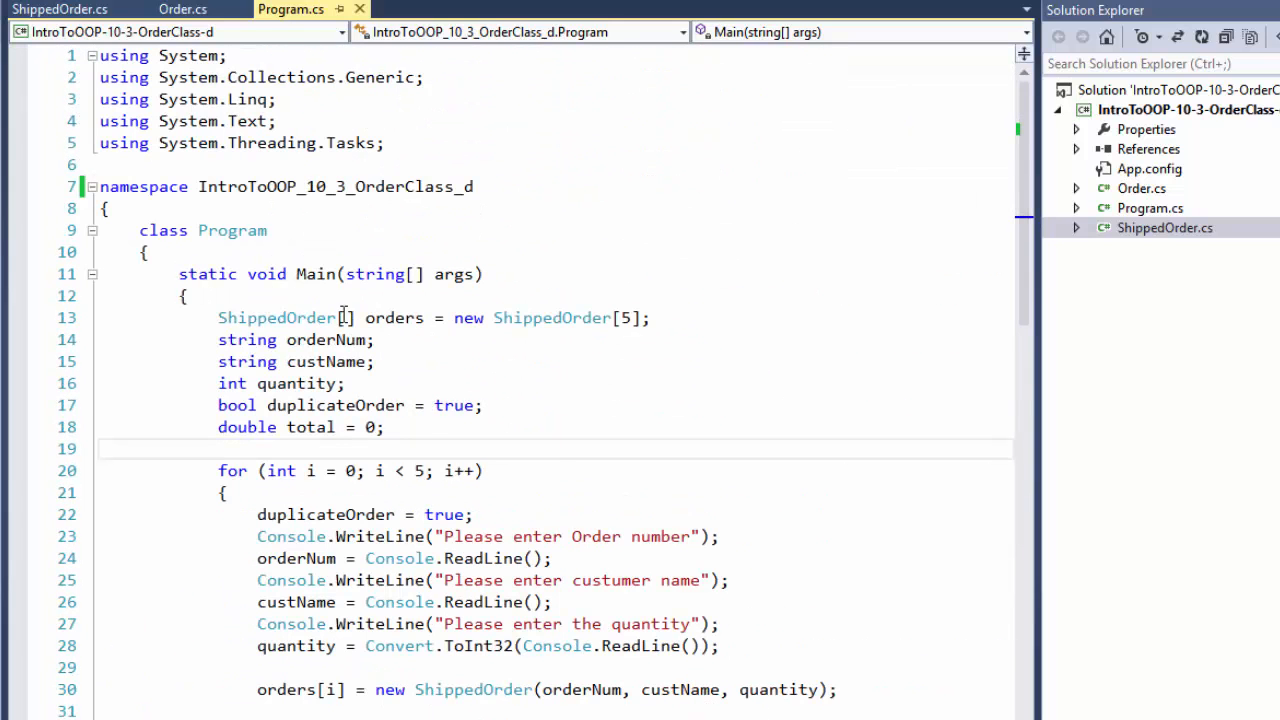
scroll(down, 3)
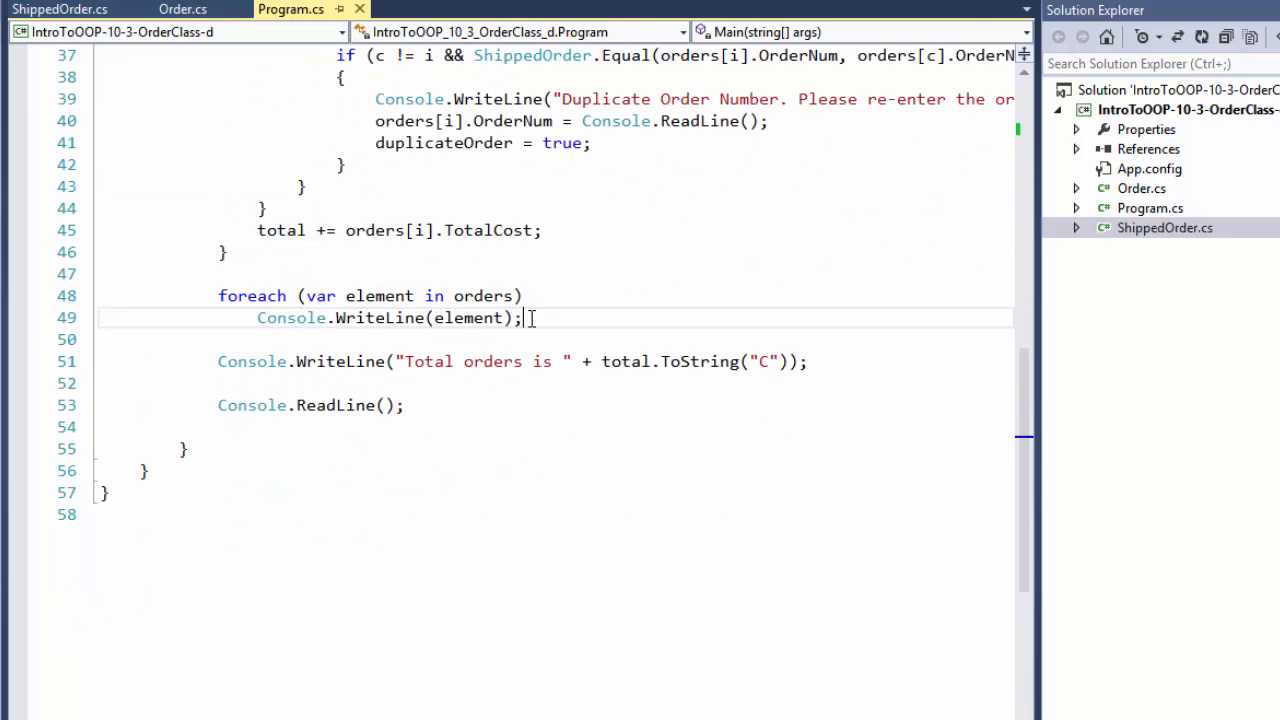
drag(528, 318, 218, 296)
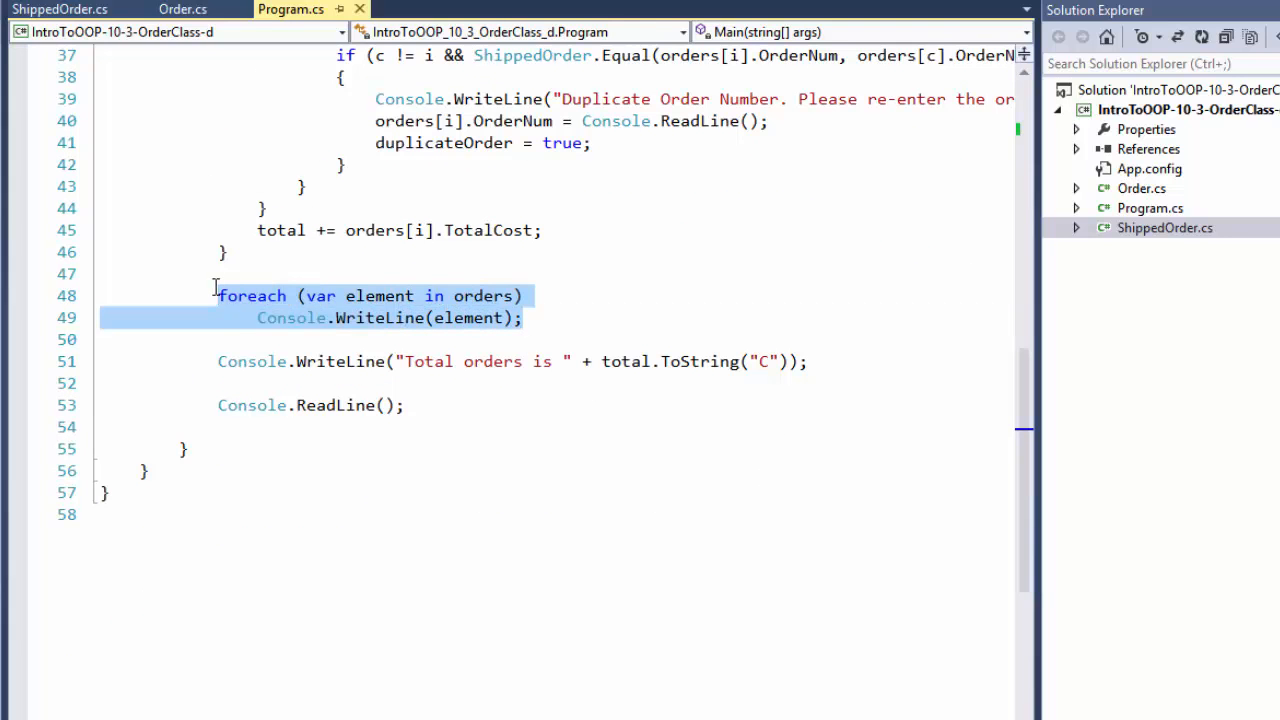
mouse_move(756, 328)
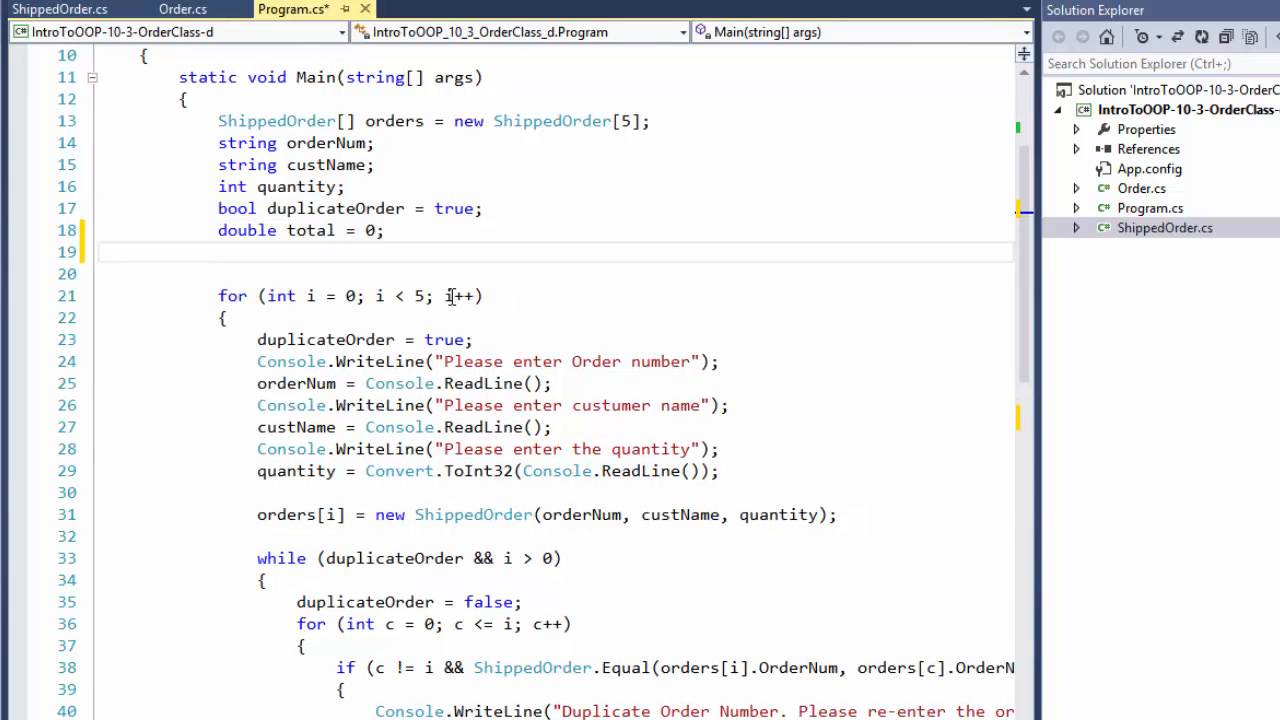
Declare var sortedOrders = new List<ShippedOrder>(); in Main before the order-entry loop.
text(var)
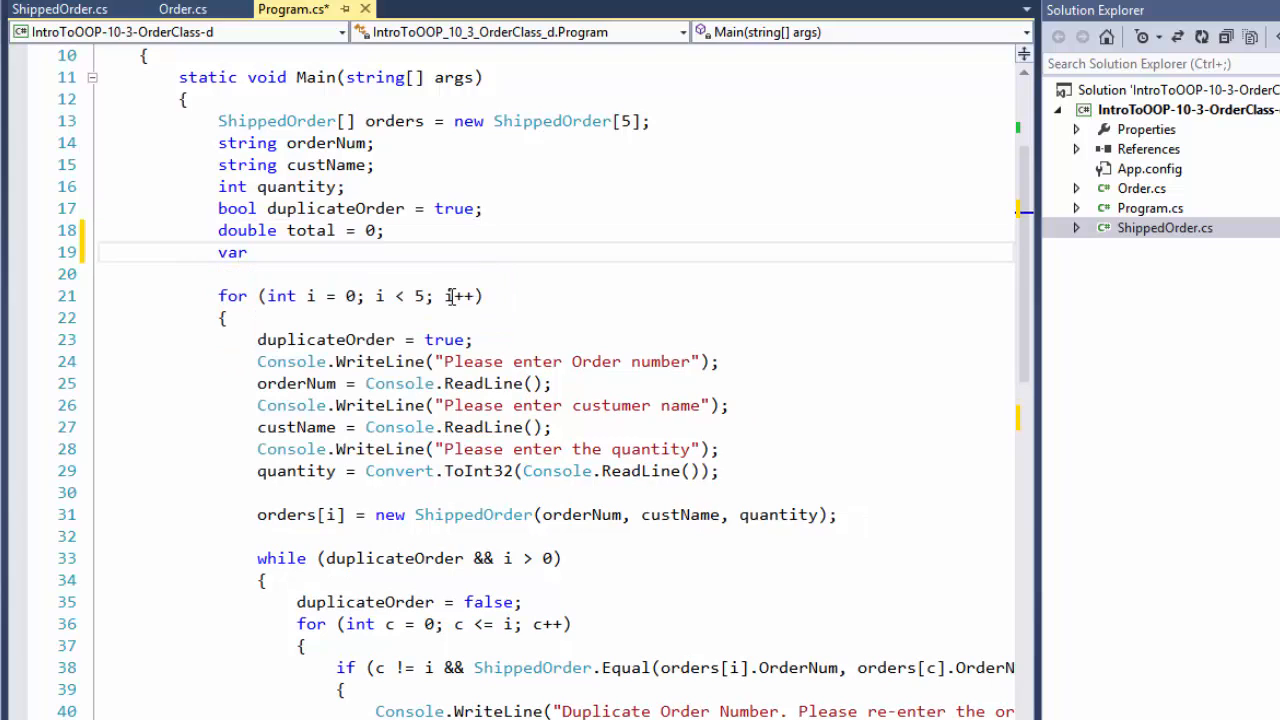
text(sorded)
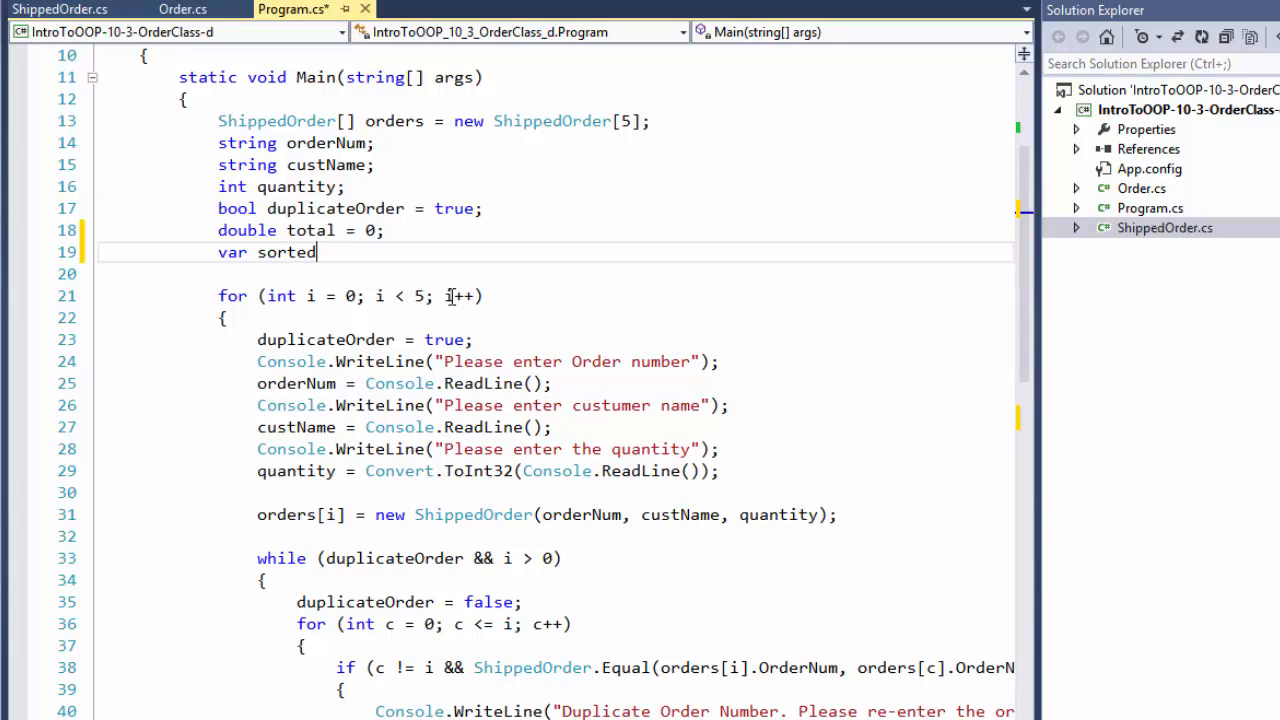
text(Orders =)
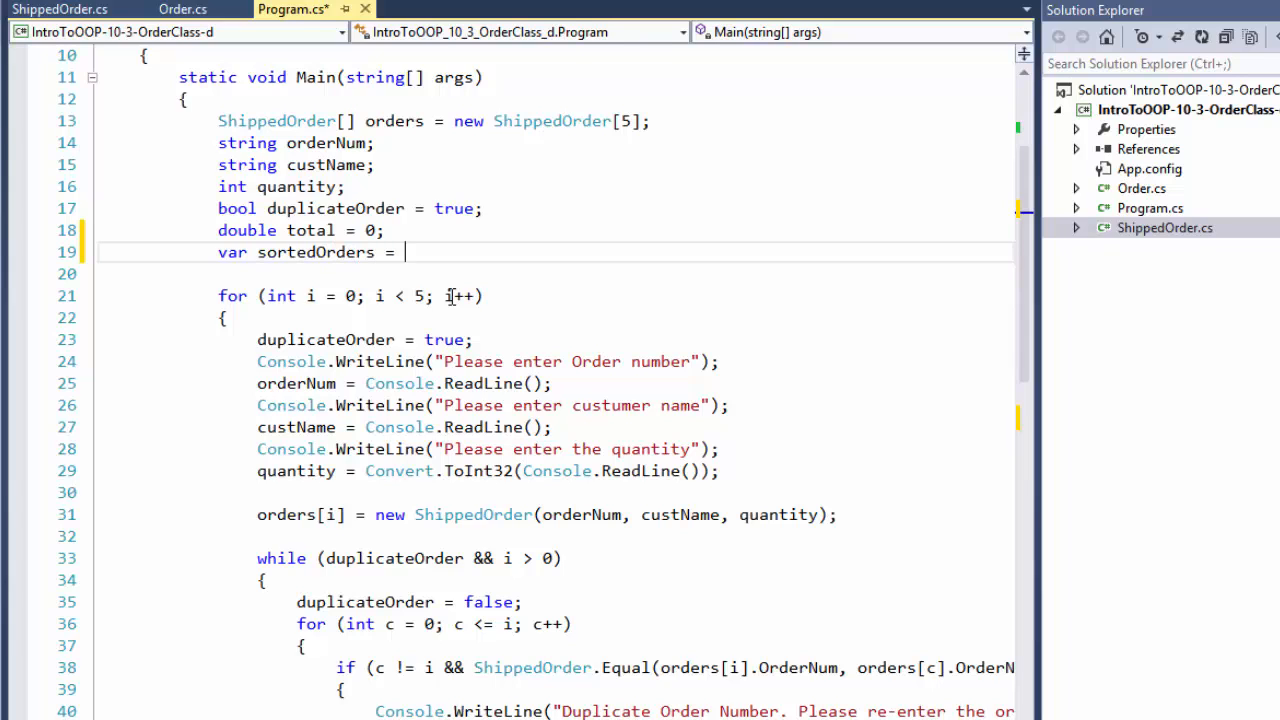
text(new List<)
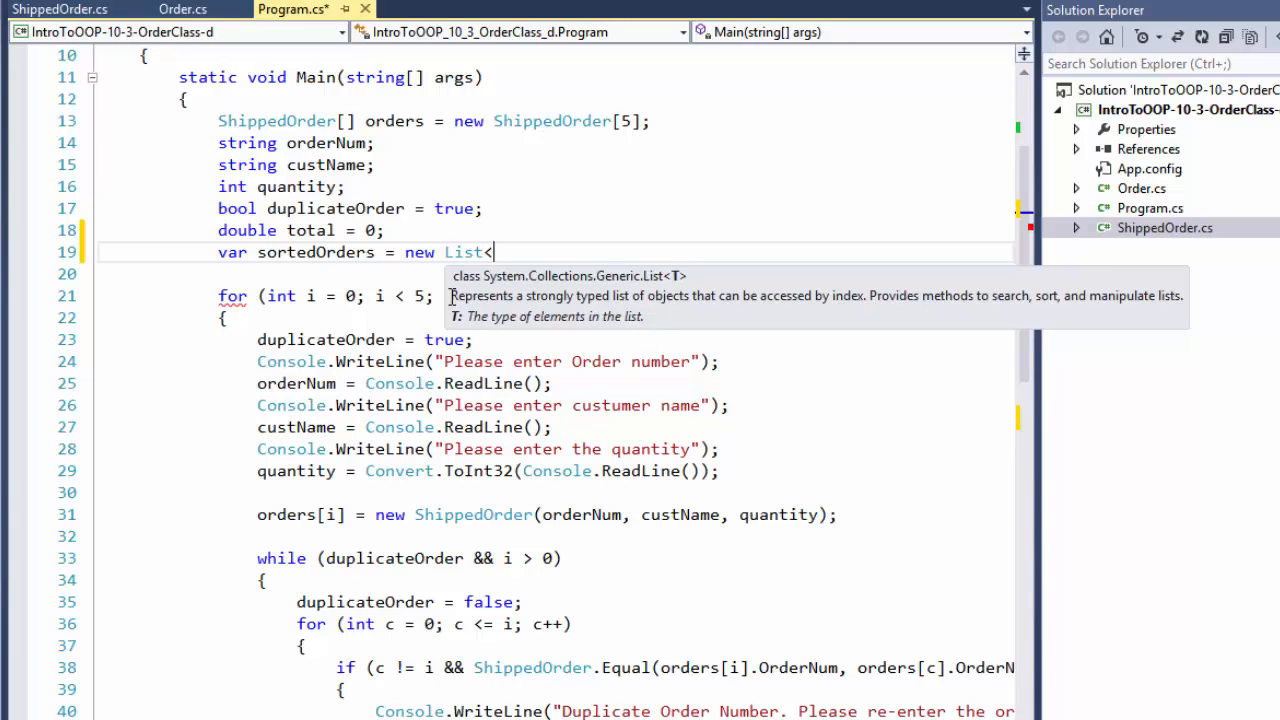
text(ShippedOrder>();)
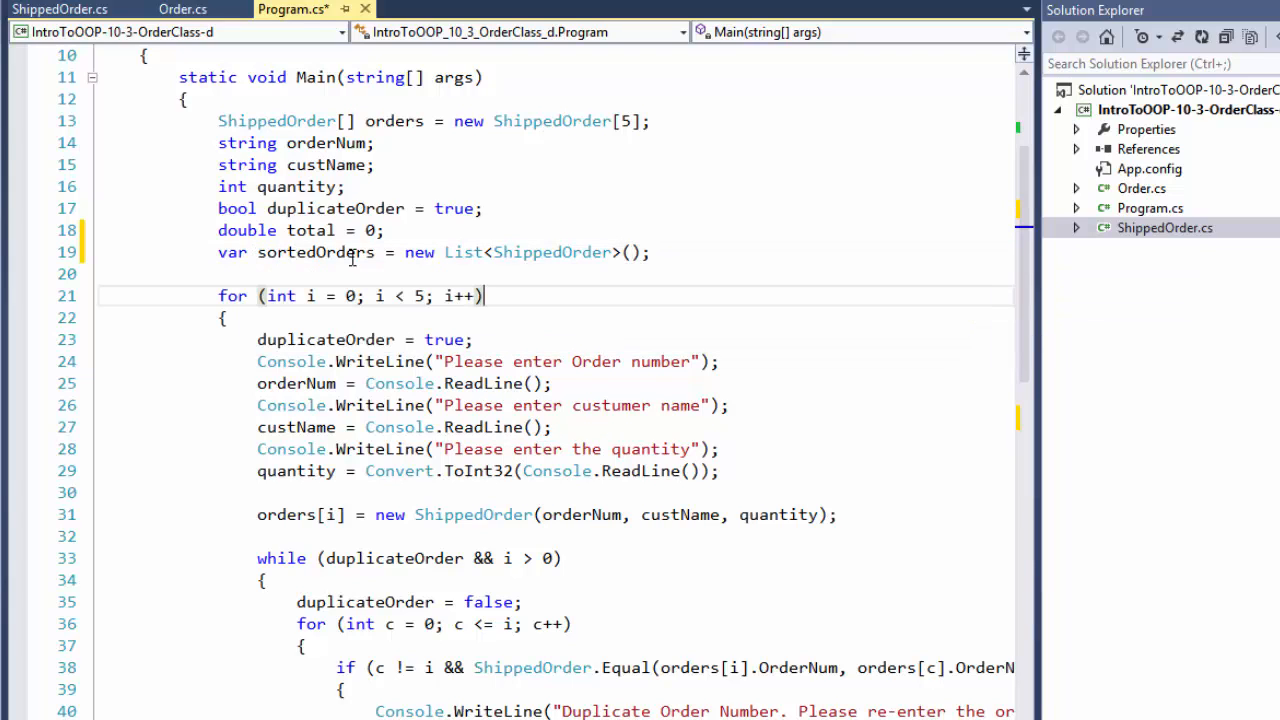
double_click(316, 252)
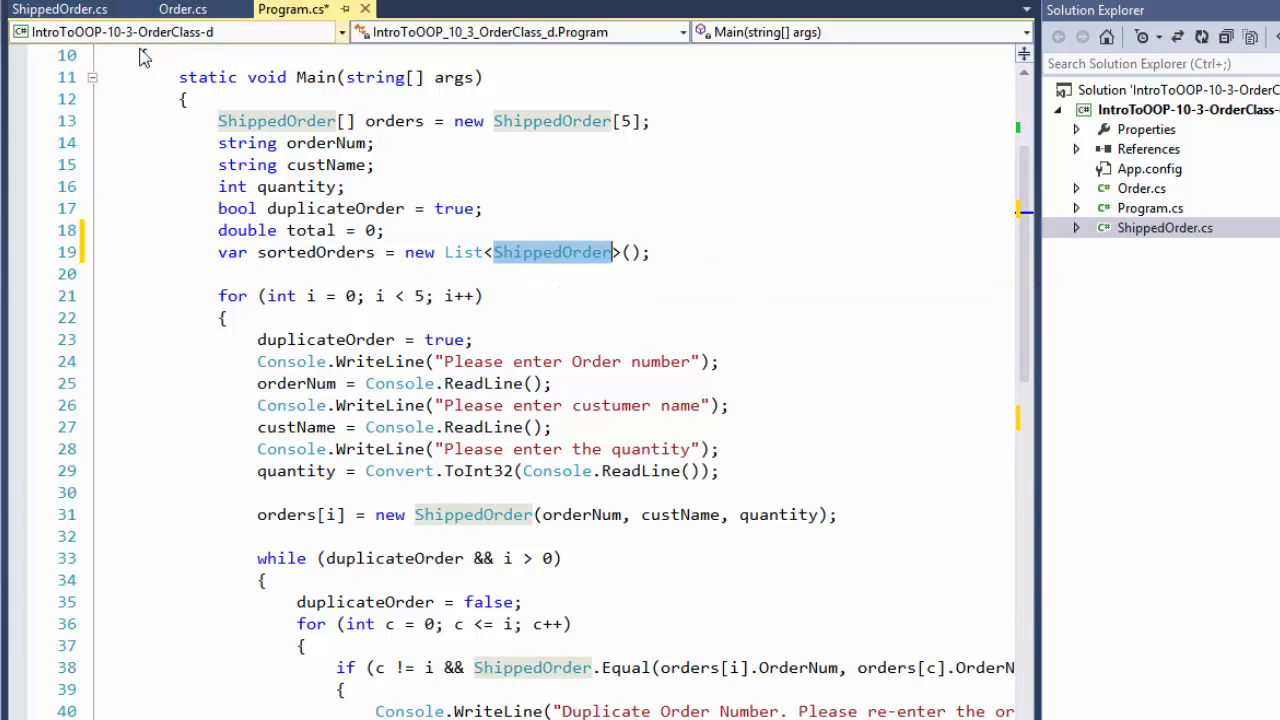
scroll(down, 3)
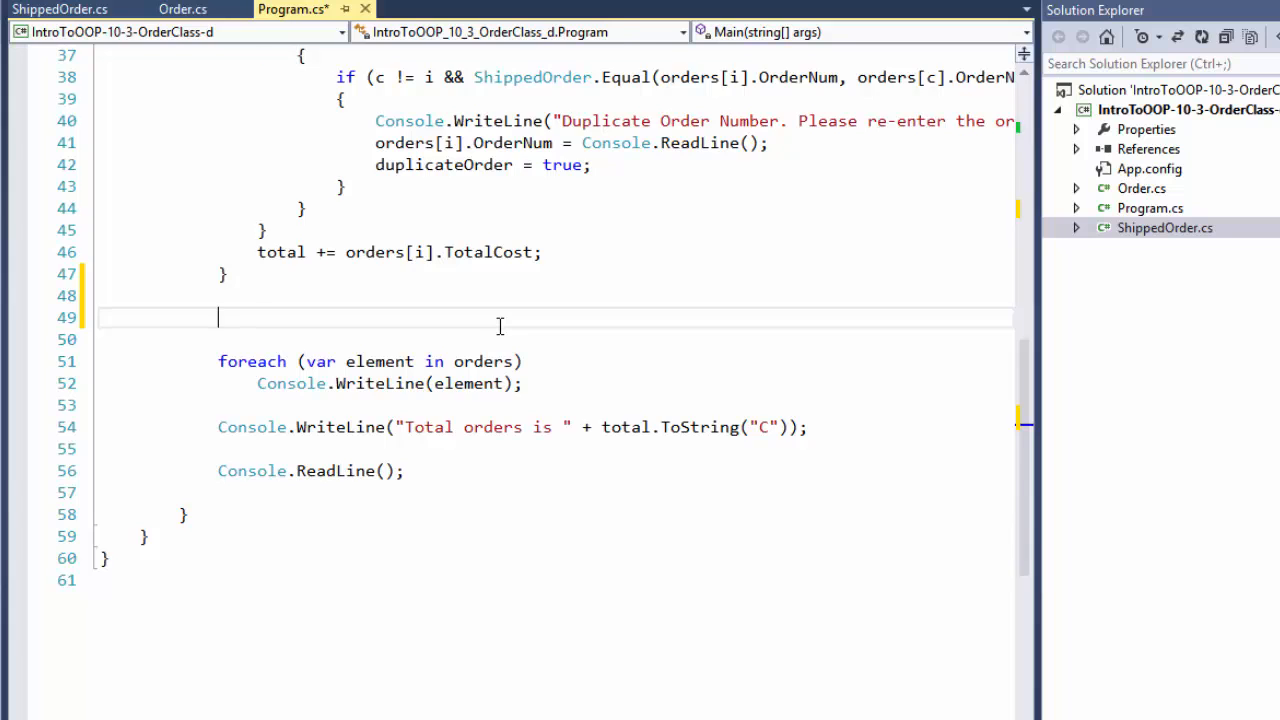
Add foreach (var element in orders) sortedOrders.Add(element); below the input loop.
scroll(up, 3)
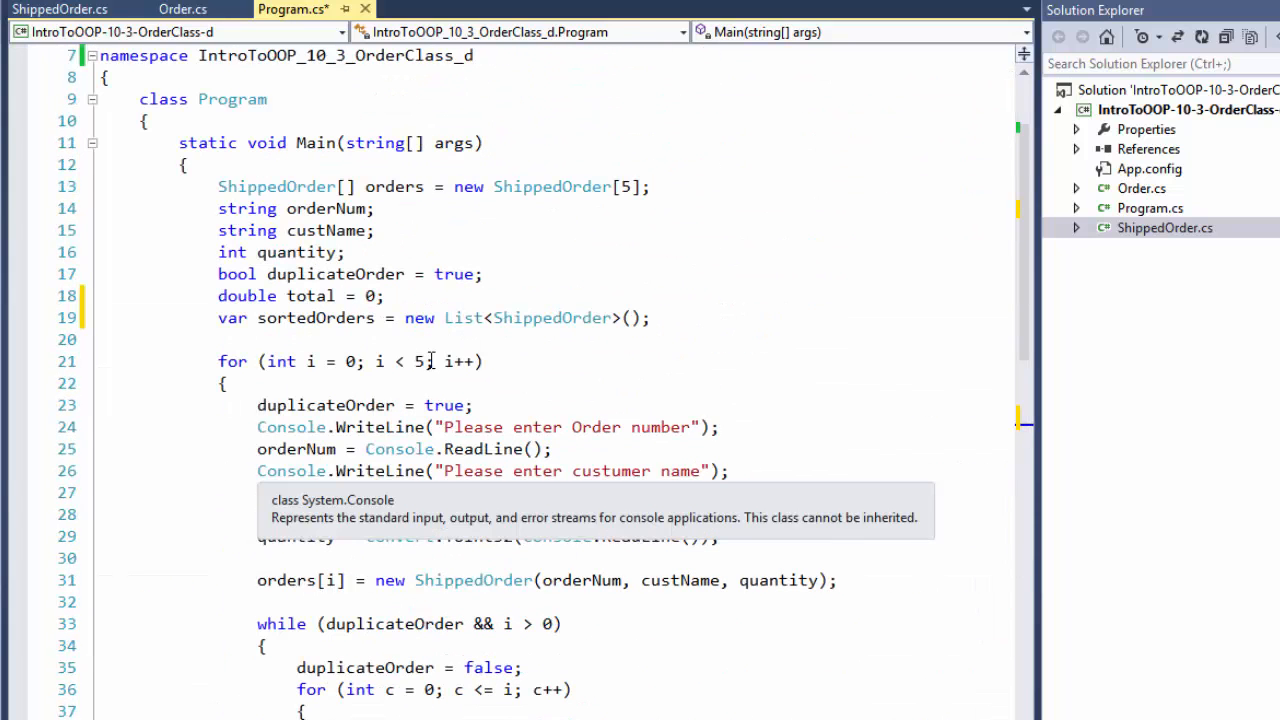
scroll(down, 3)
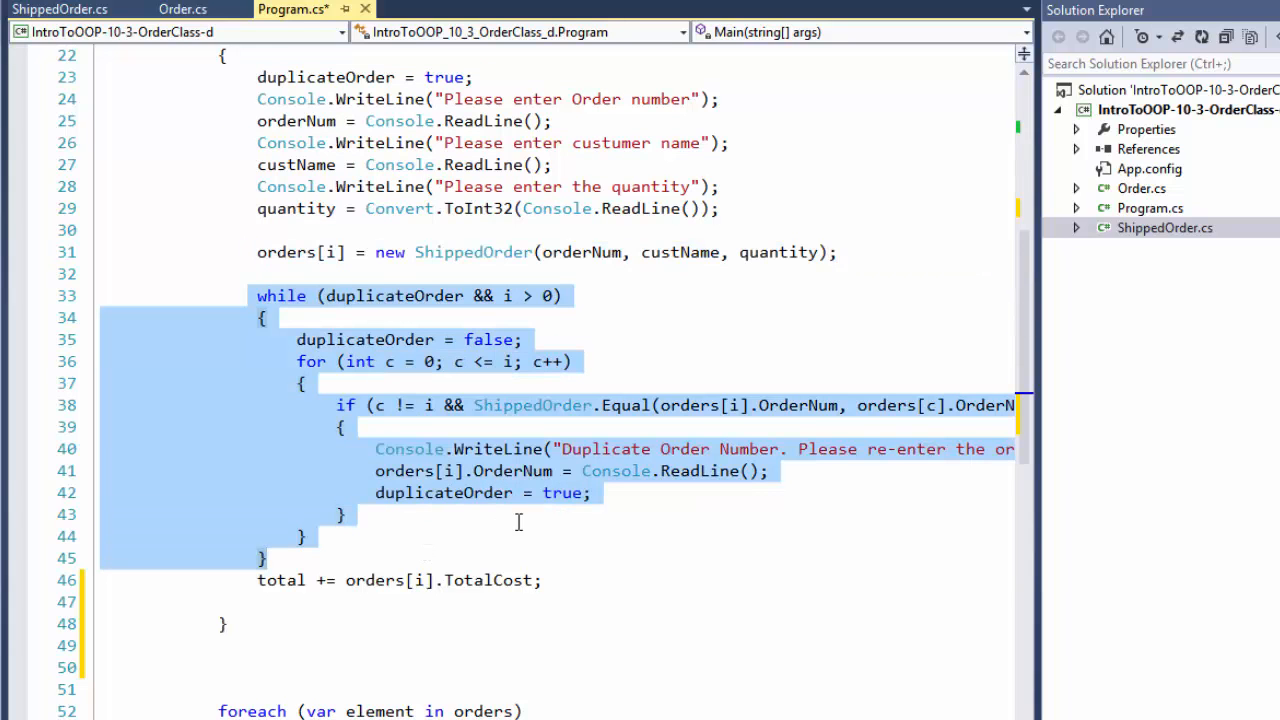
scroll(down, 3)
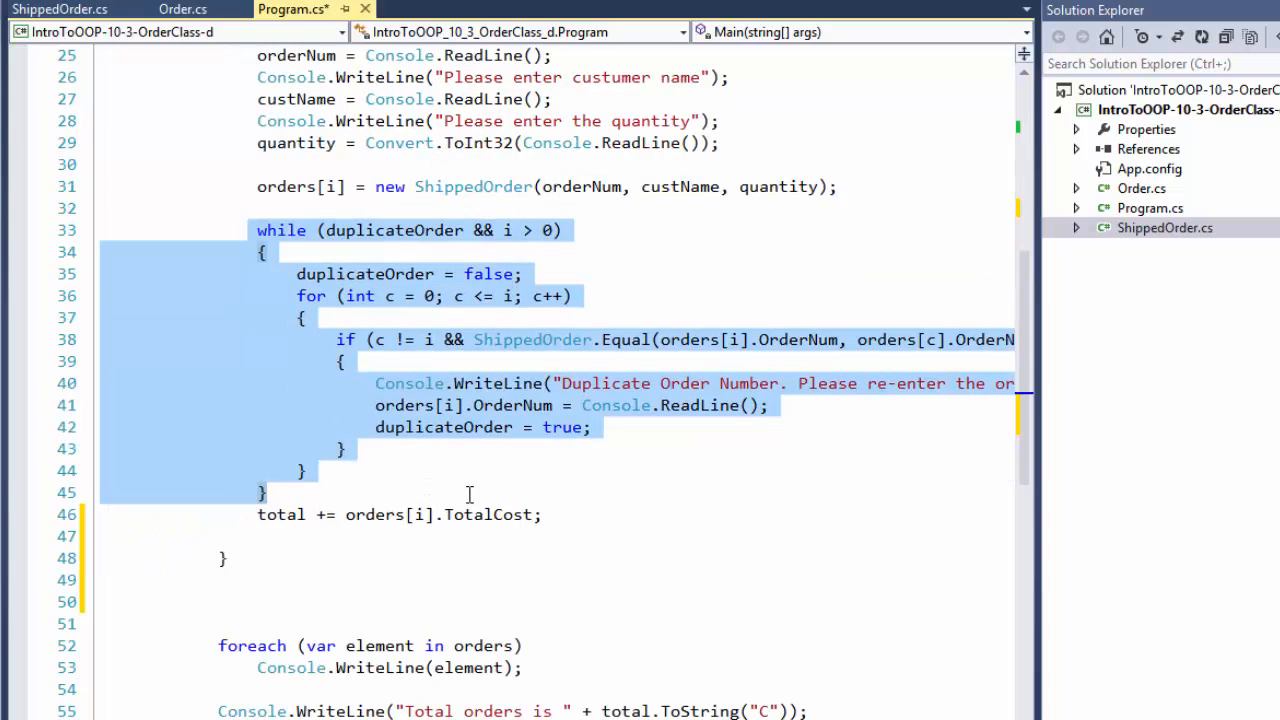
mouse_move(404, 500)
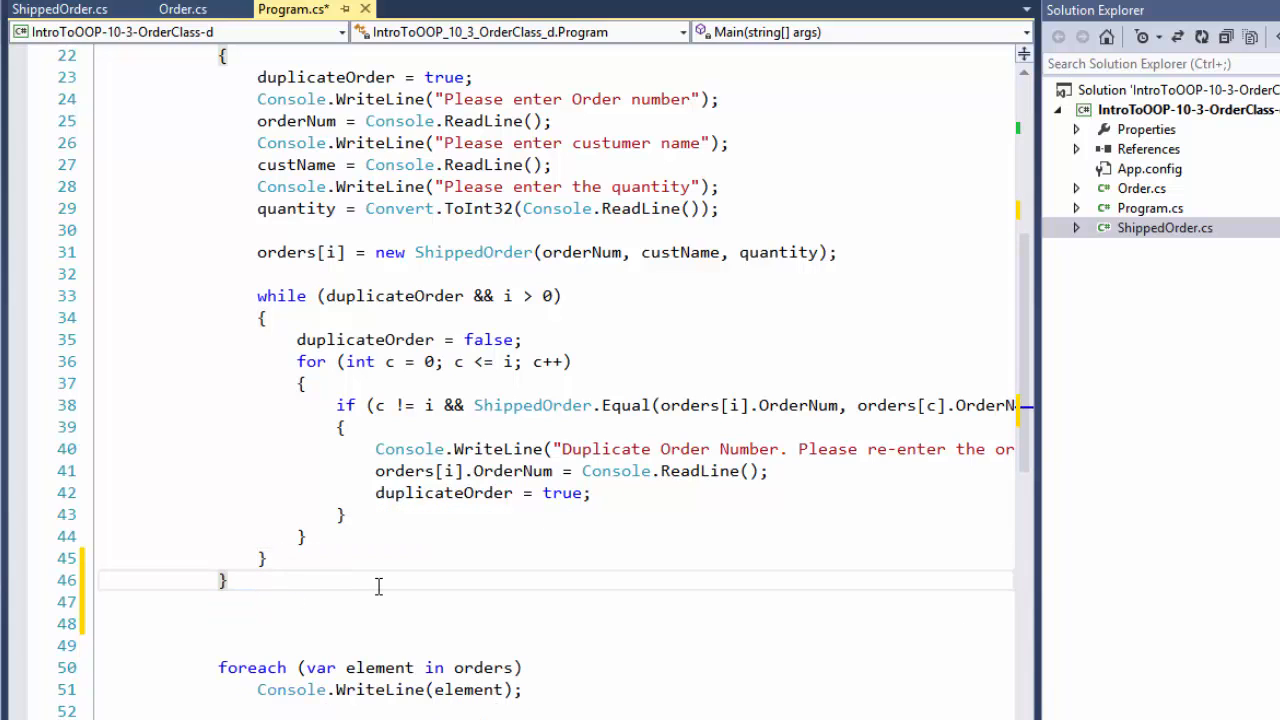
text(foreach ()
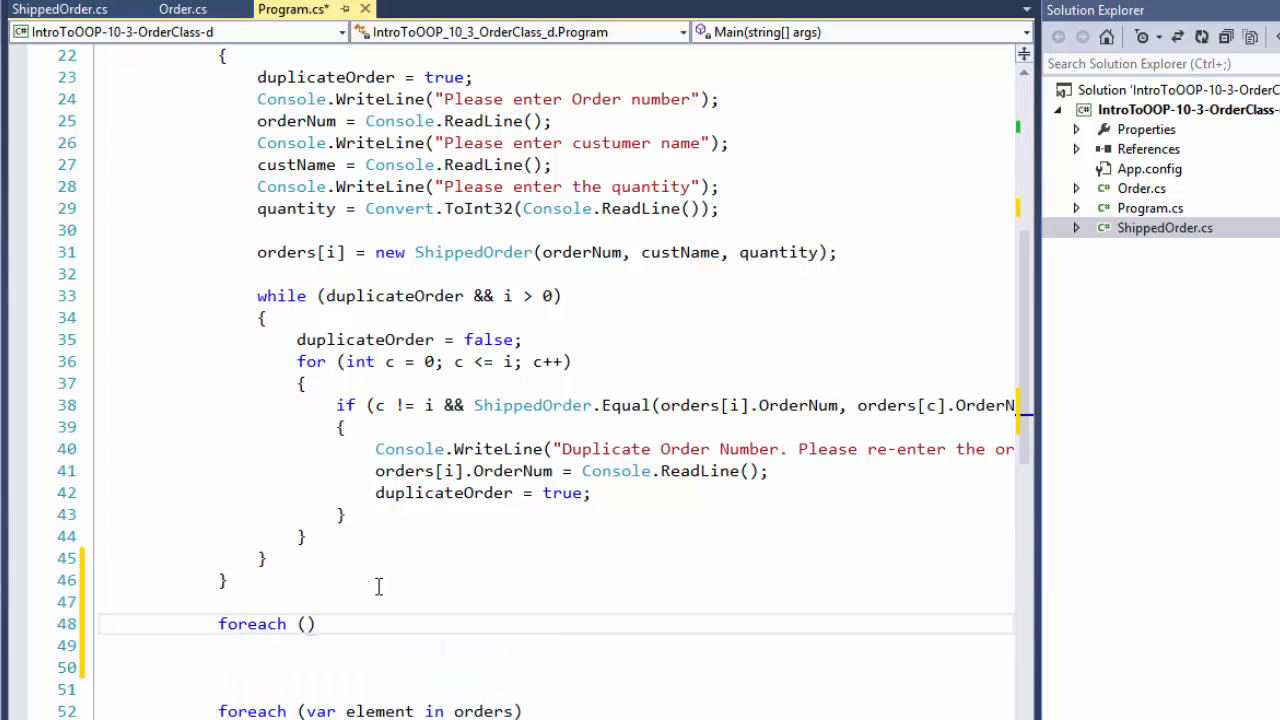
text(var eleme)
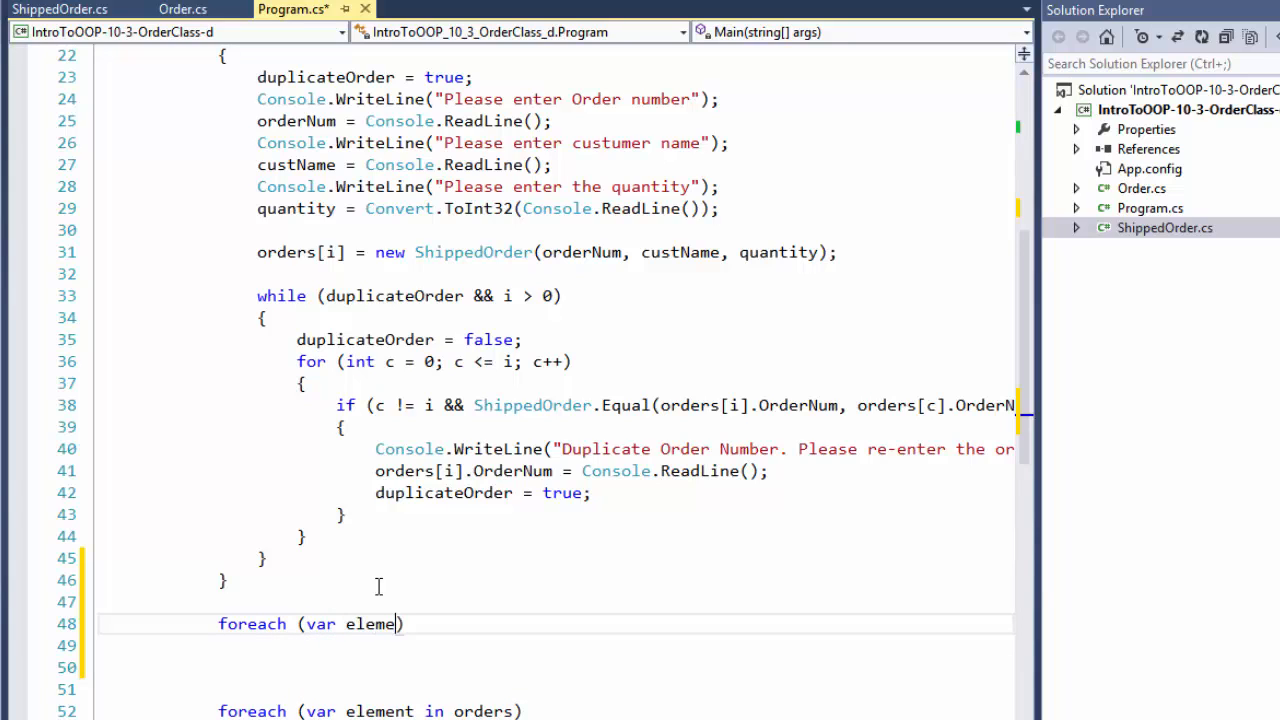
text(nt in or)
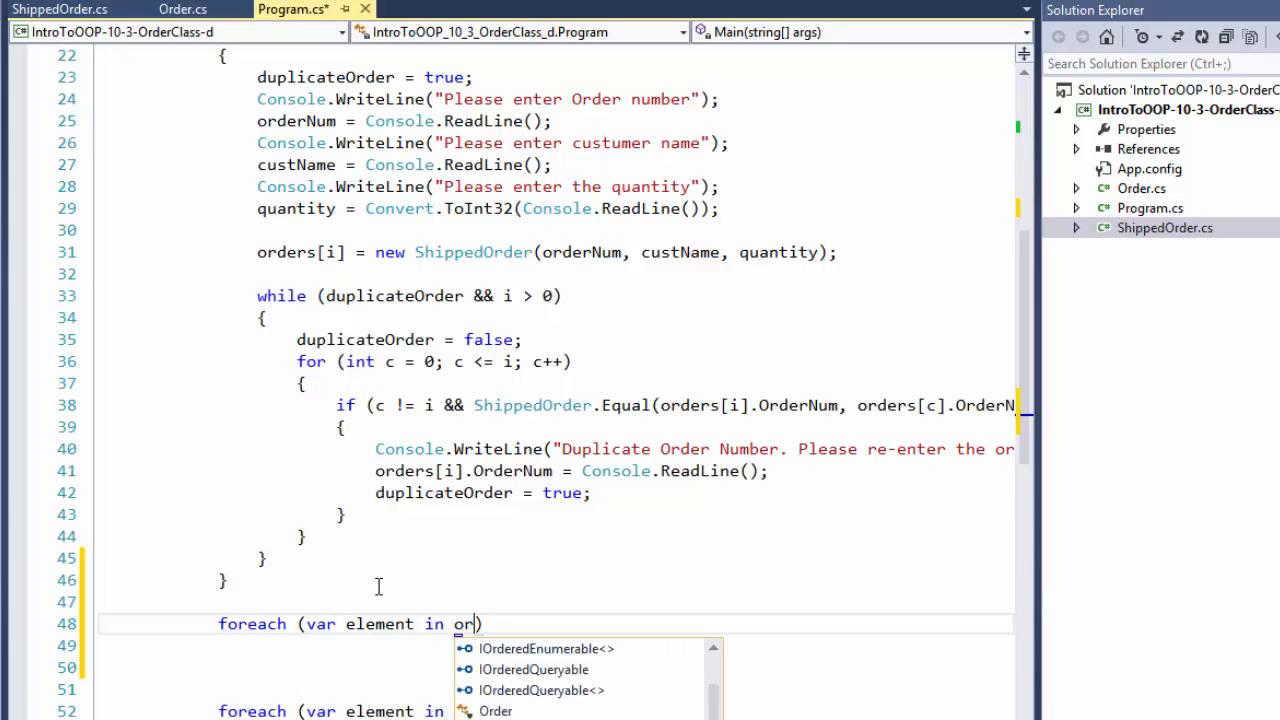
text(ders)
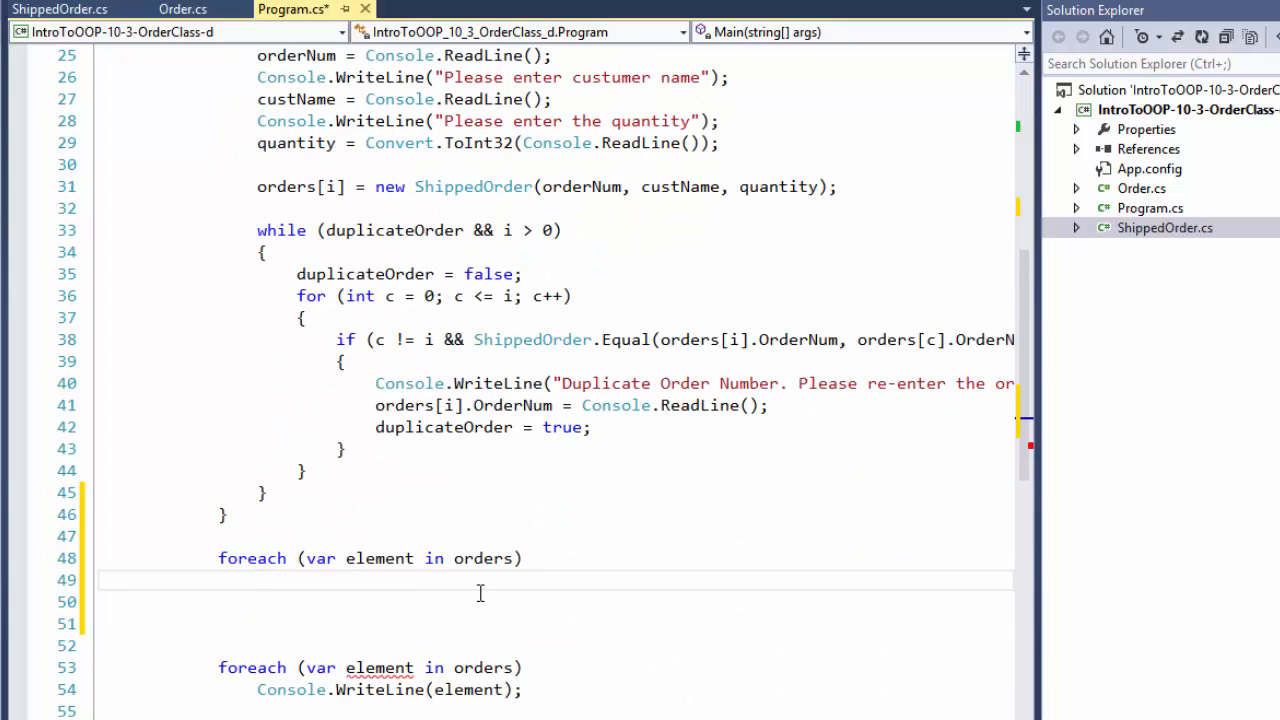
text(sortedOrders)
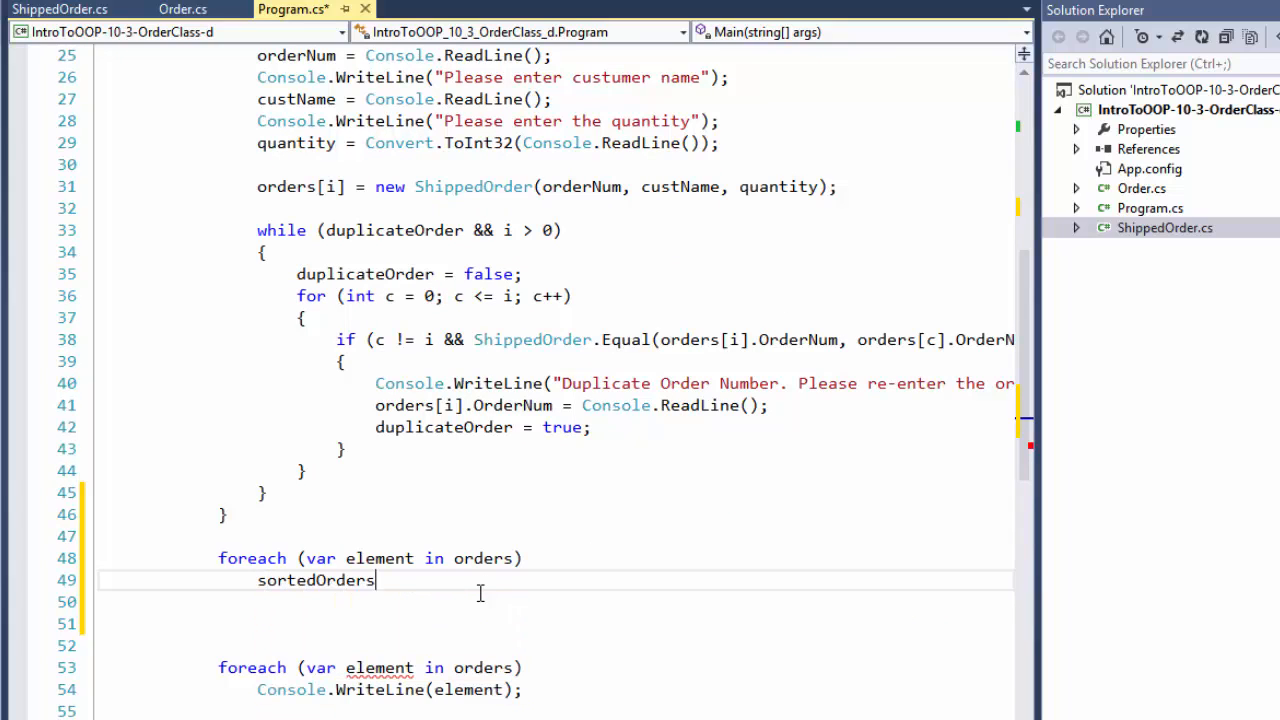
text(.)
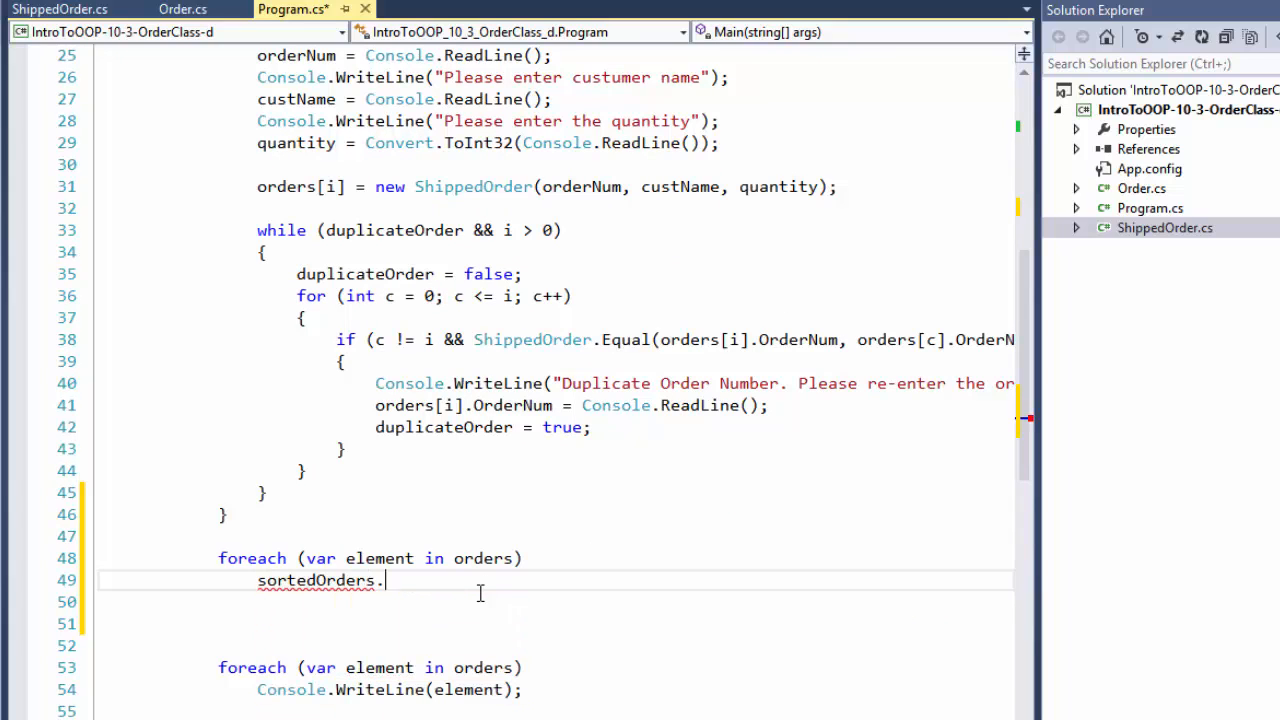
text(Add())
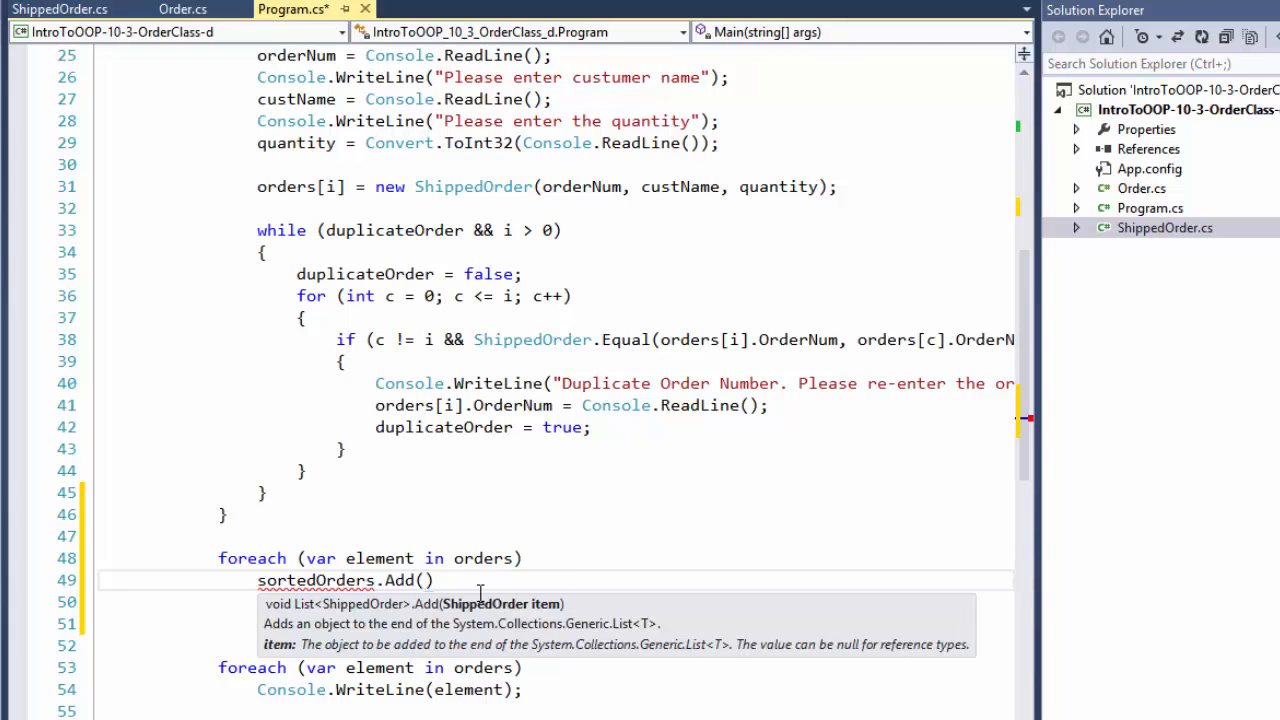
text(element)
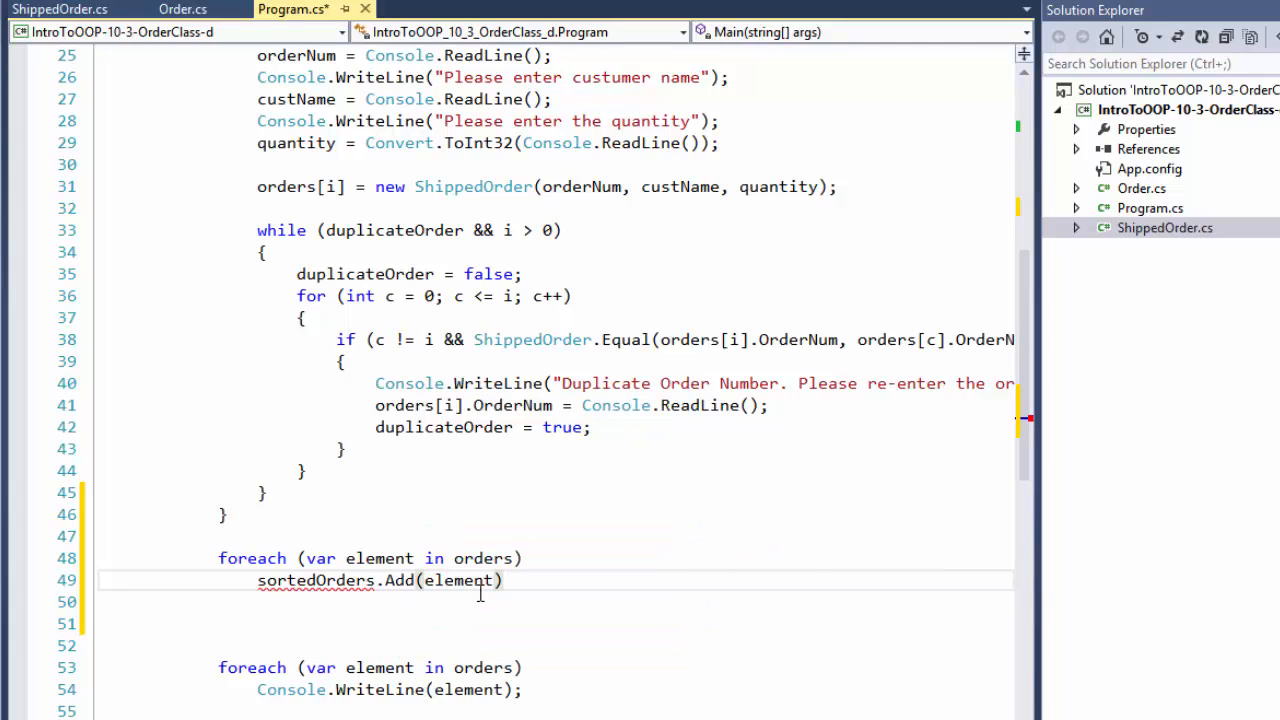
text(;)
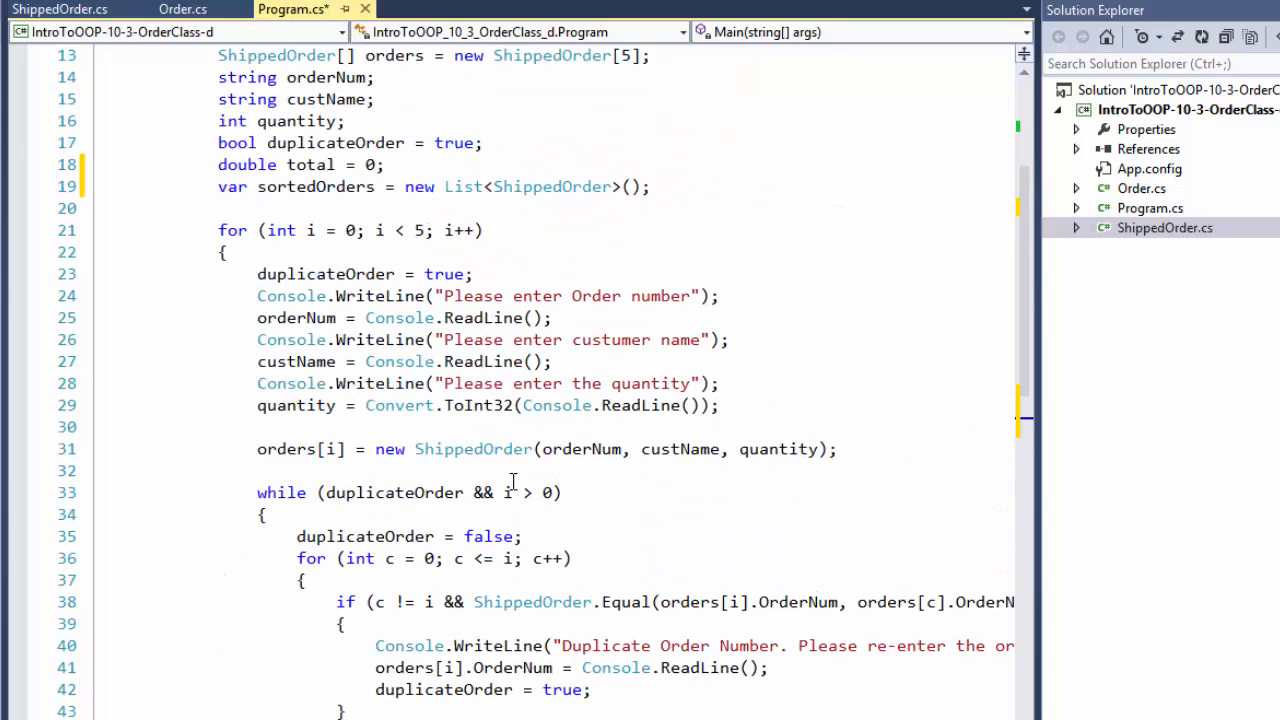
scroll(down, 3)
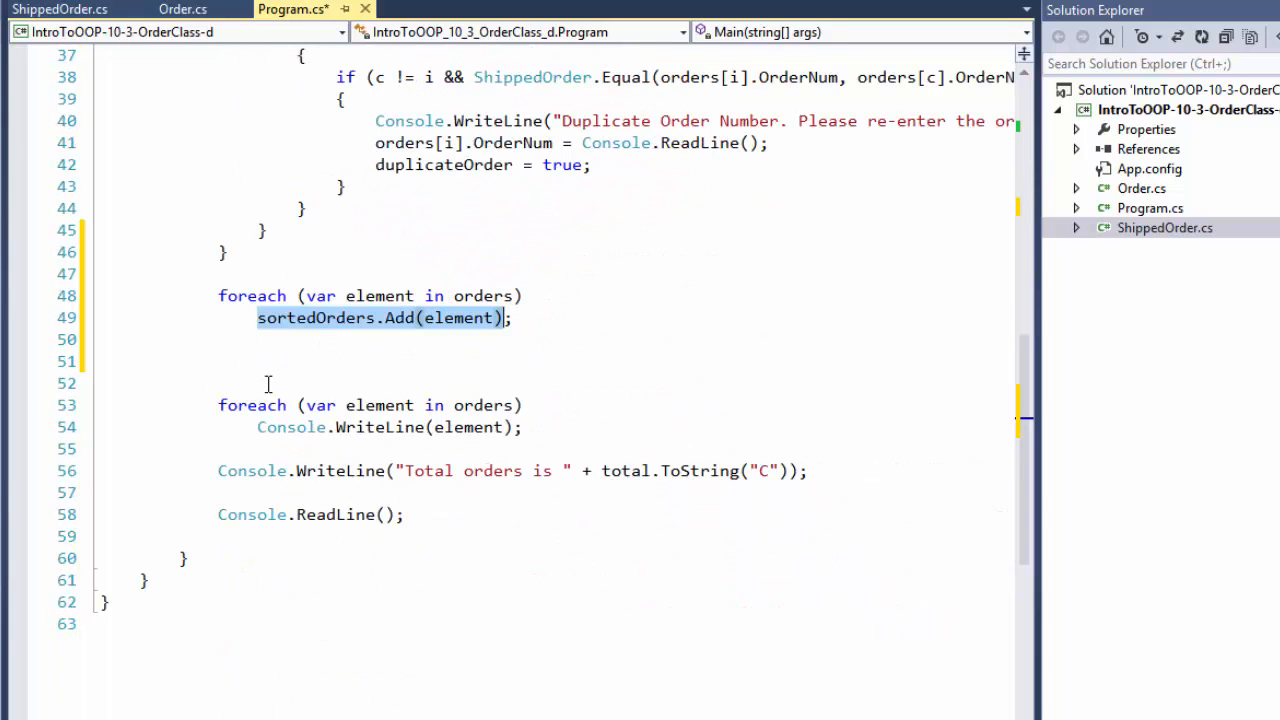
mouse_move(240, 358)
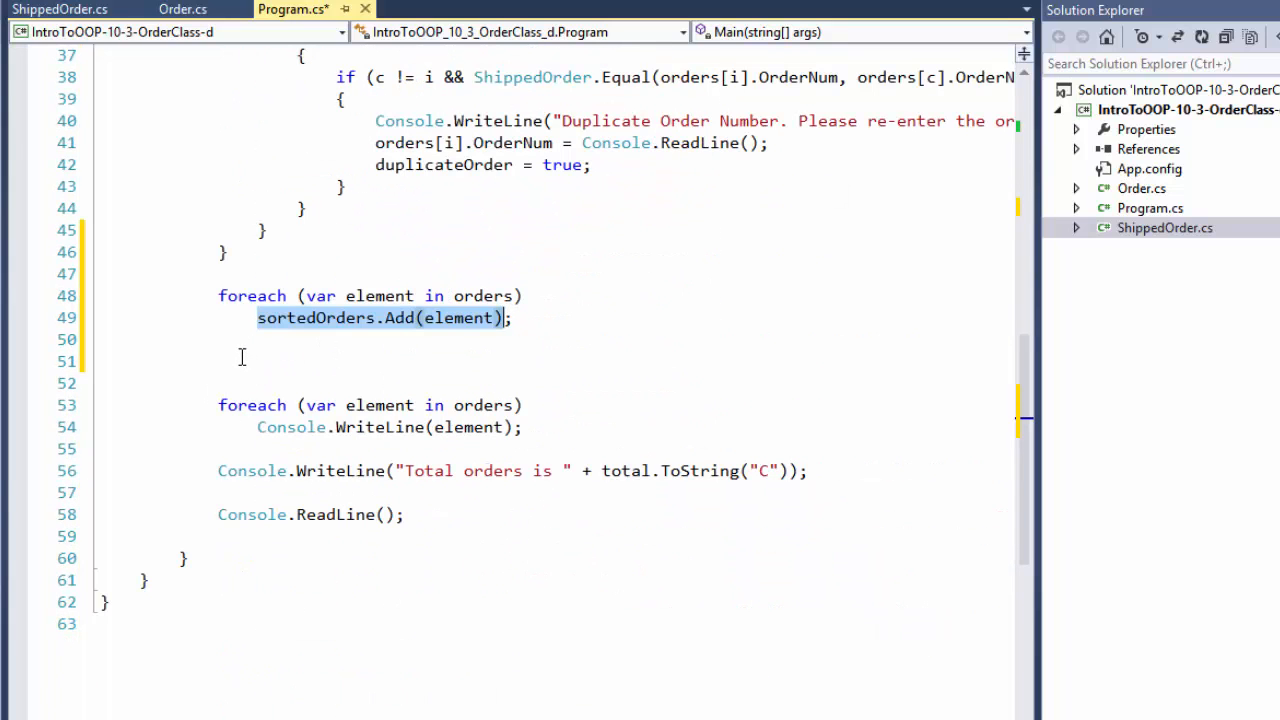
Write sortedOrders = sortedOrders.OrderBy(x => x.OrderNum).ToList(); after the copy loop.
click(240, 358)
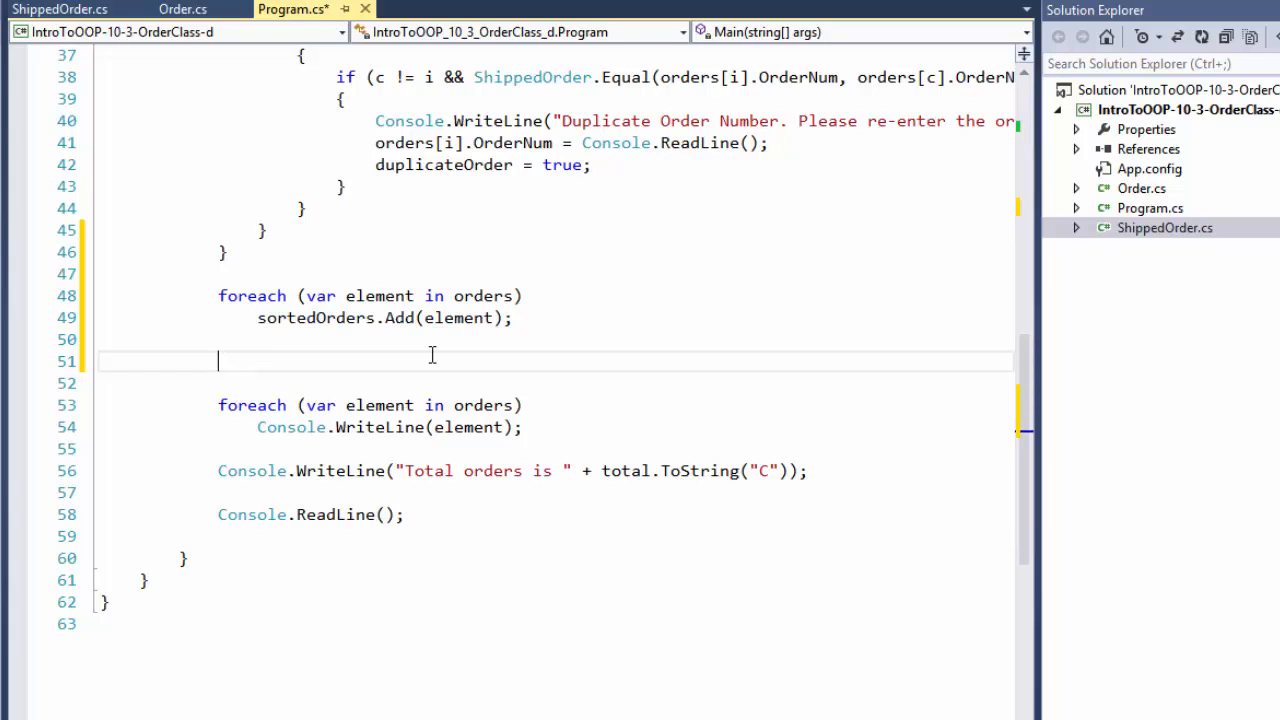
text(sorde)
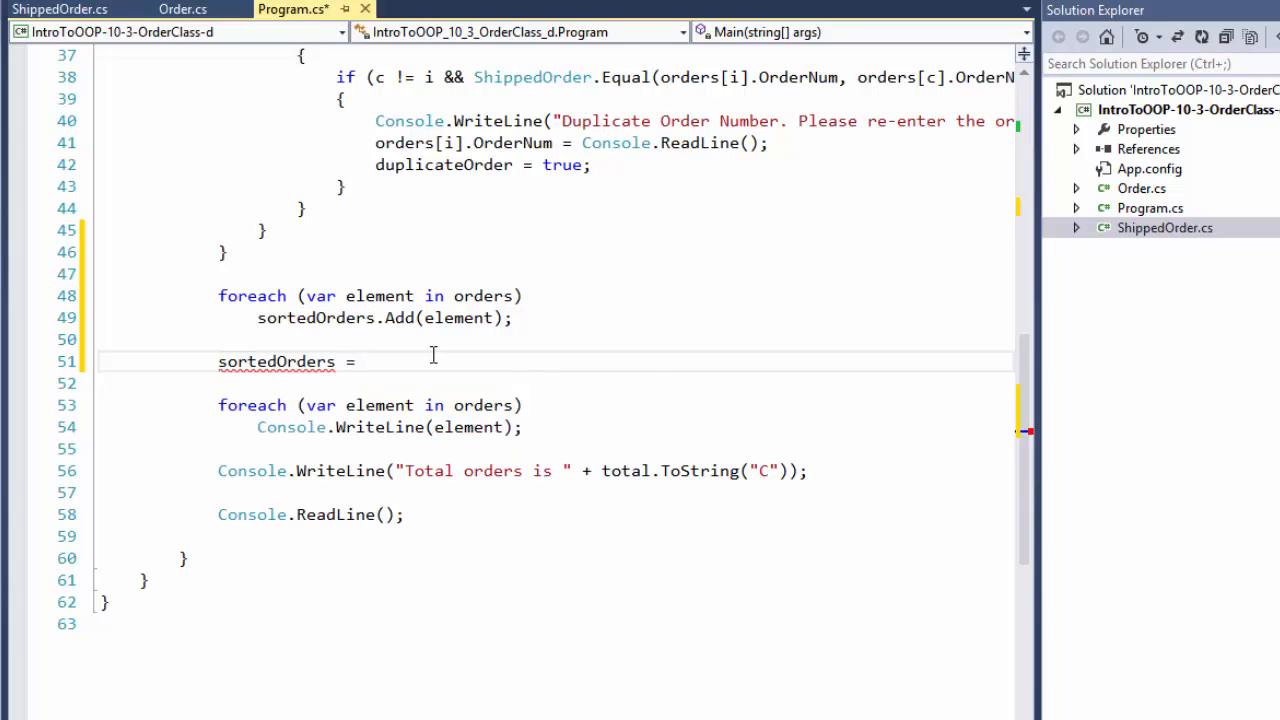
text(sortedOrders)
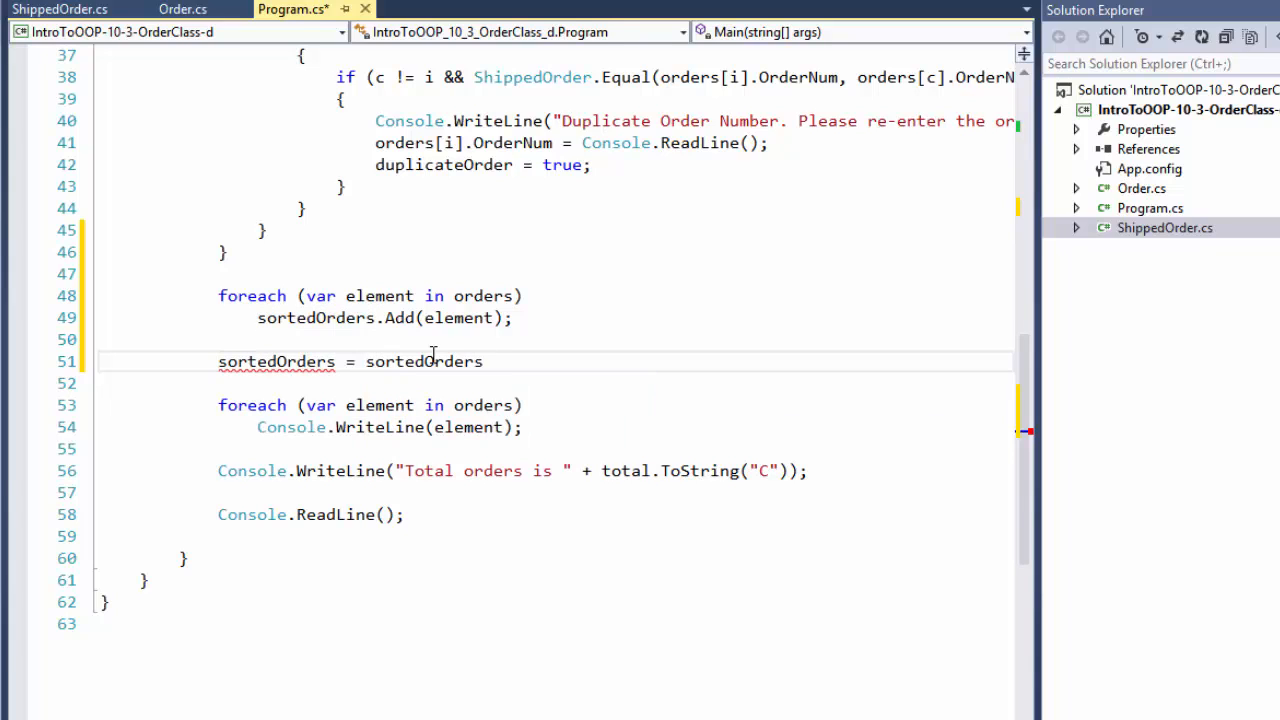
text(.OrderBy)
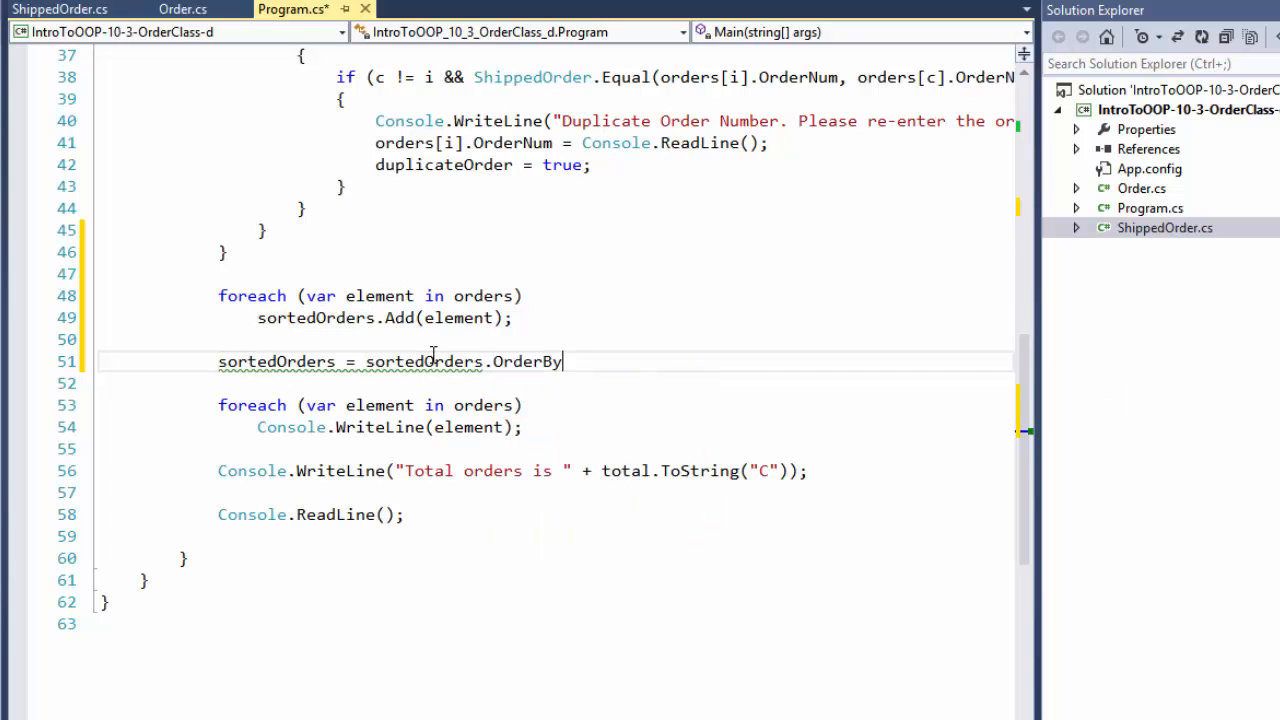
text((x)
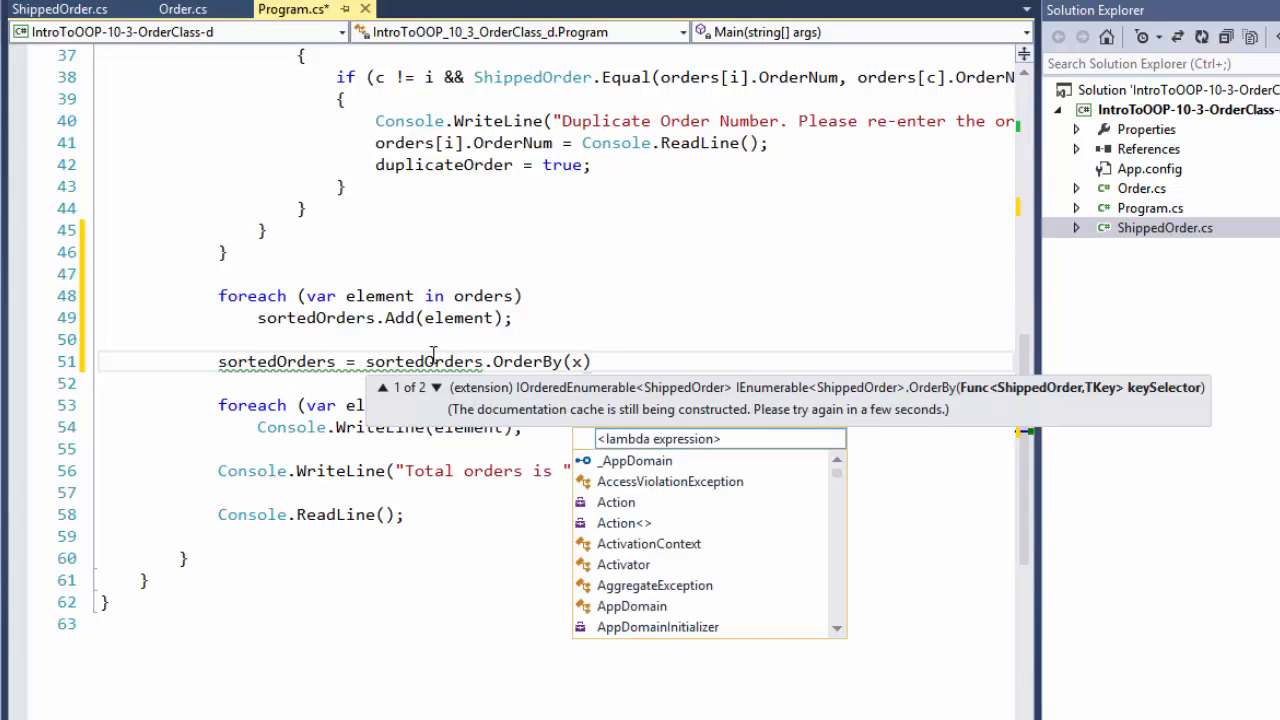
text(>)
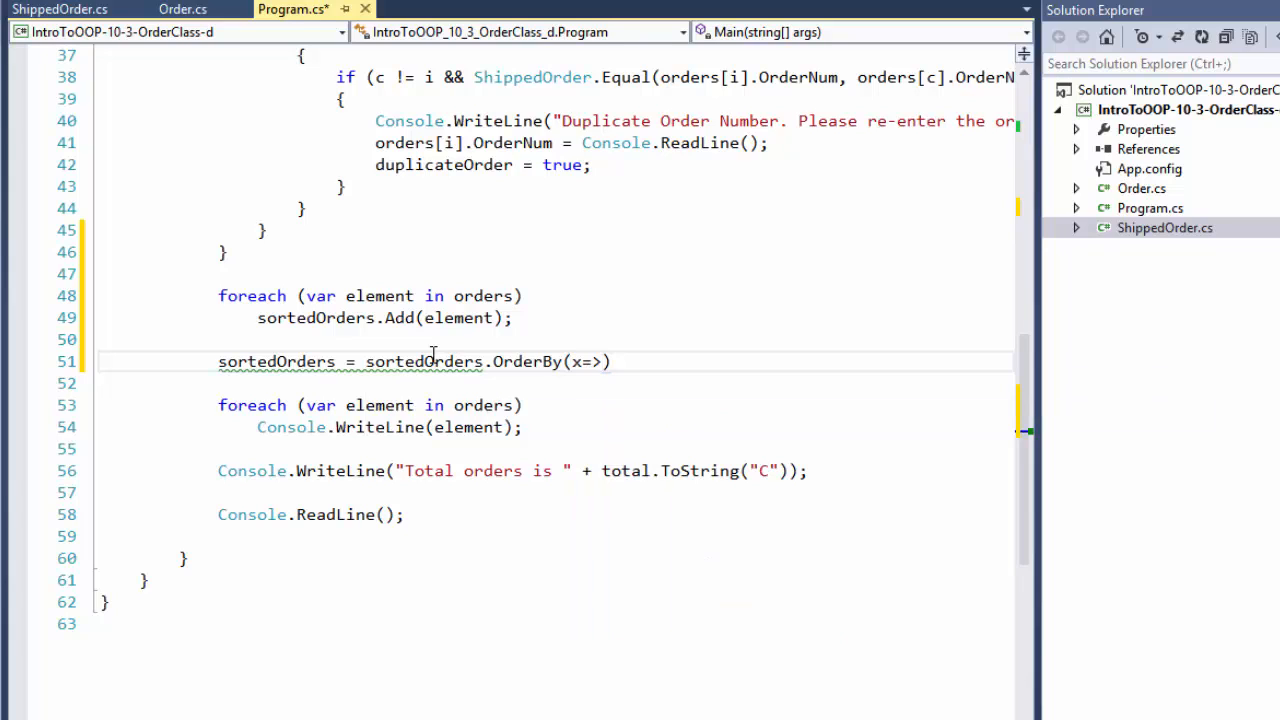
text(x.)
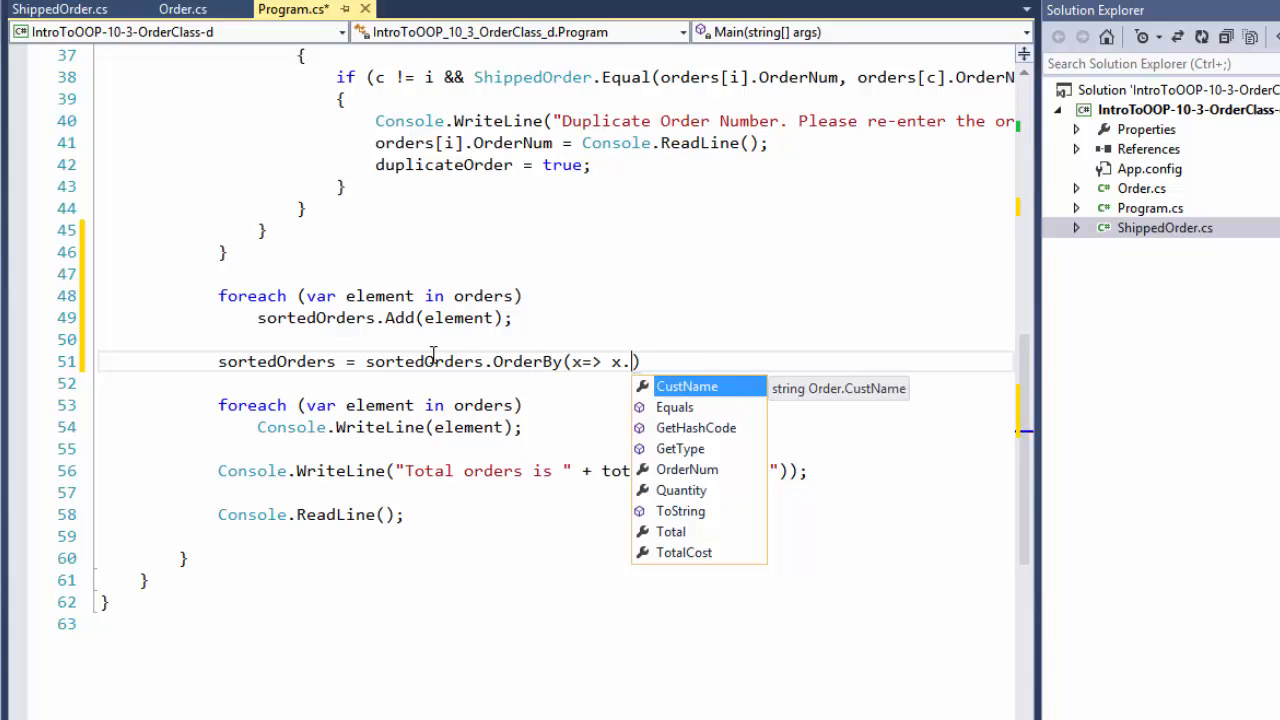
text(OrderNum))
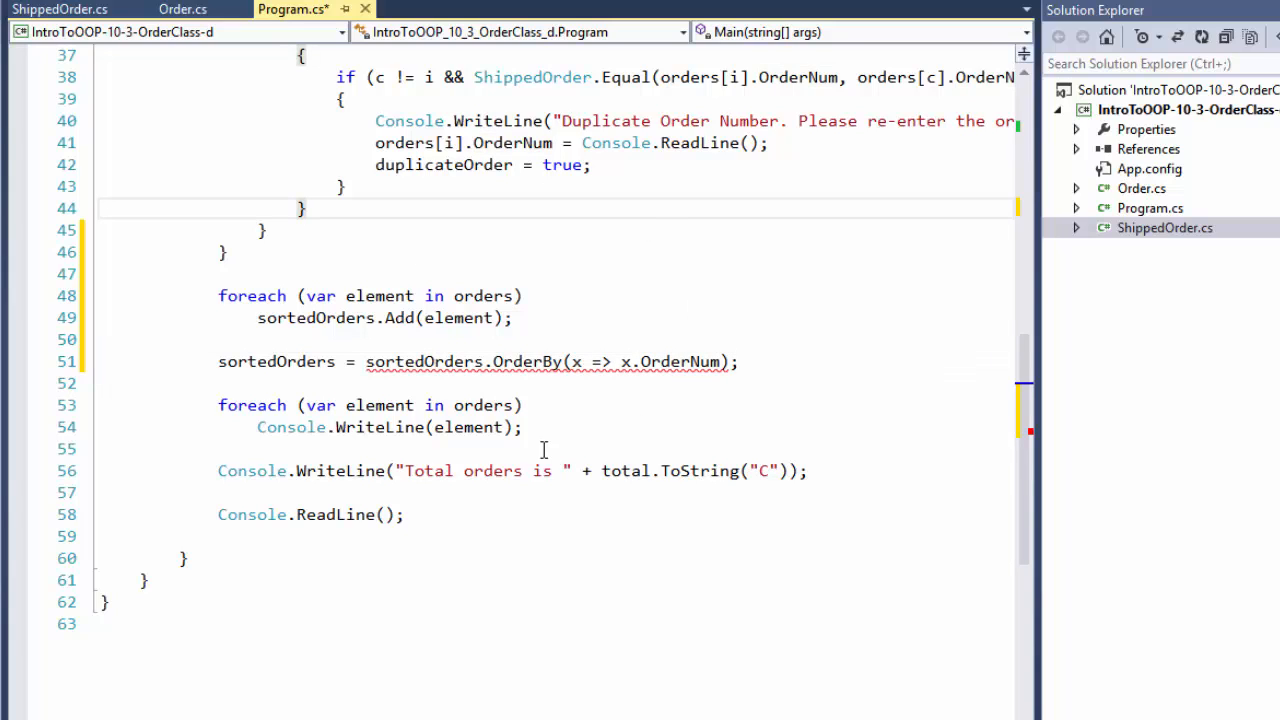
mouse_move(448, 404)
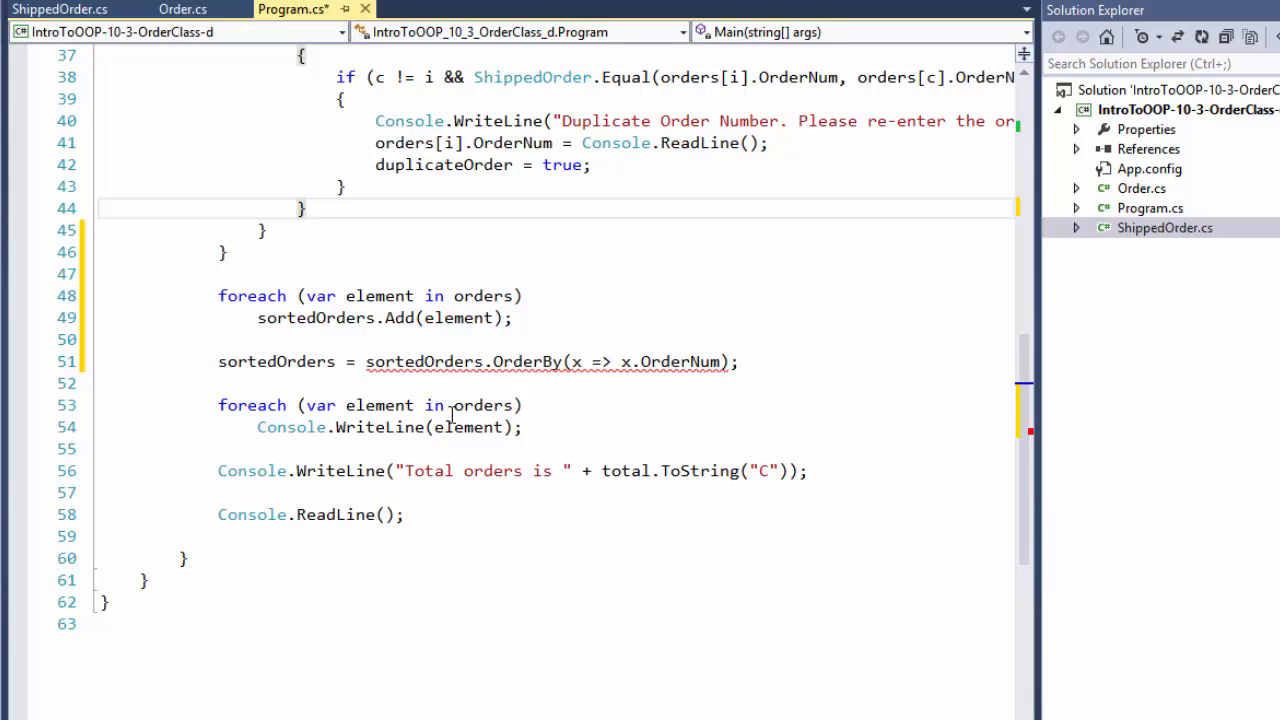
mouse_move(664, 362)
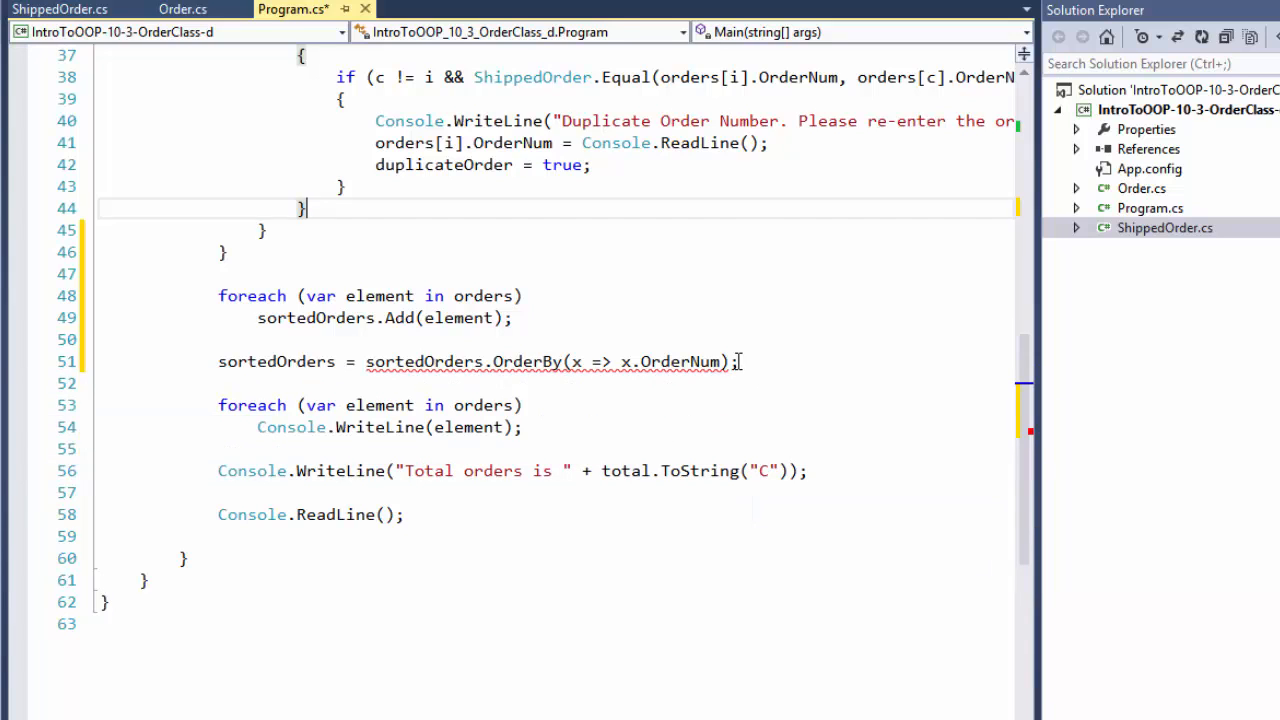
text(.tol)
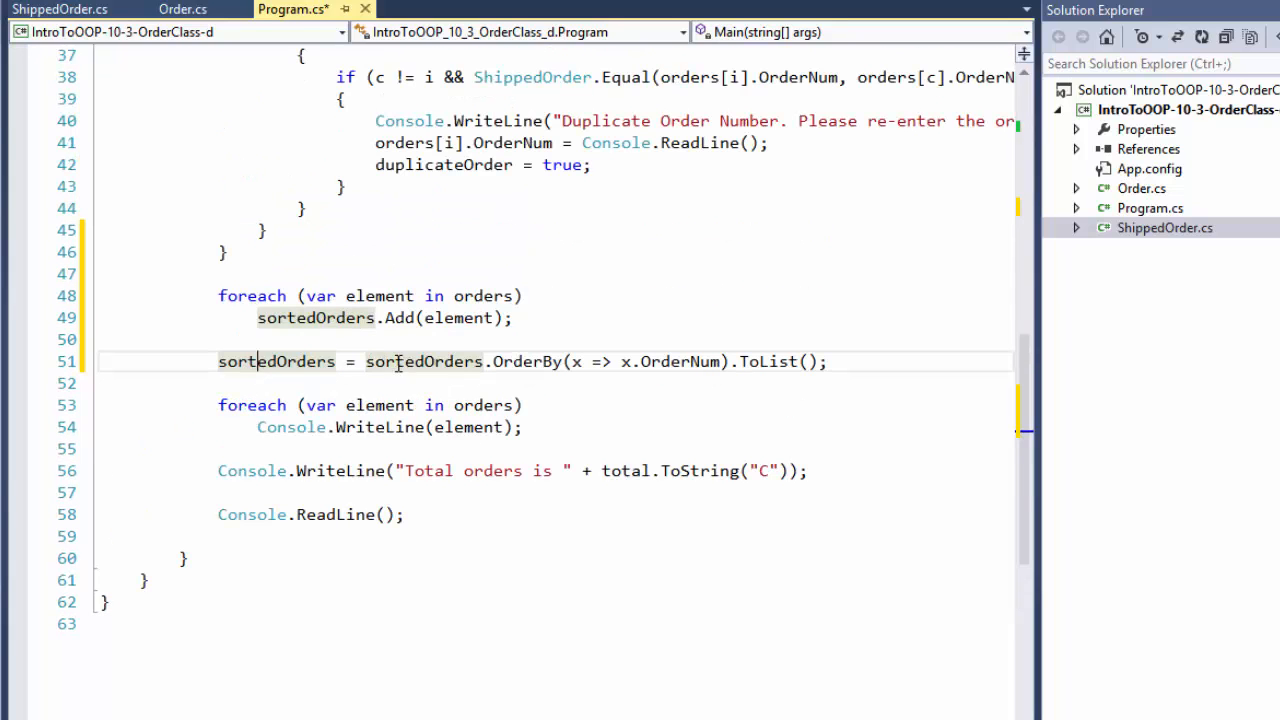
drag(366, 360, 816, 360)
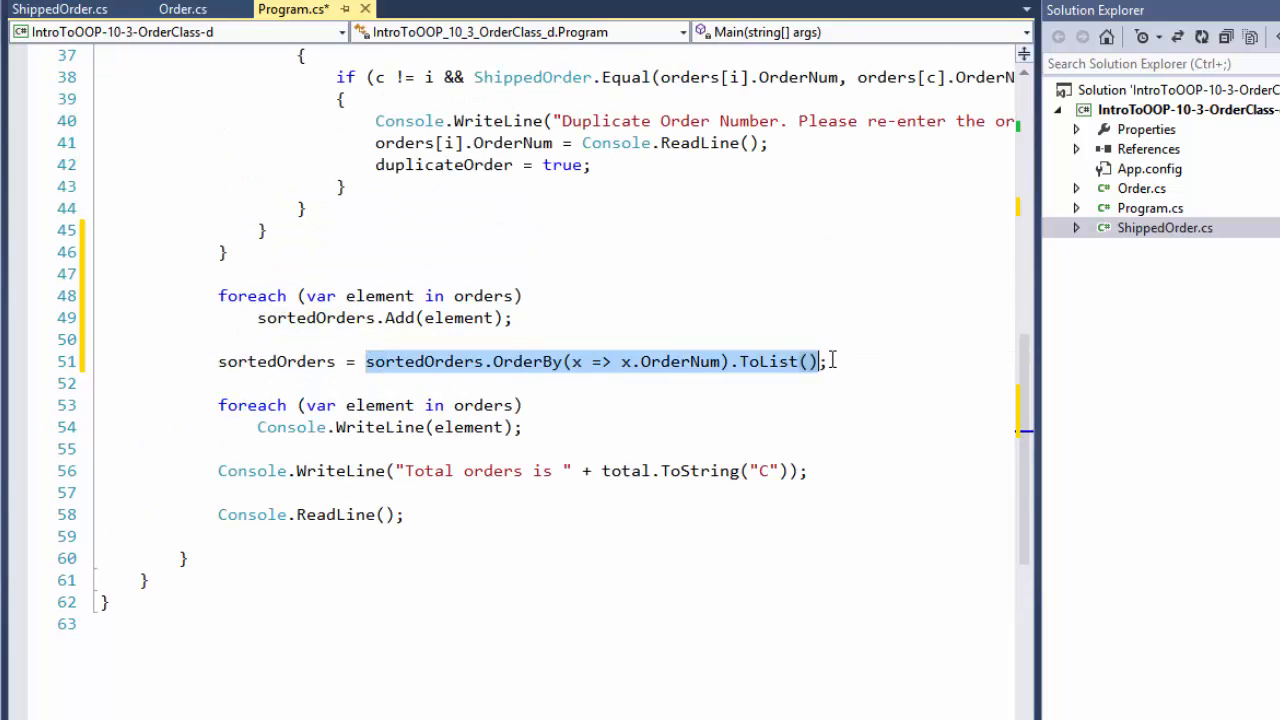
mouse_move(300, 362)
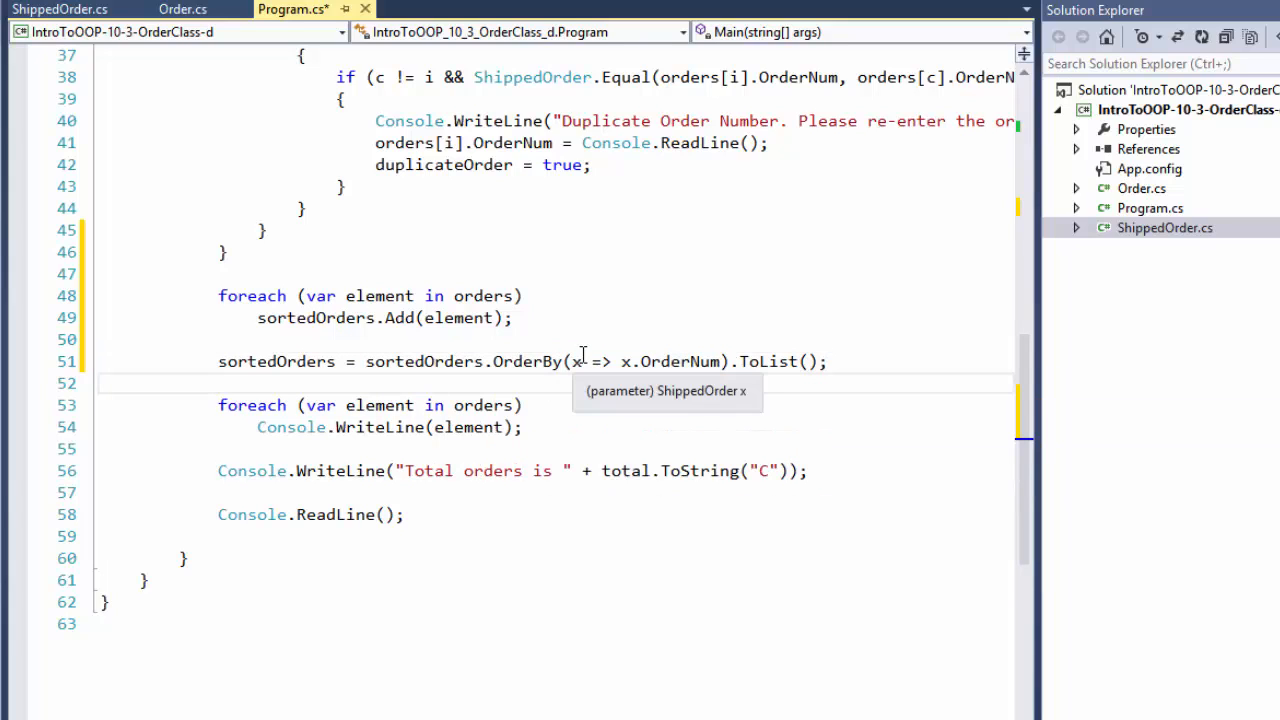
text(element)
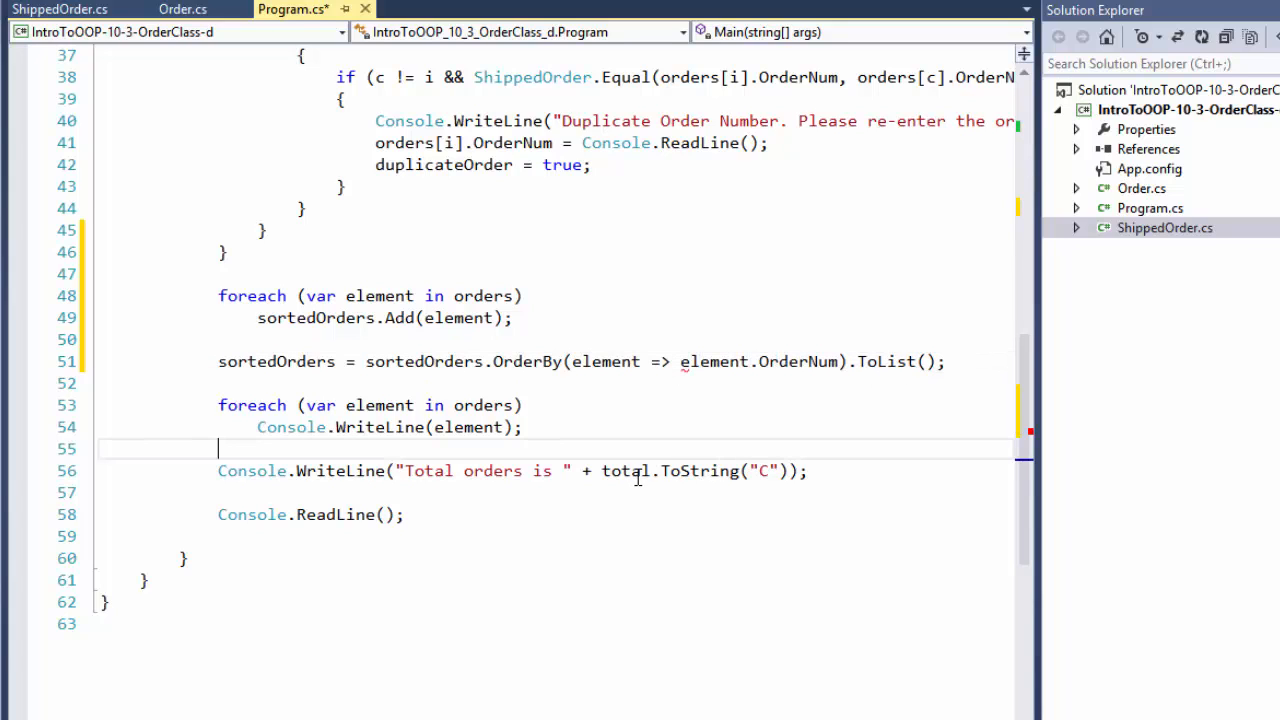
mouse_move(576, 486)
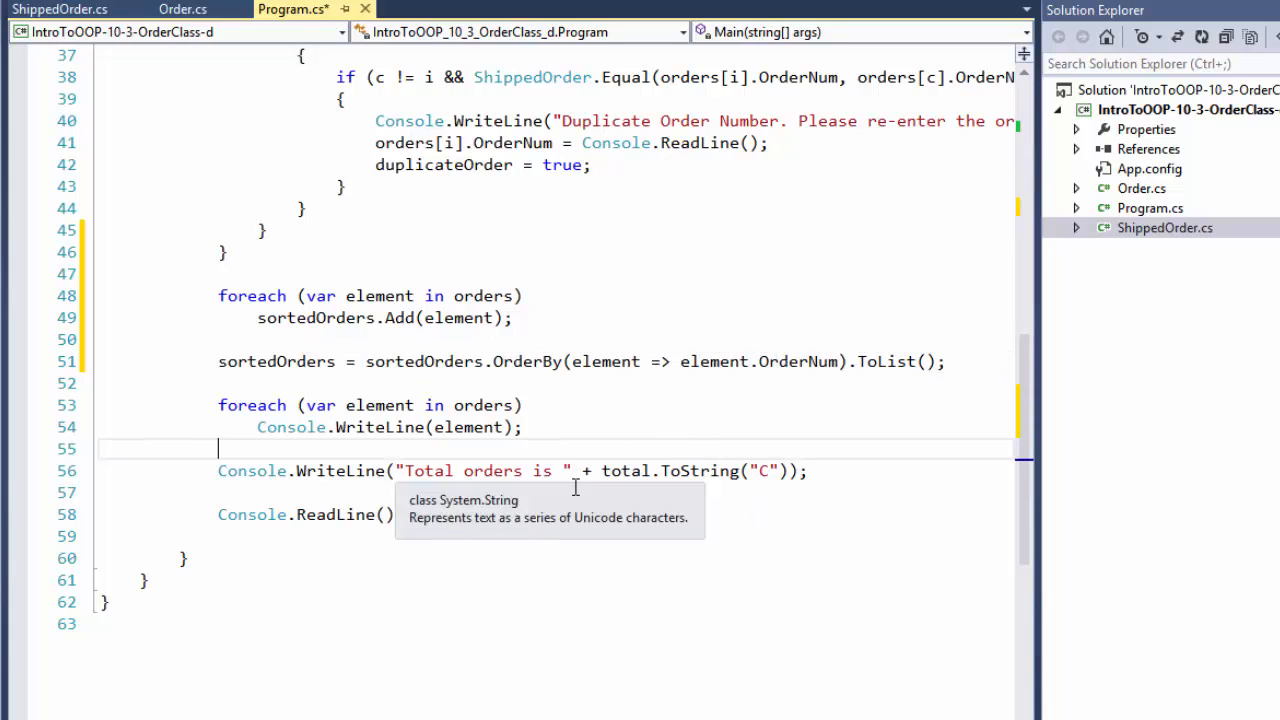
mouse_move(594, 432)
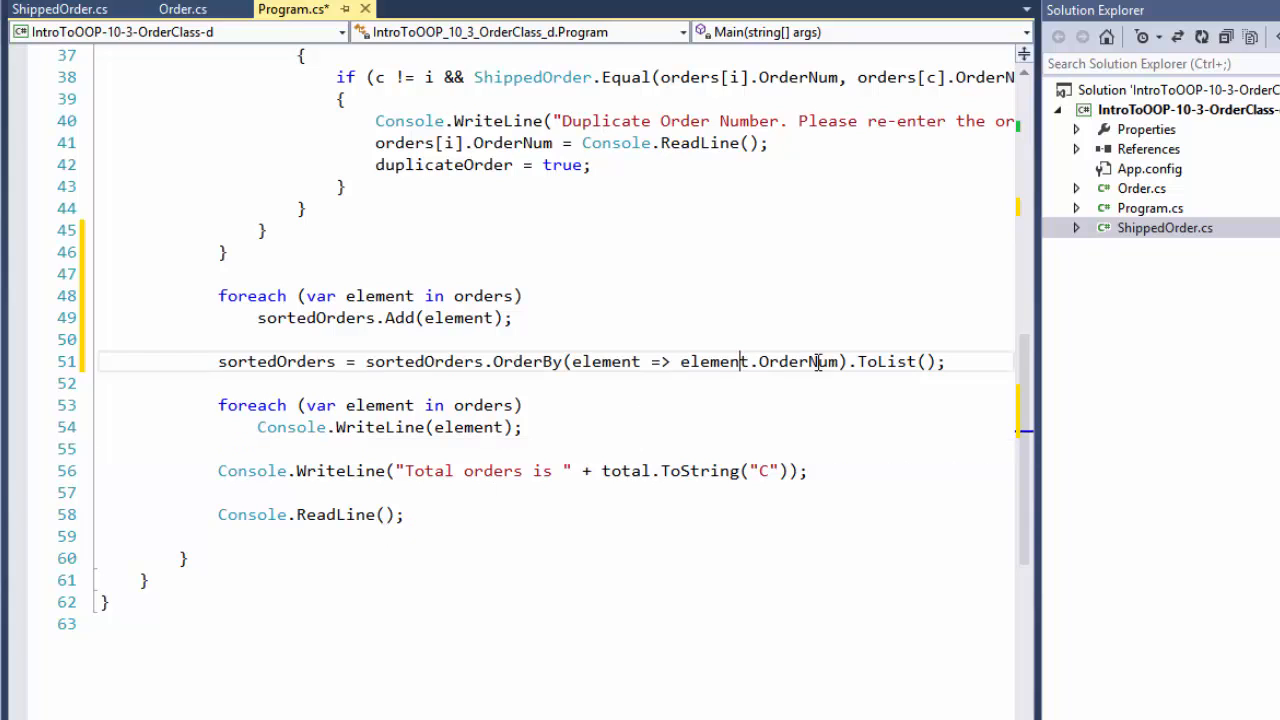
double_click(616, 362)
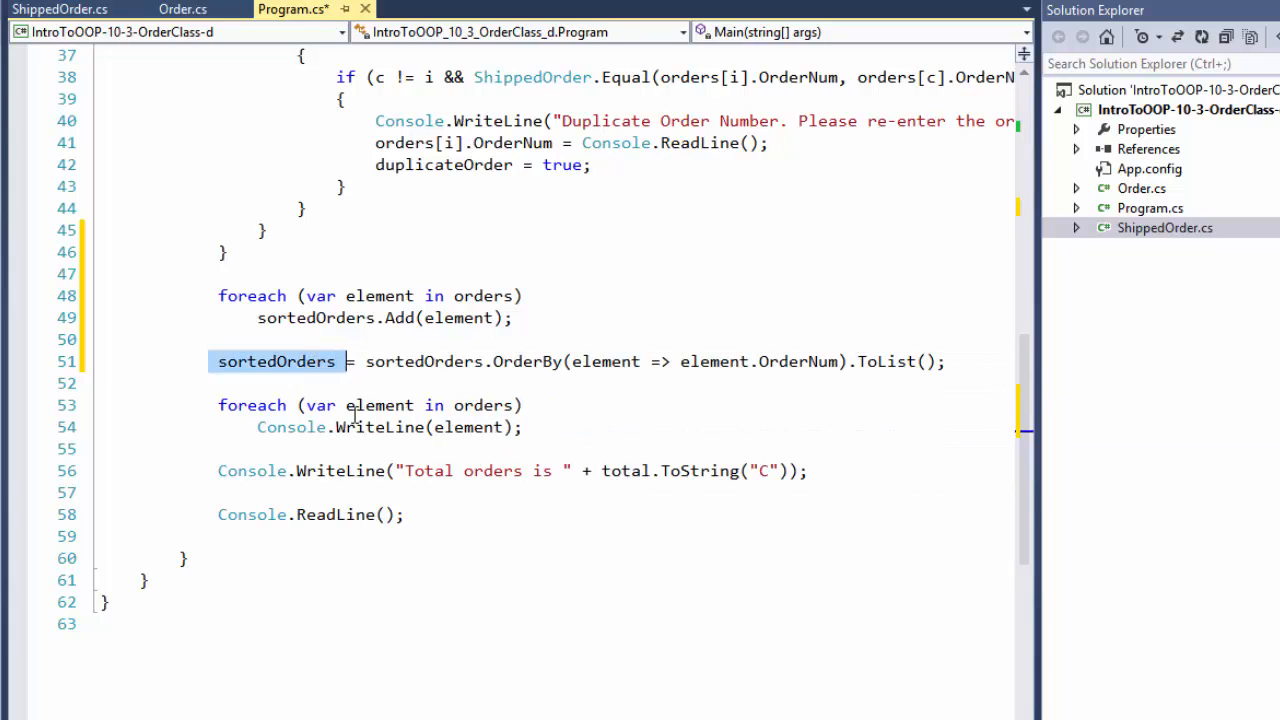
mouse_move(448, 310)
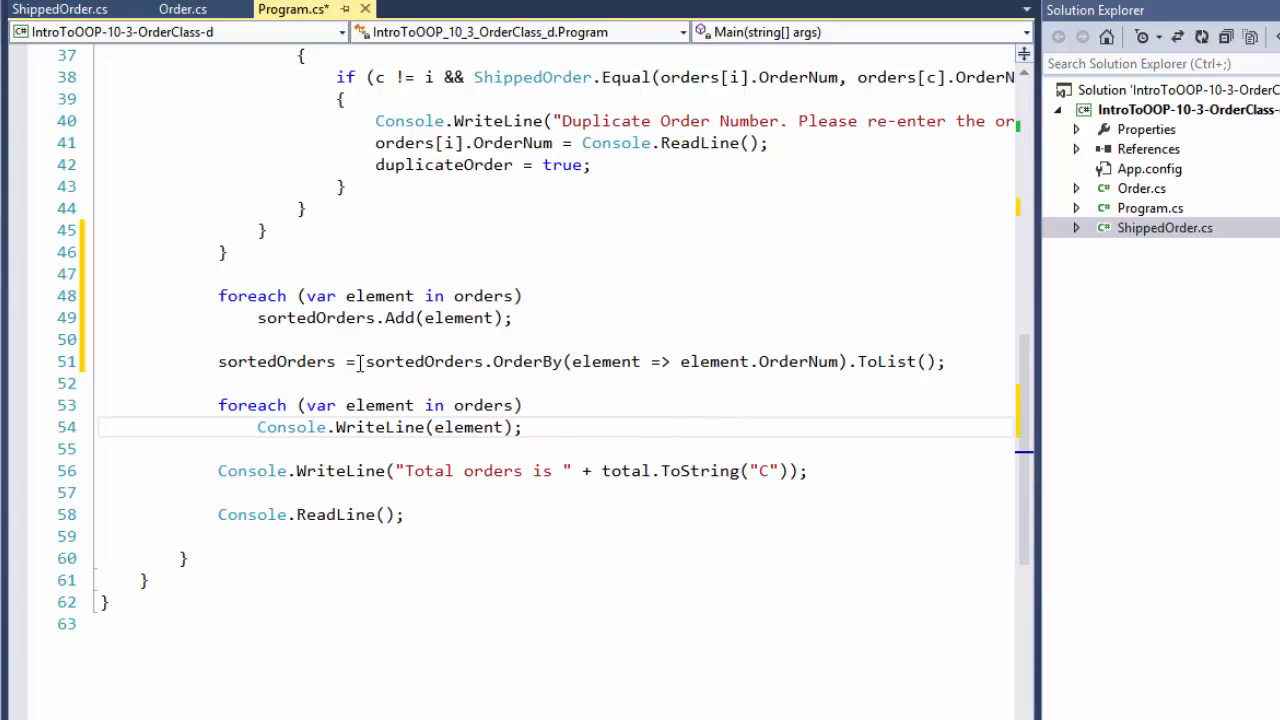
mouse_move(616, 362)
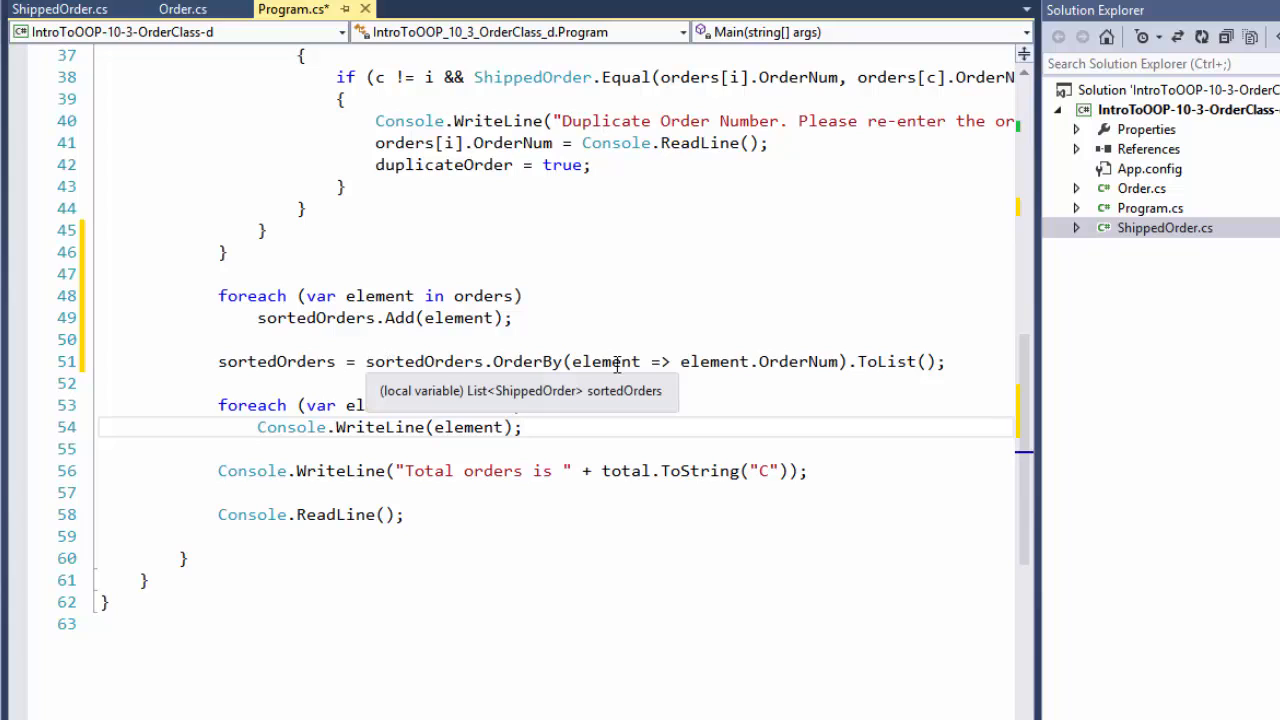
mouse_move(620, 470)
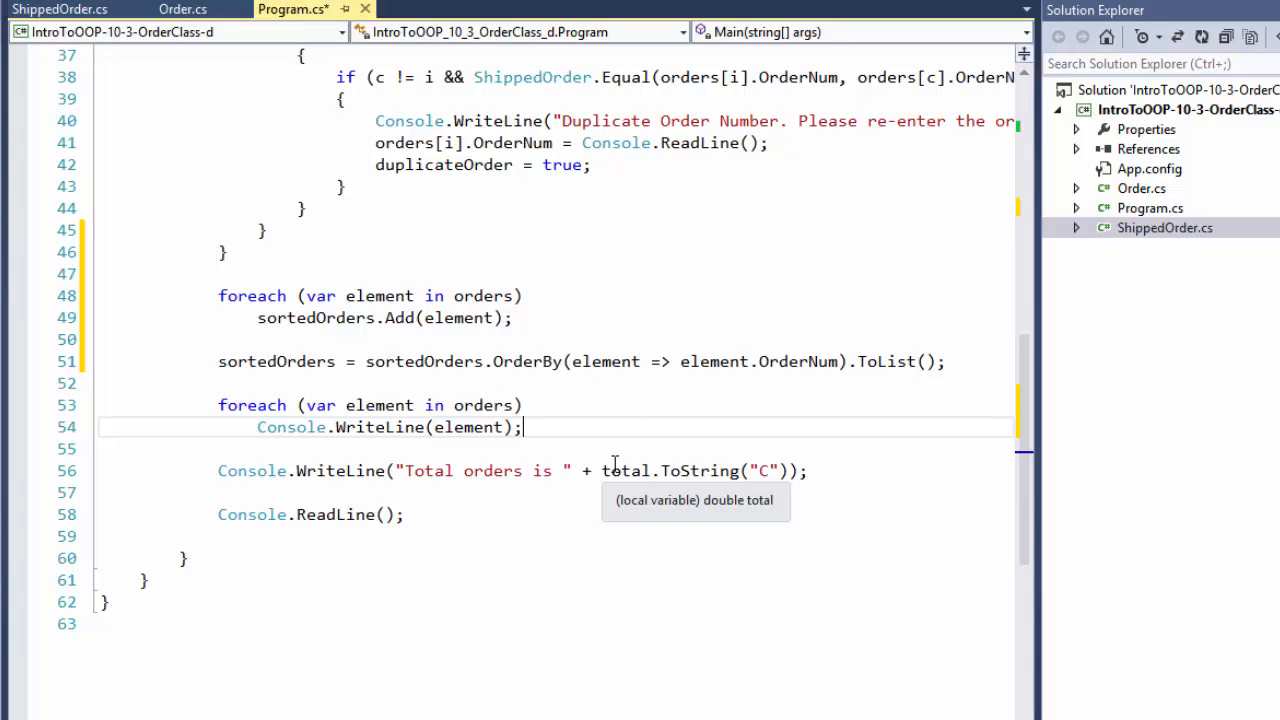
mouse_move(200, 428)
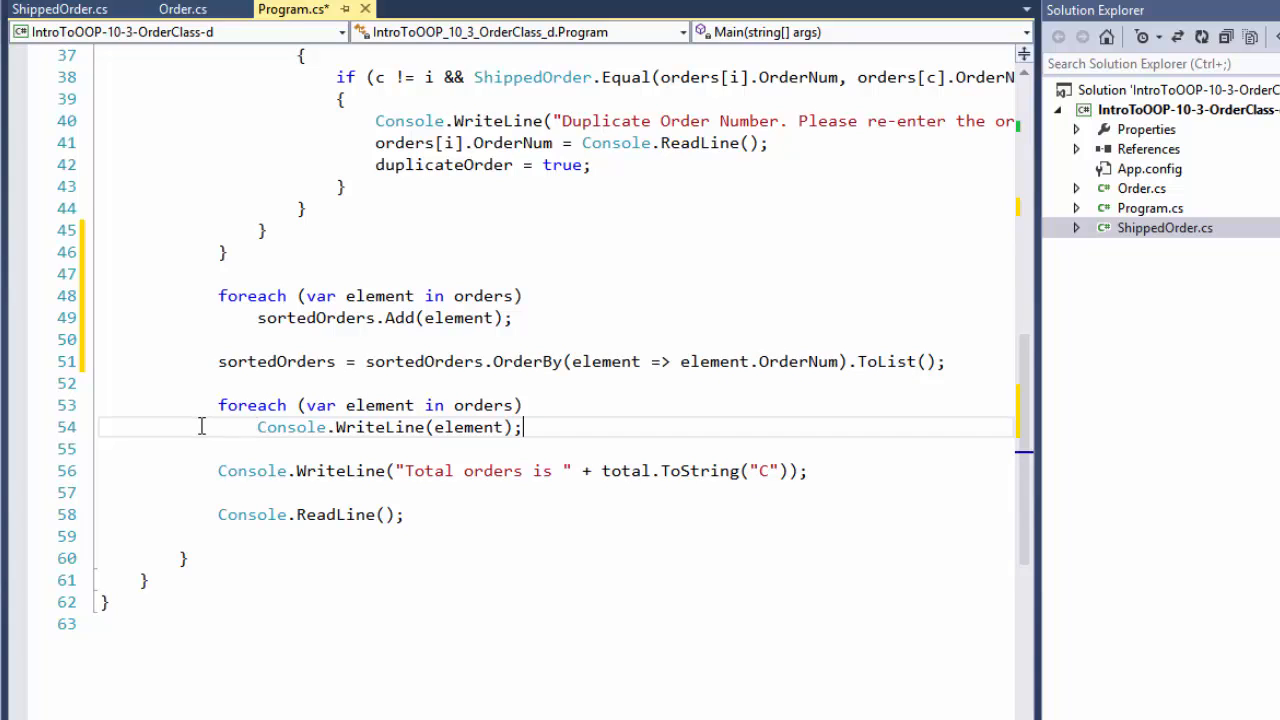
mouse_move(484, 404)
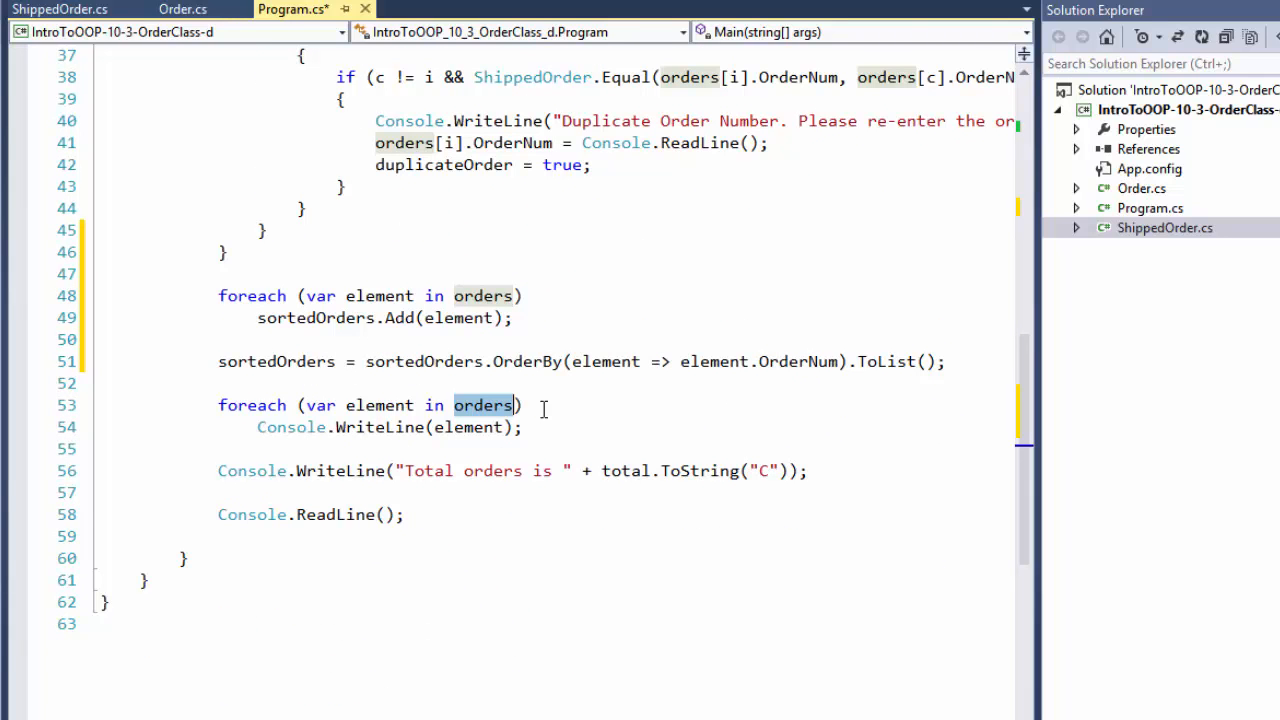
Change the printing foreach to iterate over sortedOrders instead of orders.
text(sorde)
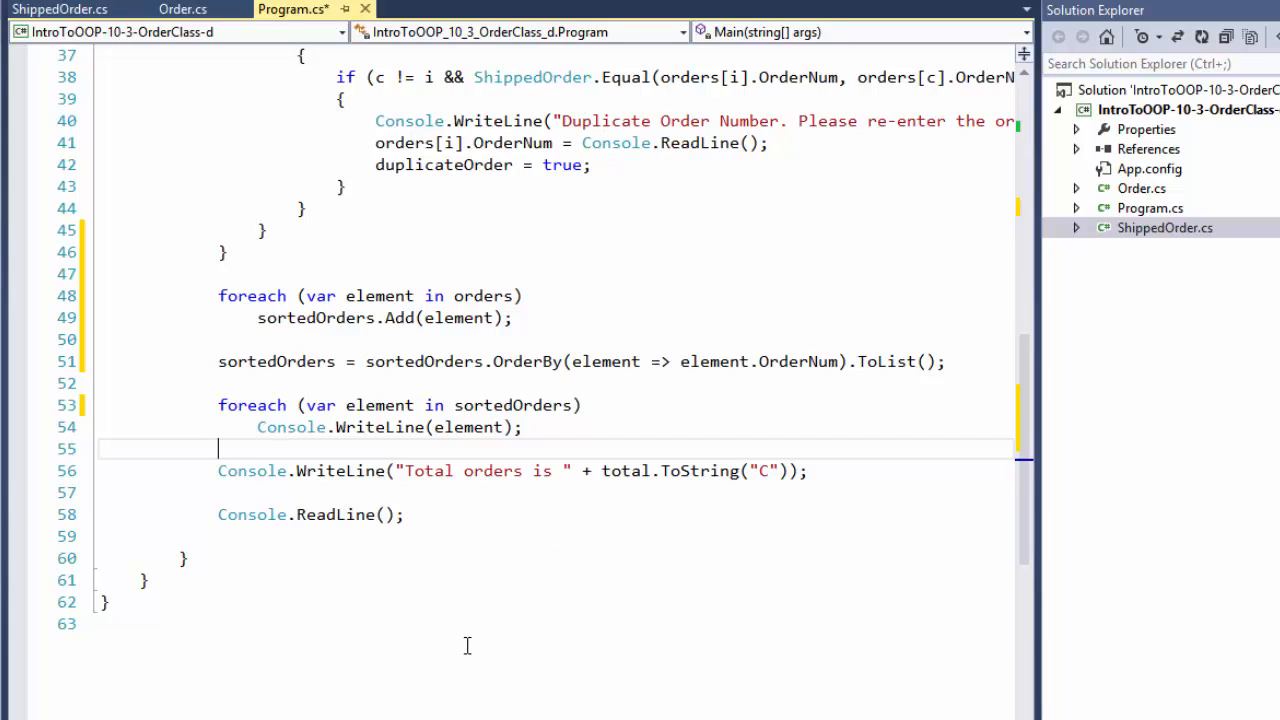
mouse_move(364, 300)
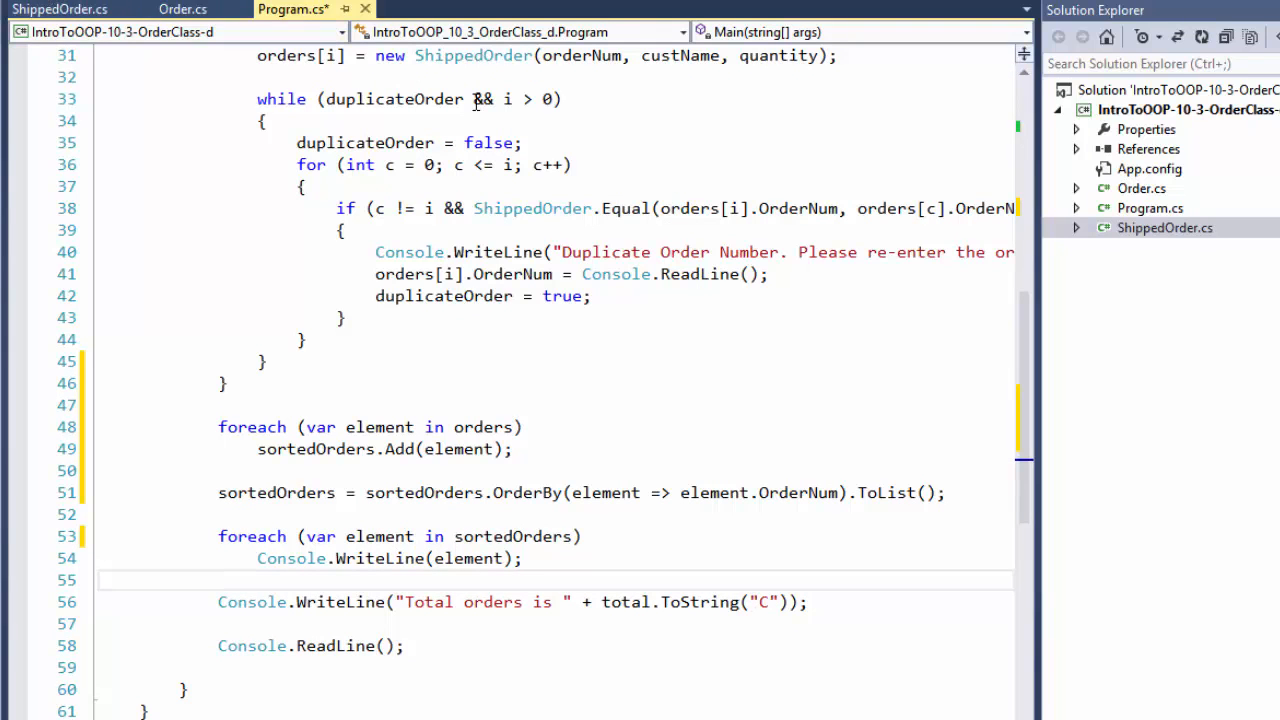
mouse_move(424, 100)
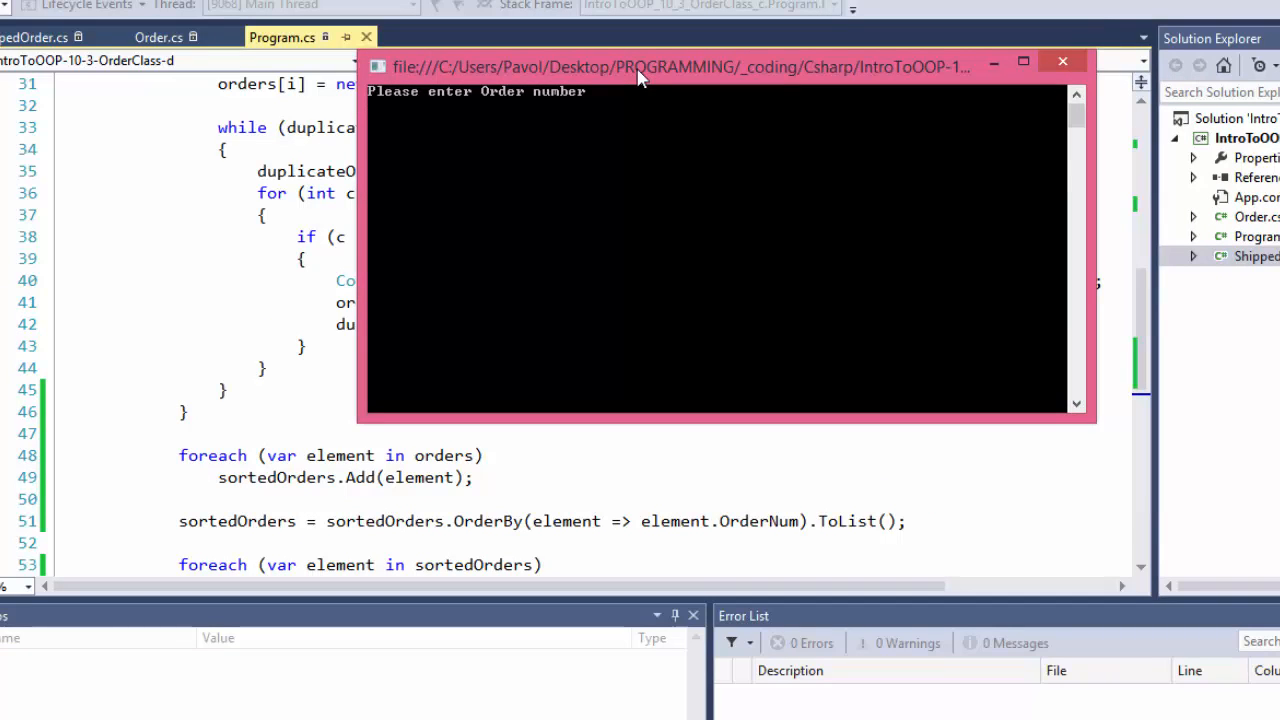
Run the program and enter orders 123a for Pavol and 001a for Peter.
text(123)
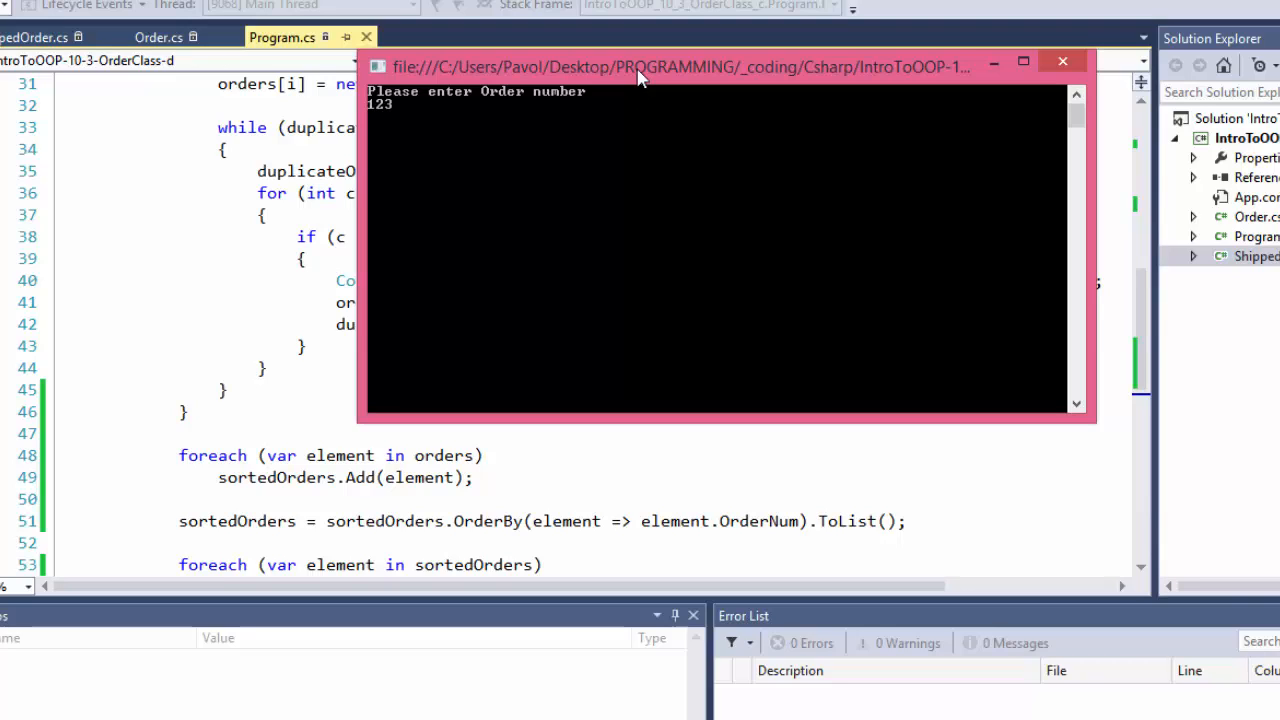
text(a)
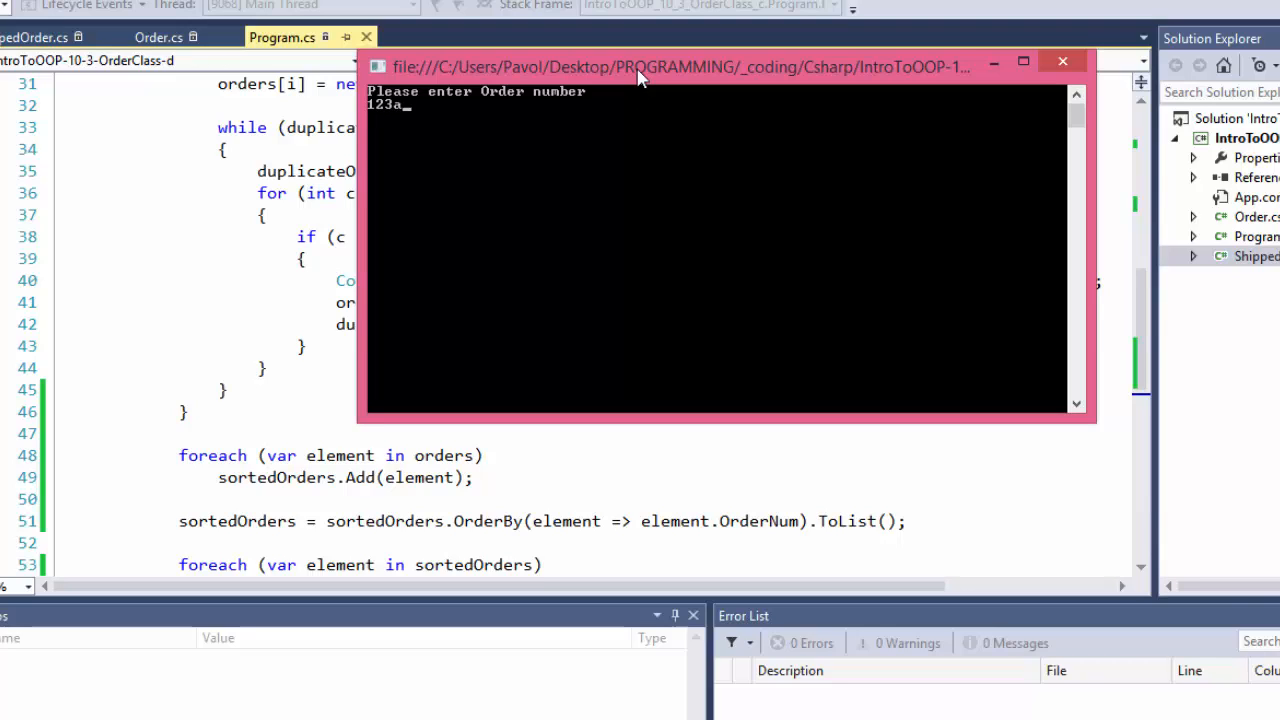
key(Enter)
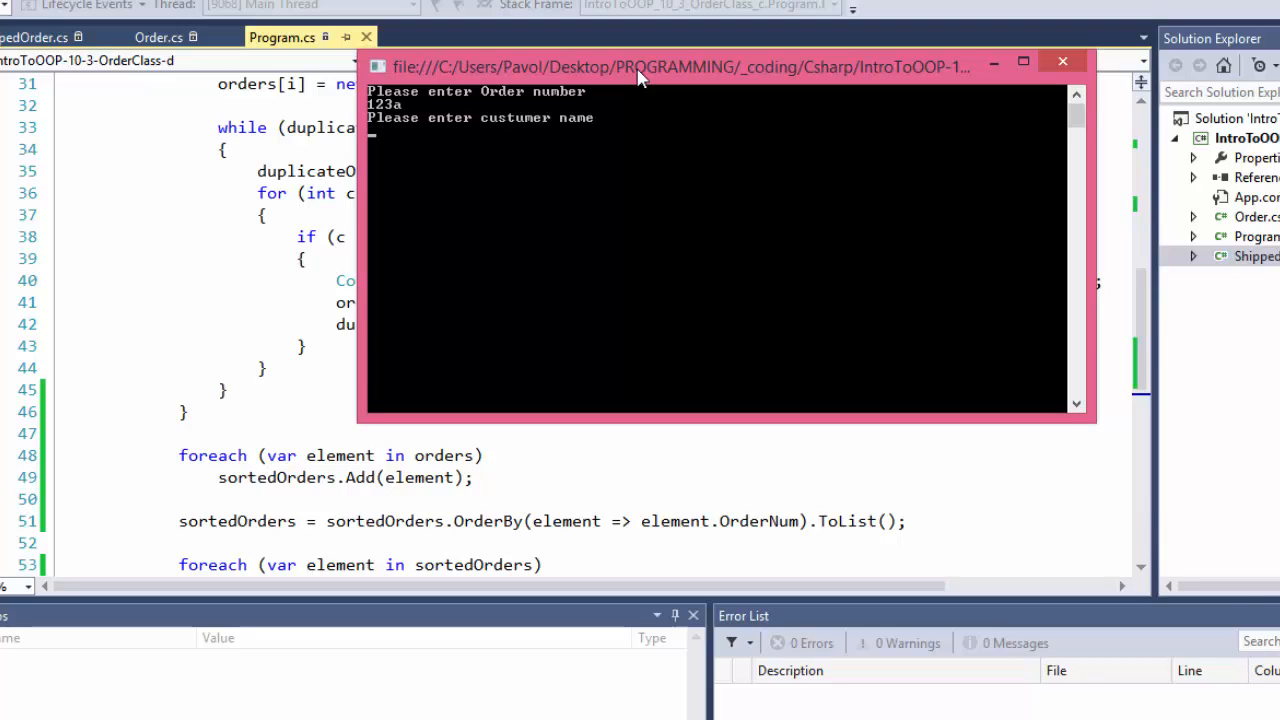
text(Pavol)
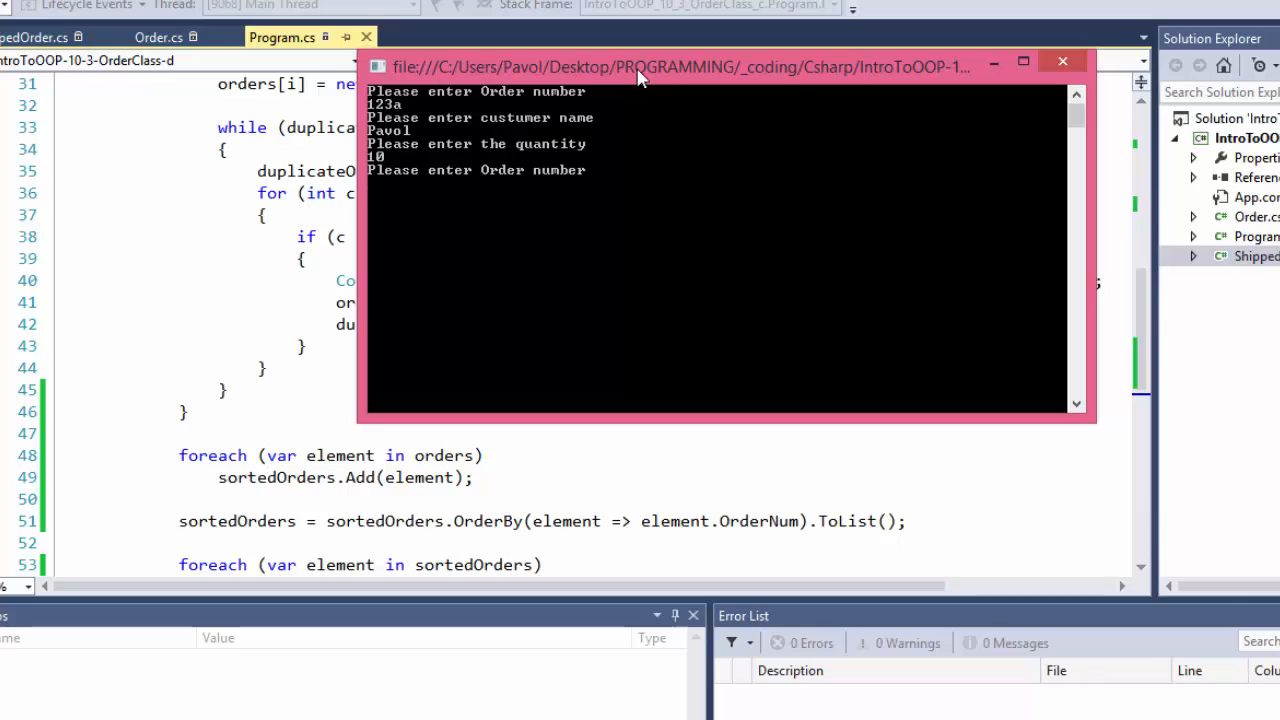
text(001a)
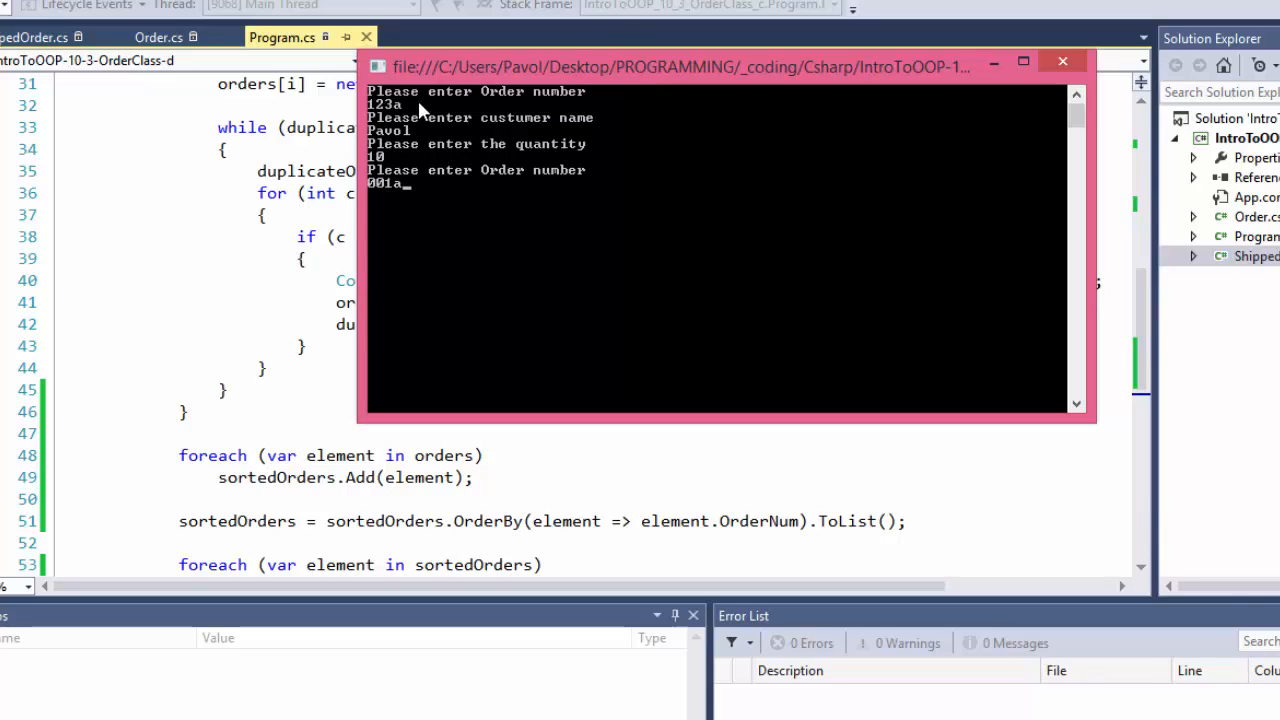
mouse_move(444, 200)
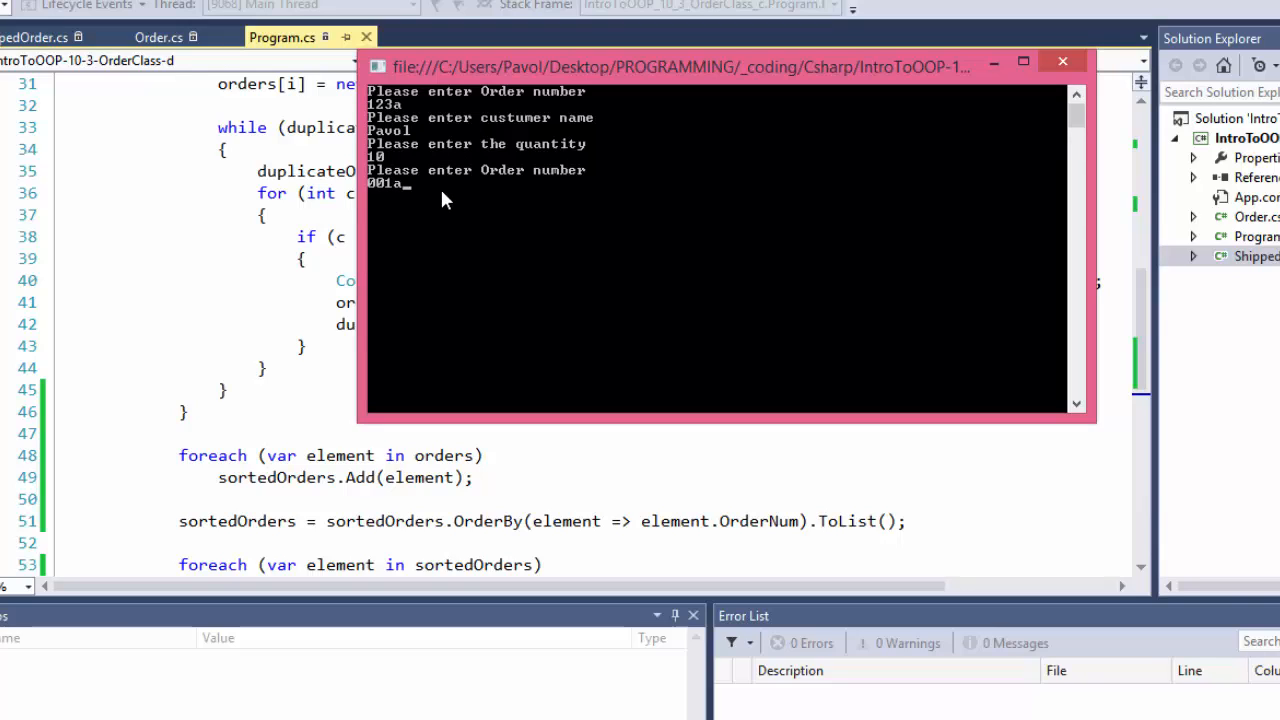
text(Peter)
text(100)
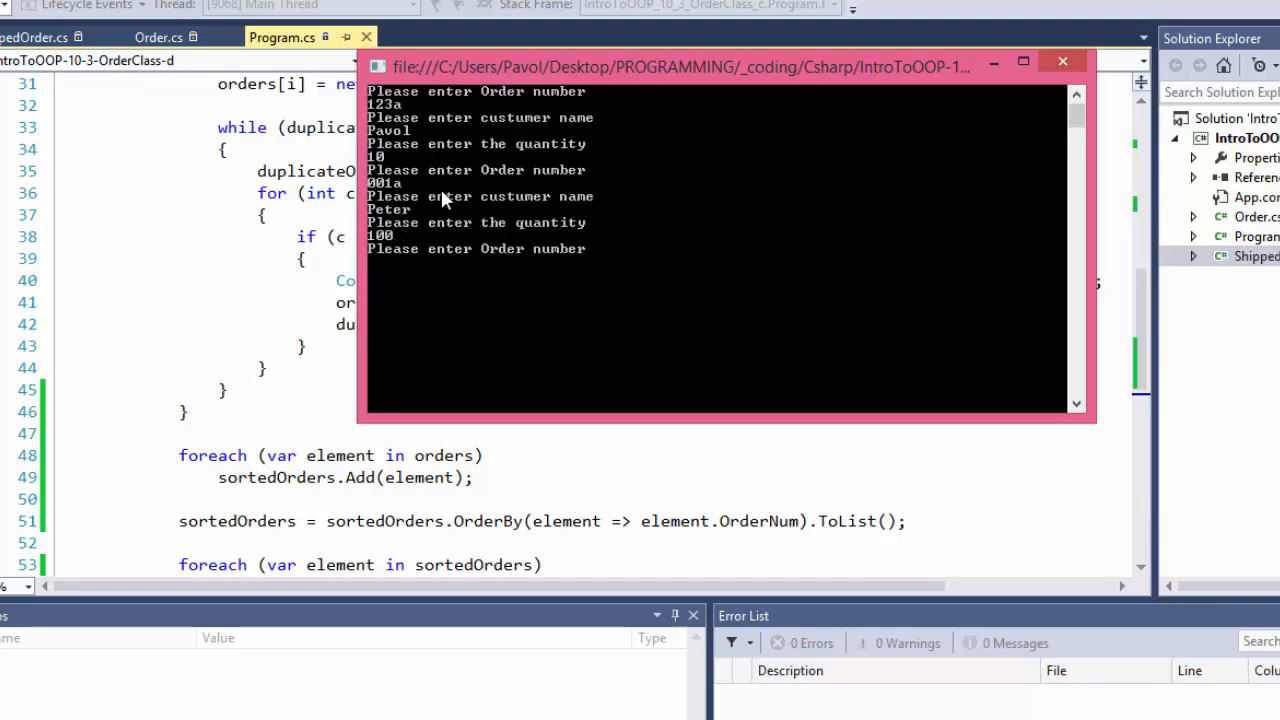
Enter orders 123g for Penny, 123b for john and 123 for Joe.
text(123)
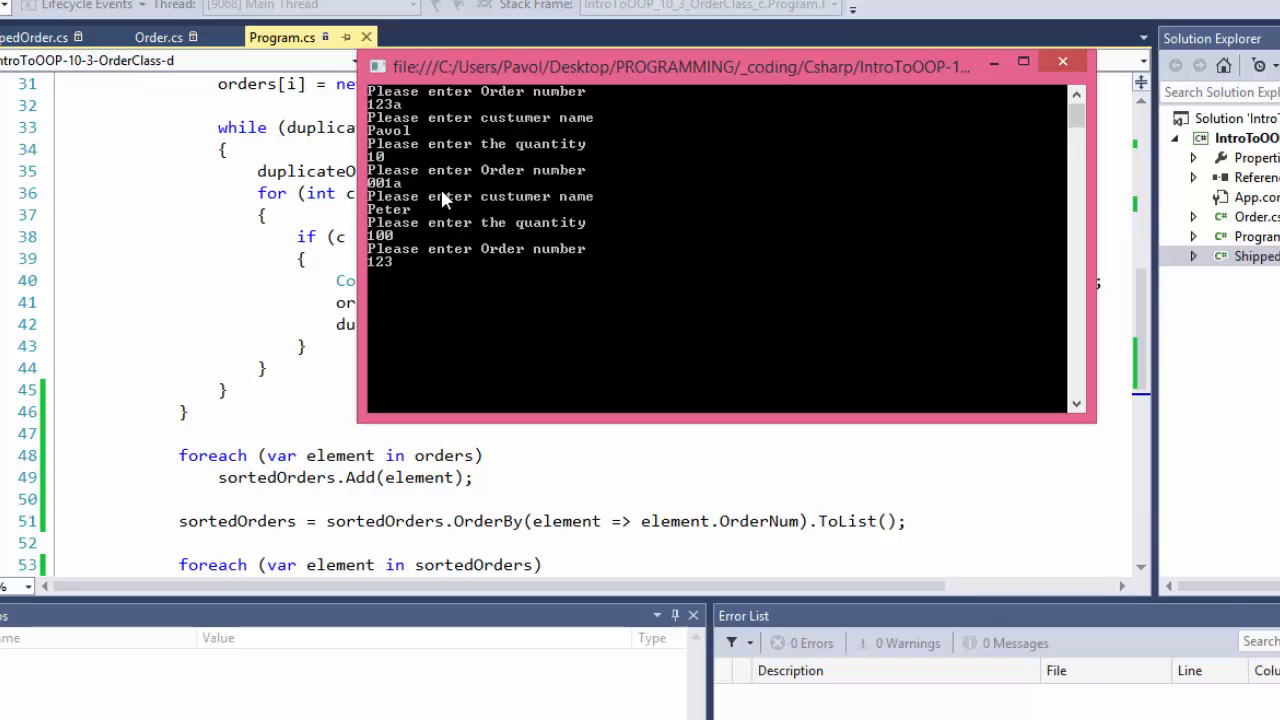
text(g)
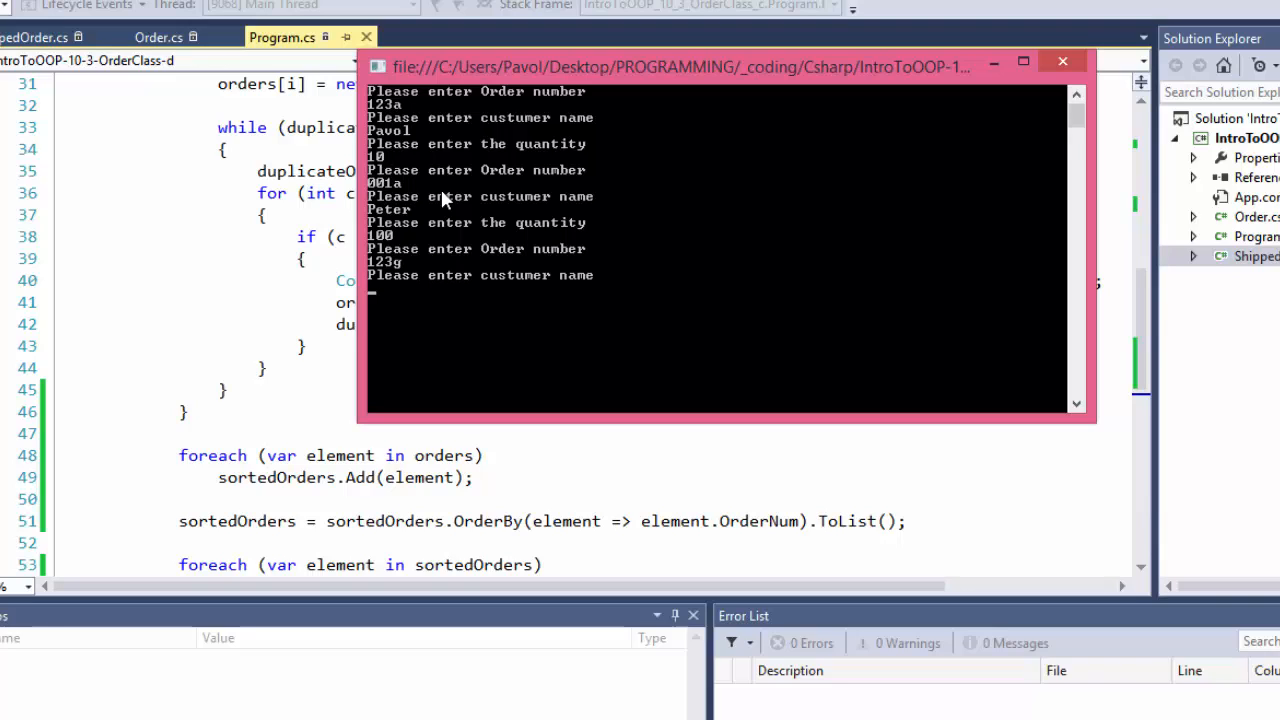
text(Penny)
text(1000)
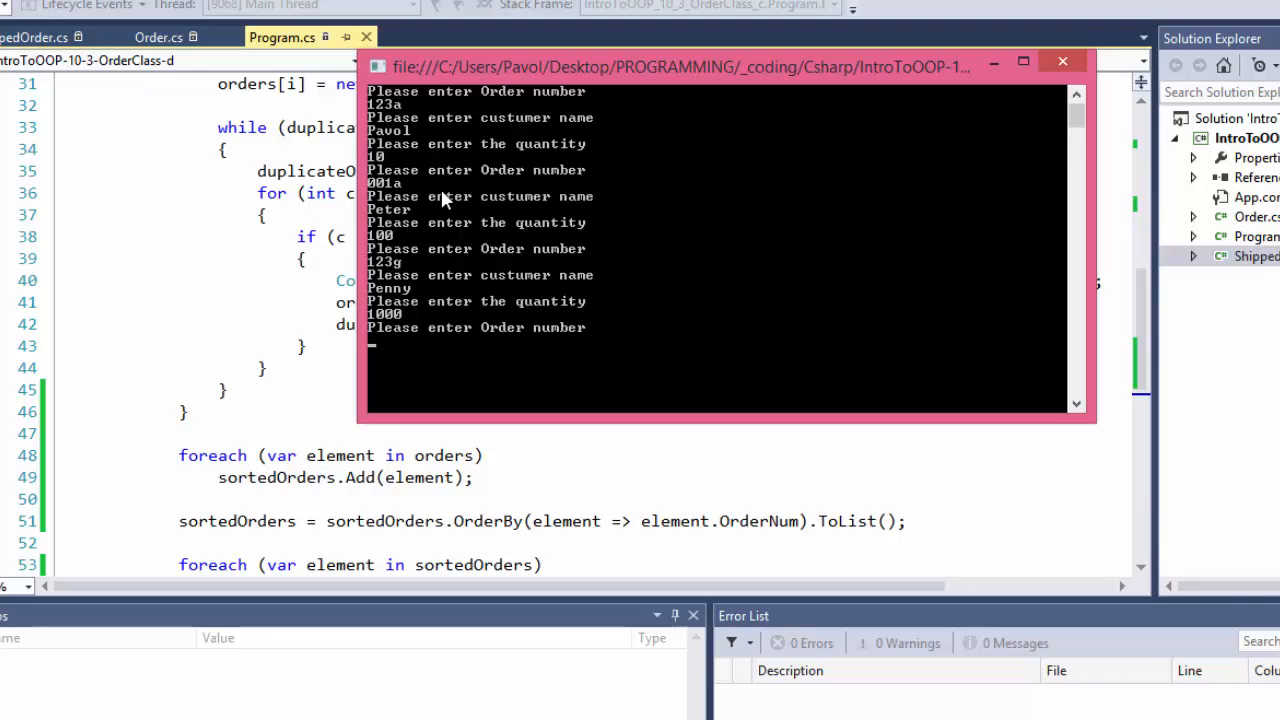
text(123)
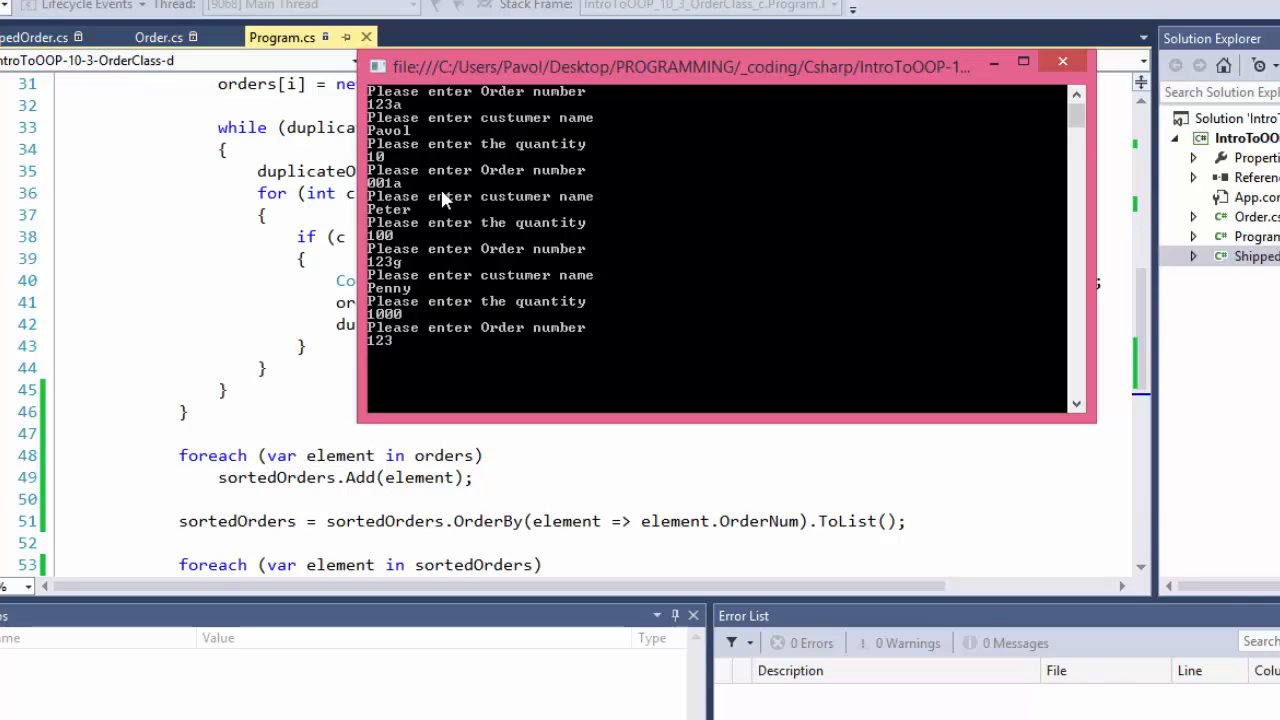
text(b)
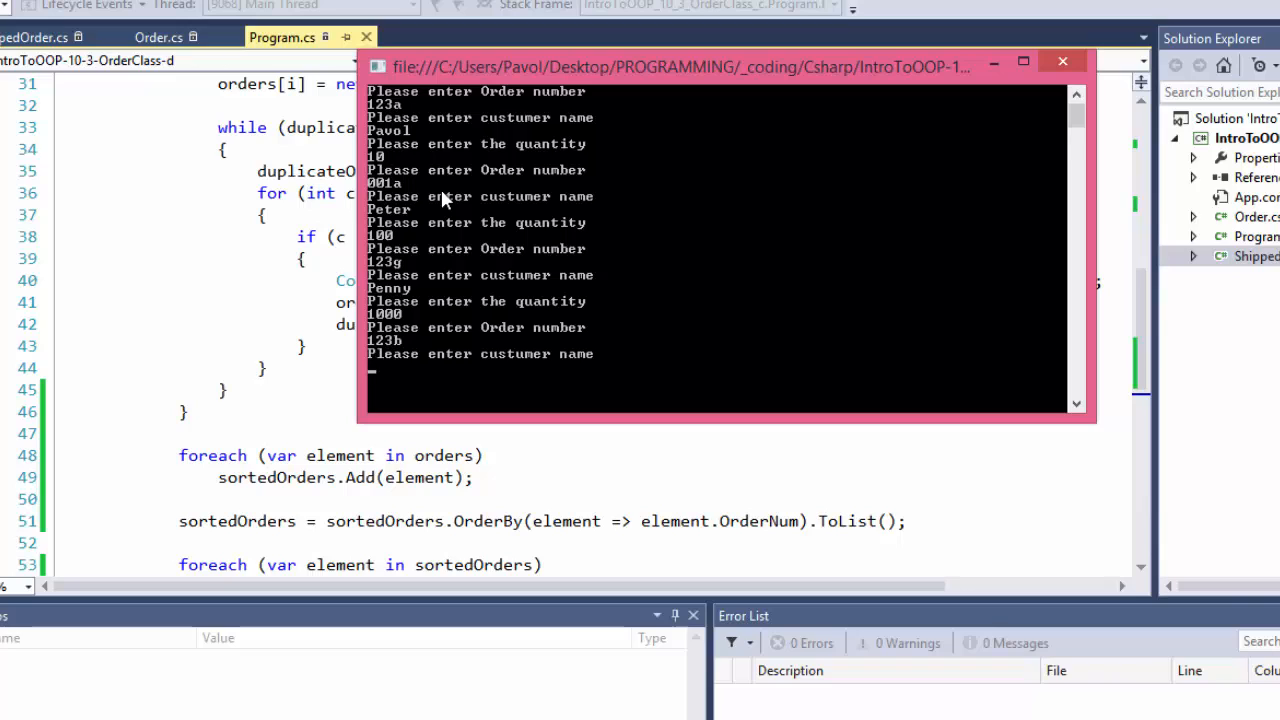
text(john)
text(5)
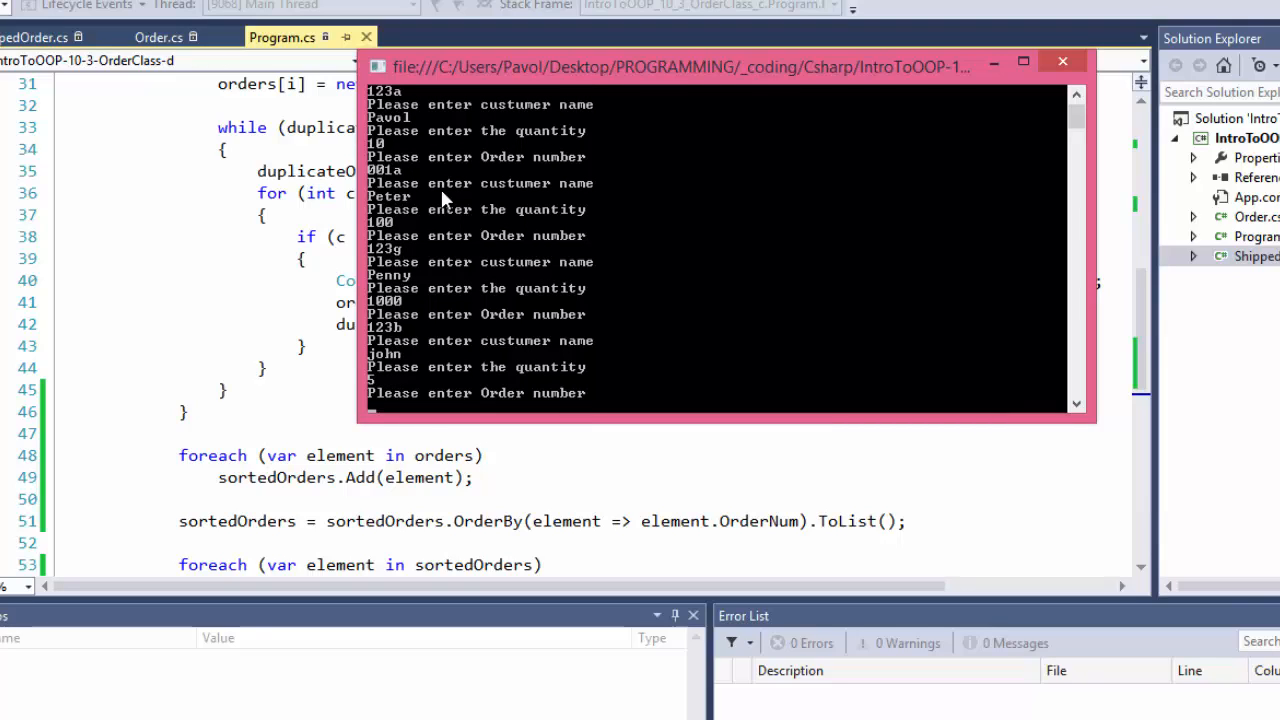
text(123)
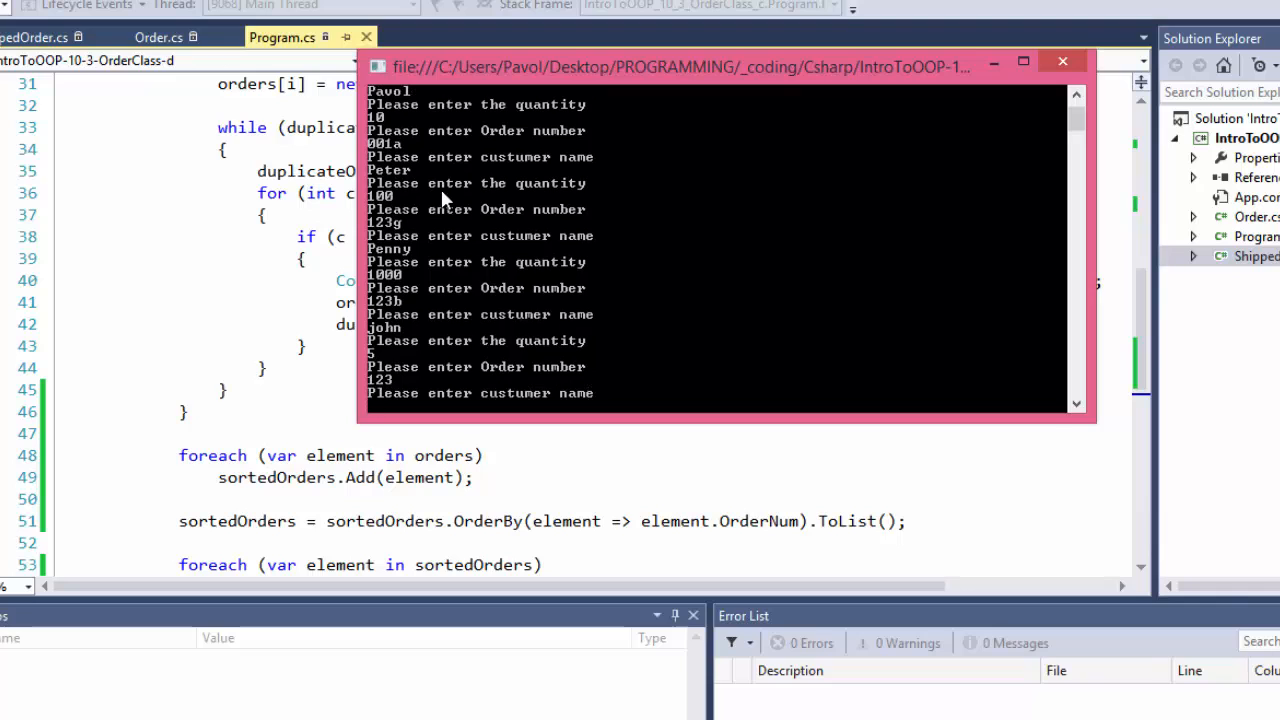
text(Joe)
text(100)
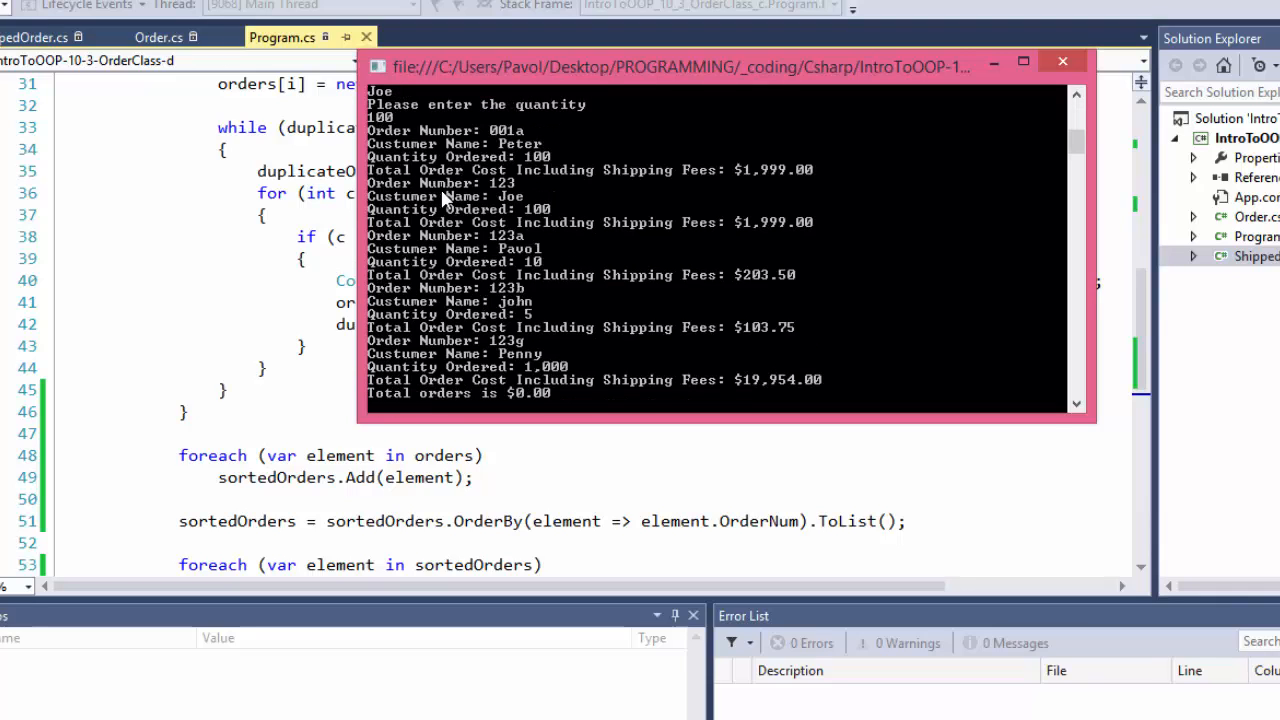
mouse_move(876, 204)
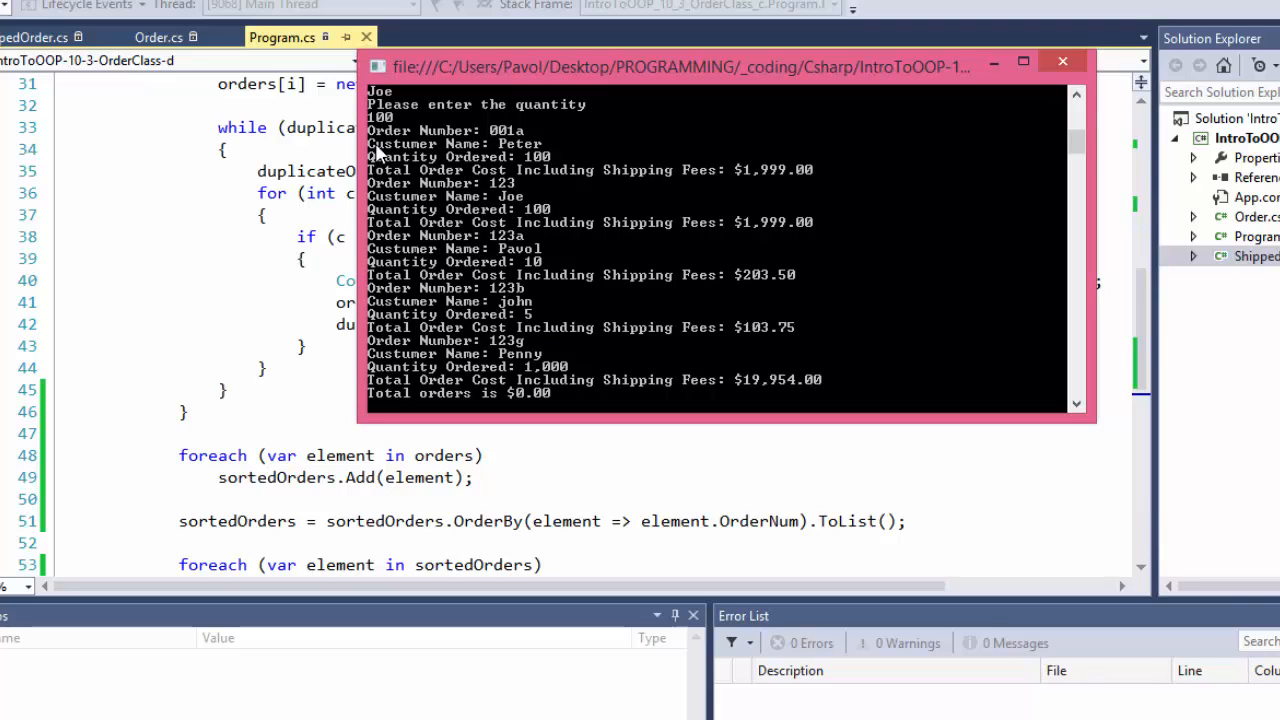
mouse_move(530, 144)
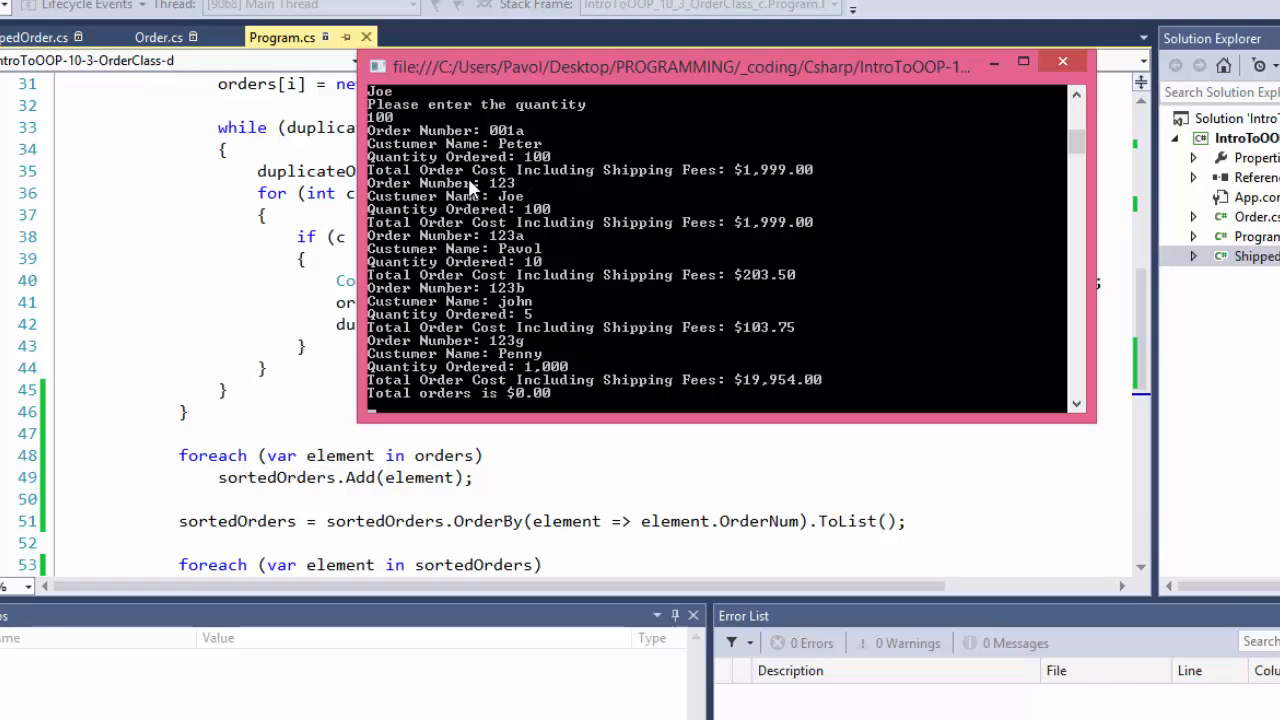
mouse_move(508, 314)
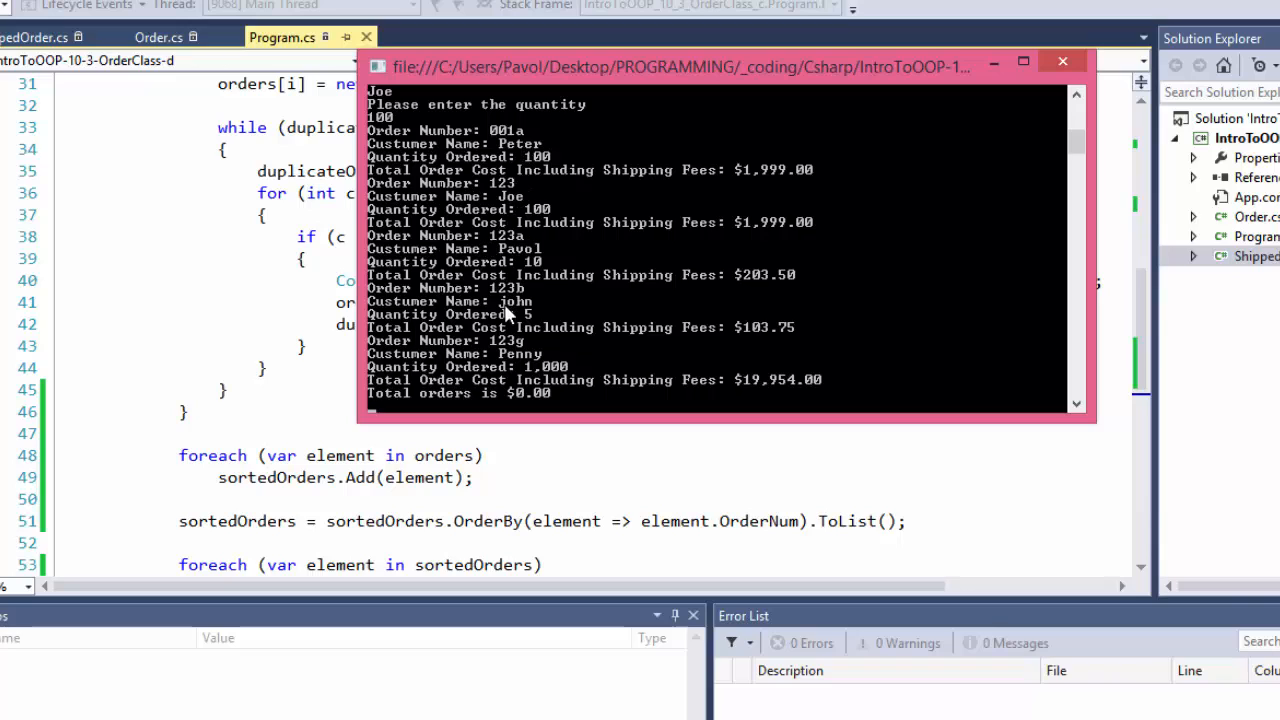
mouse_move(528, 352)
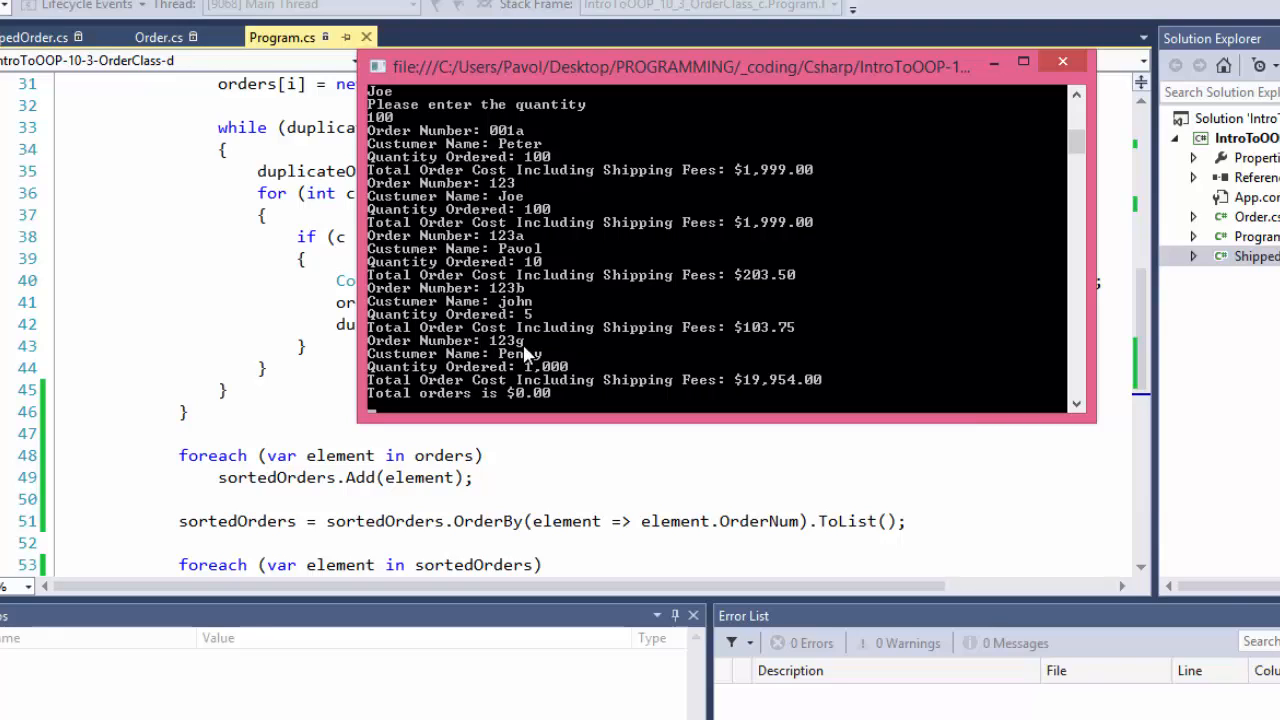
mouse_move(700, 358)
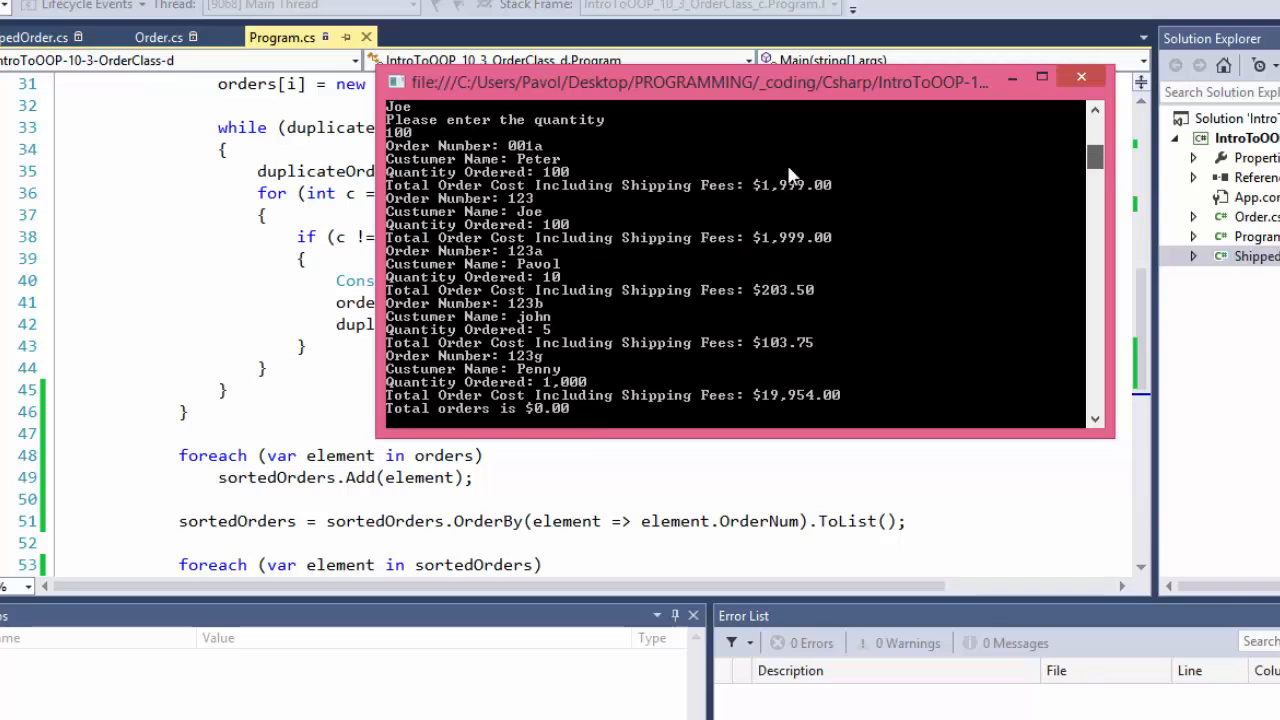
mouse_move(520, 160)
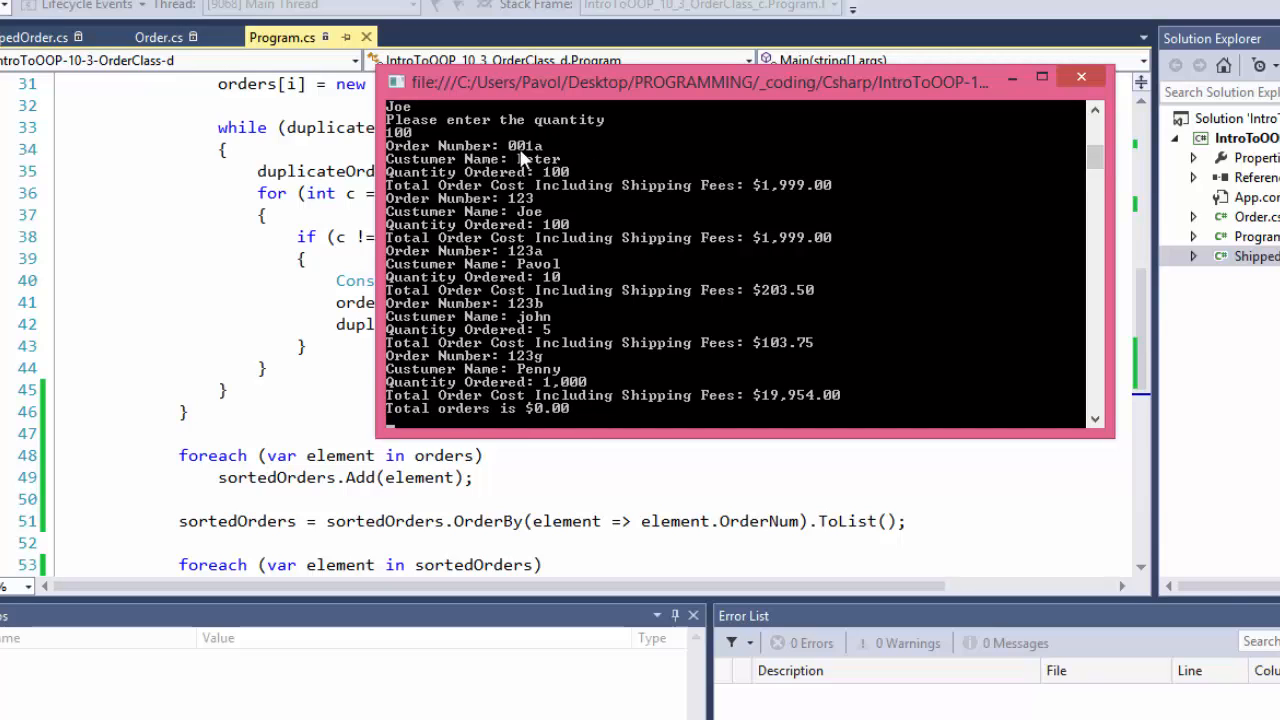
mouse_move(536, 160)
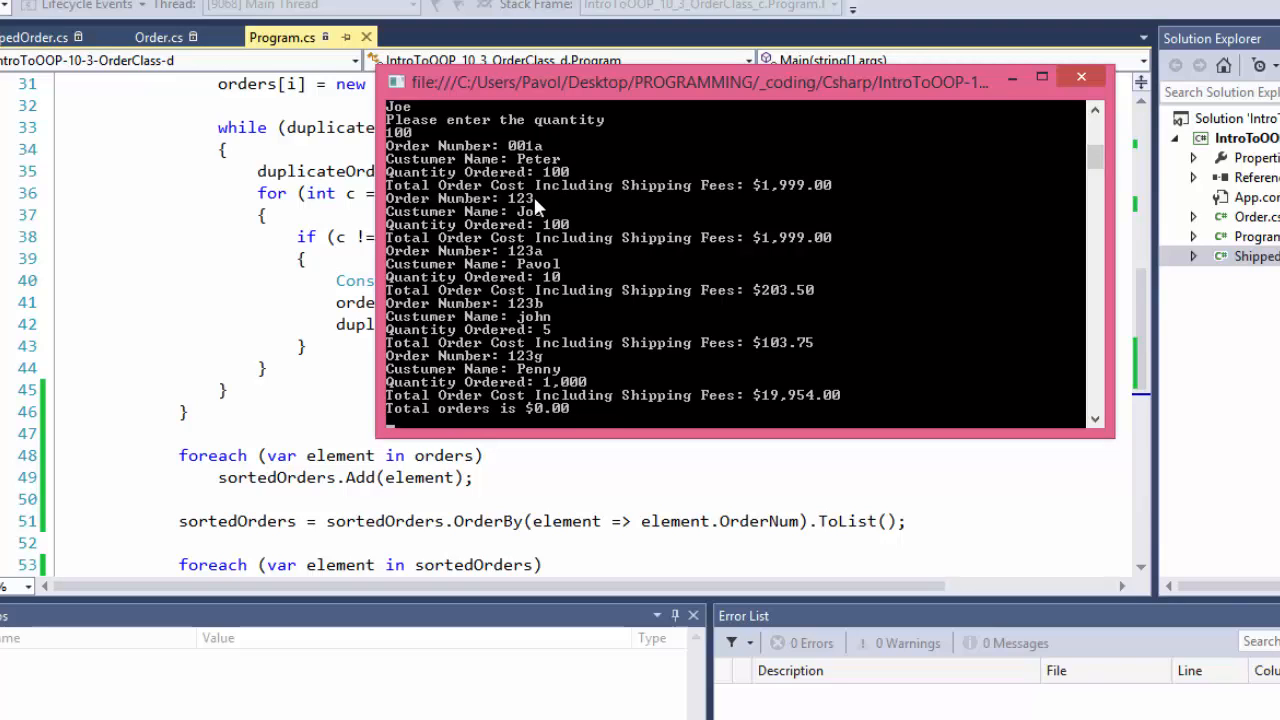
mouse_move(552, 158)
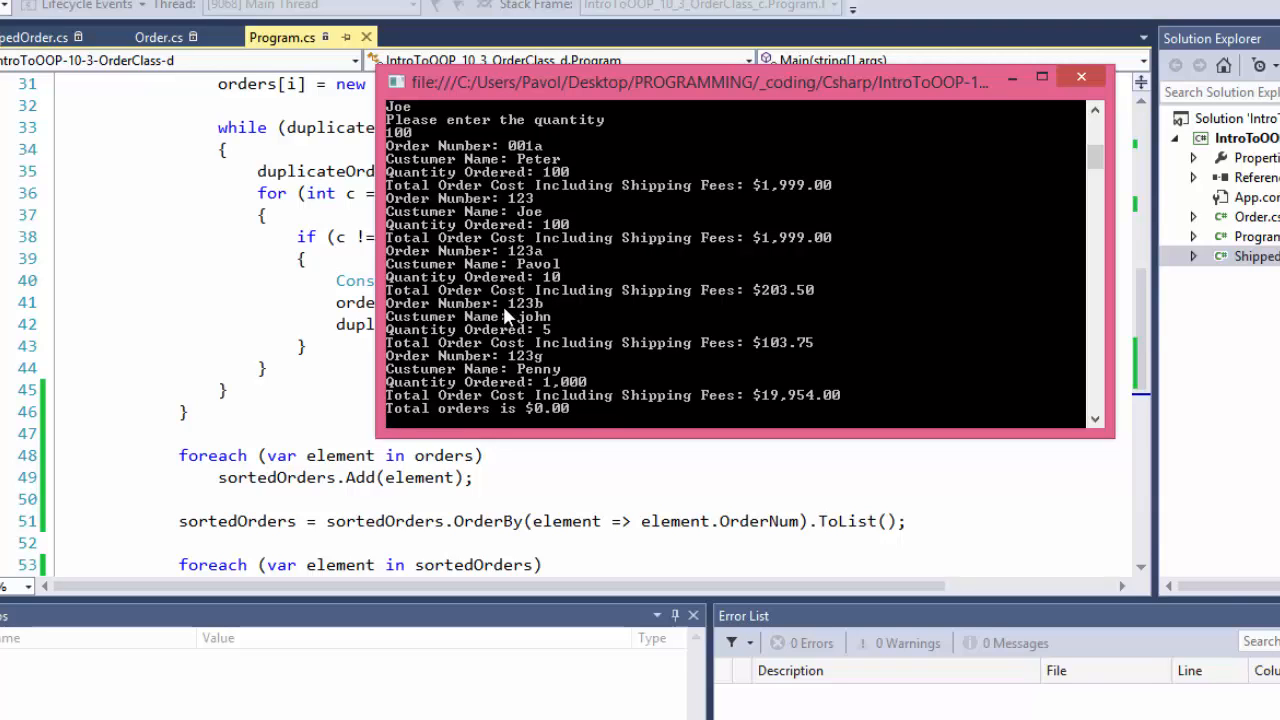
mouse_move(1092, 366)
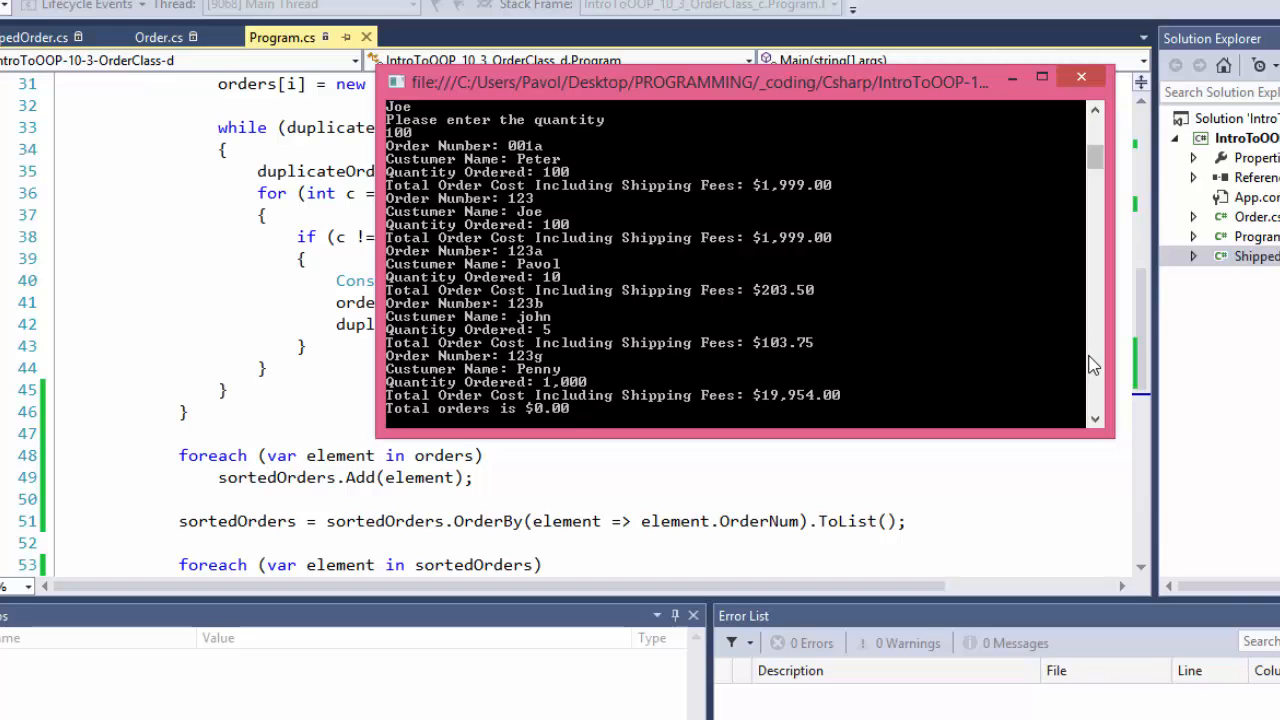
Close the console showing orders sorted 001a, 123, 123a, 123b, 123g and return to Program.cs.
click(1080, 76)
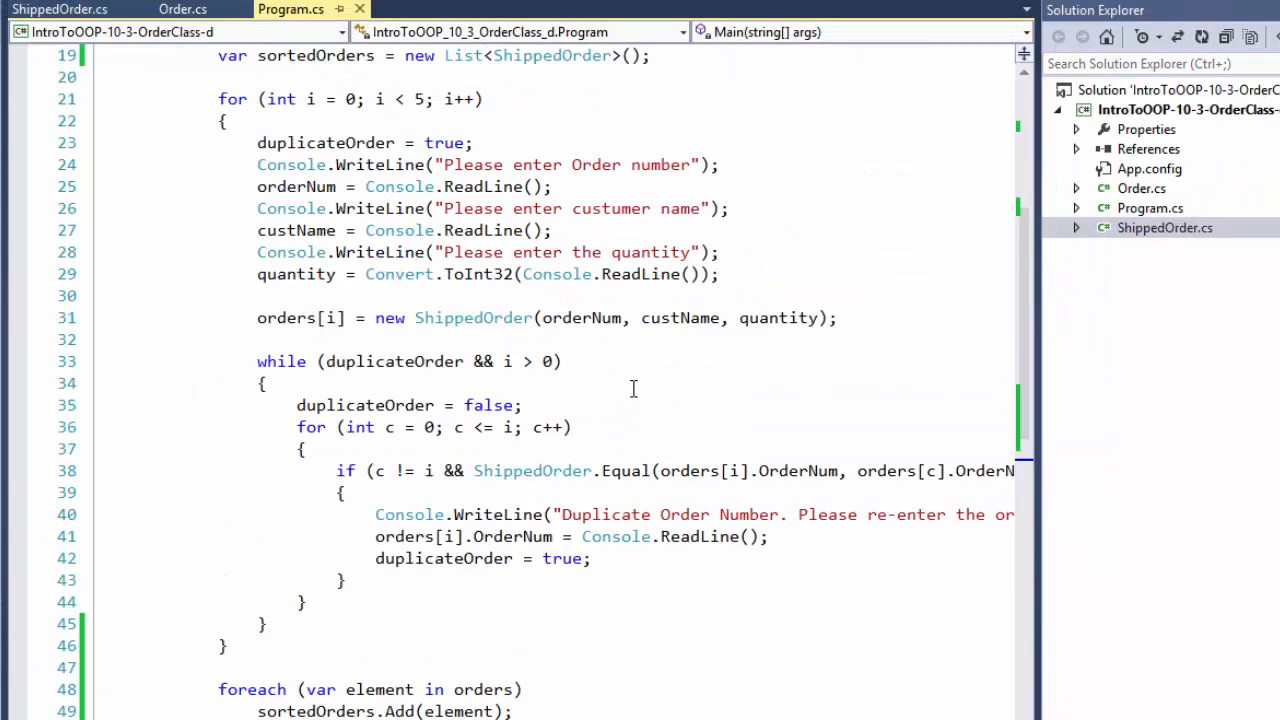
Review the orders array and sortedOrders List declarations, then bring up the exercise text in Notepad.
scroll(down, 3)
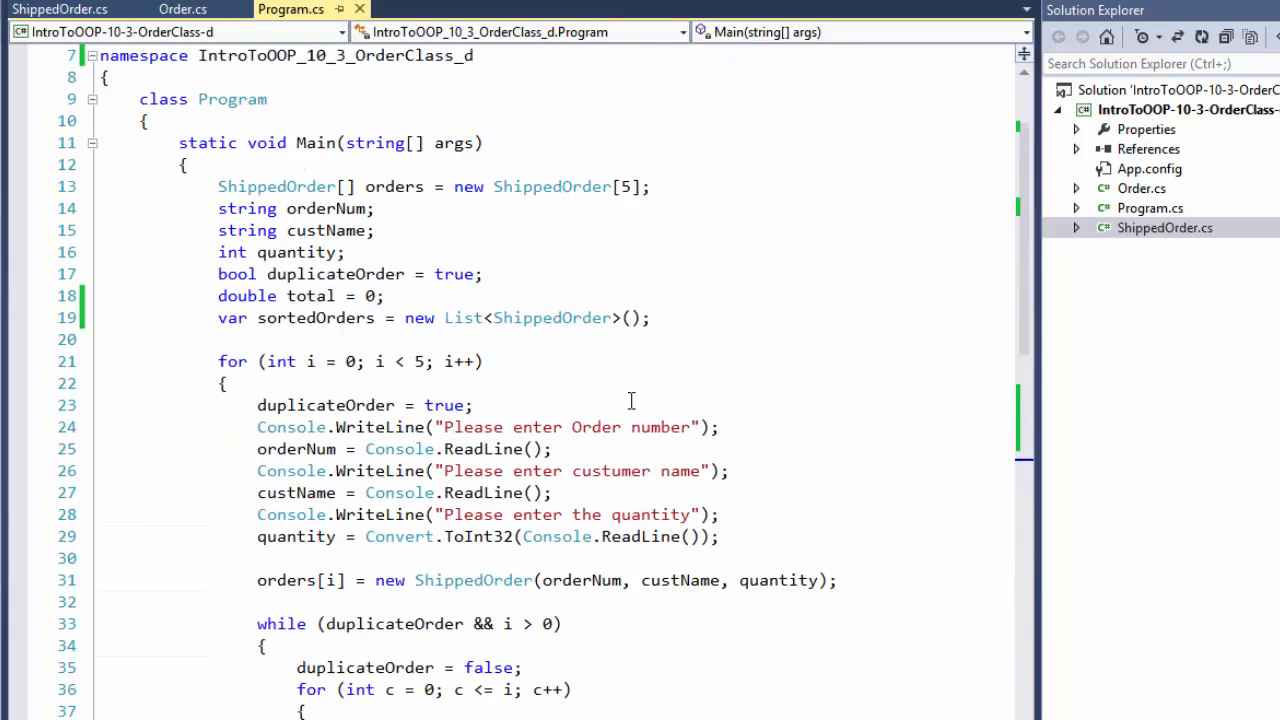
scroll(down, 3)
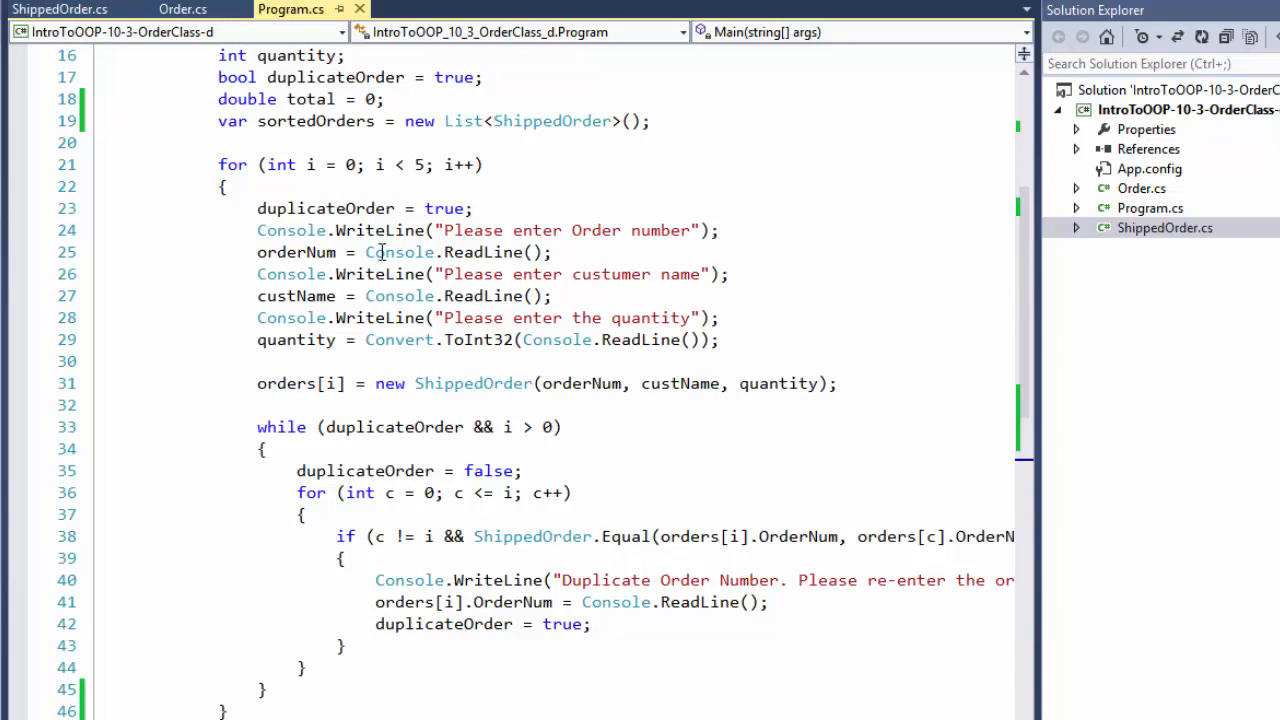
mouse_move(360, 258)
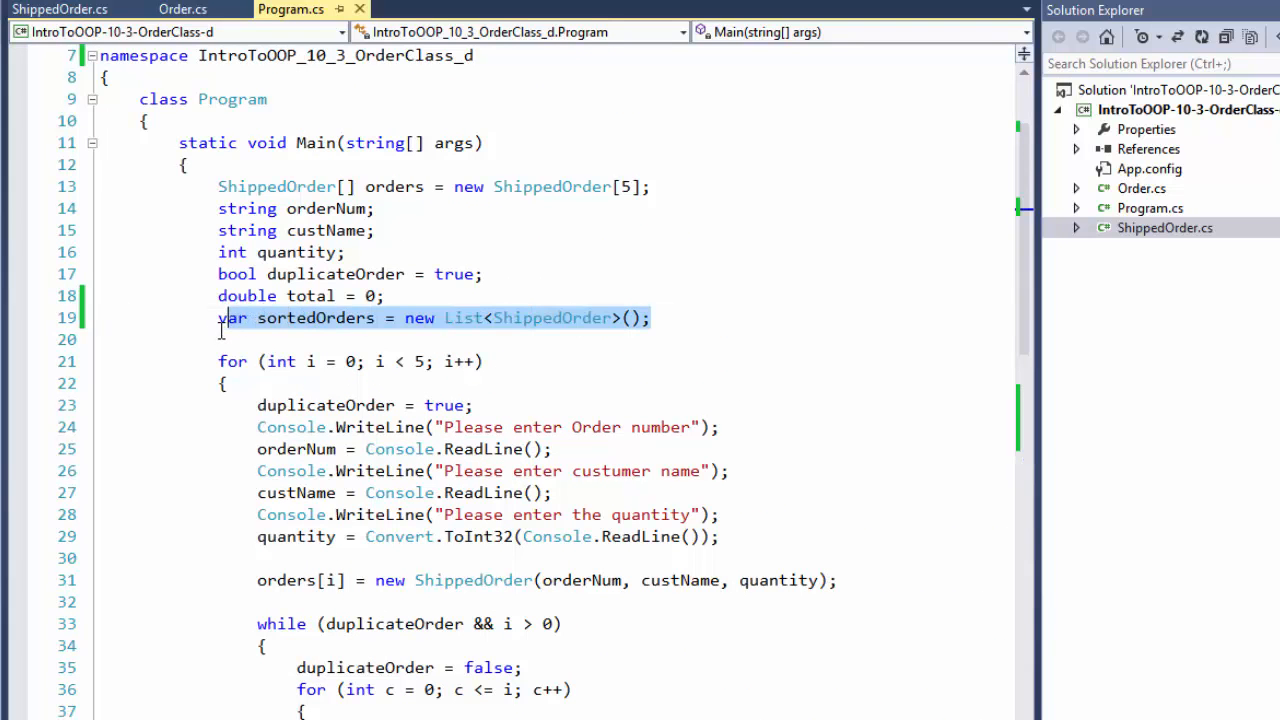
click(484, 360)
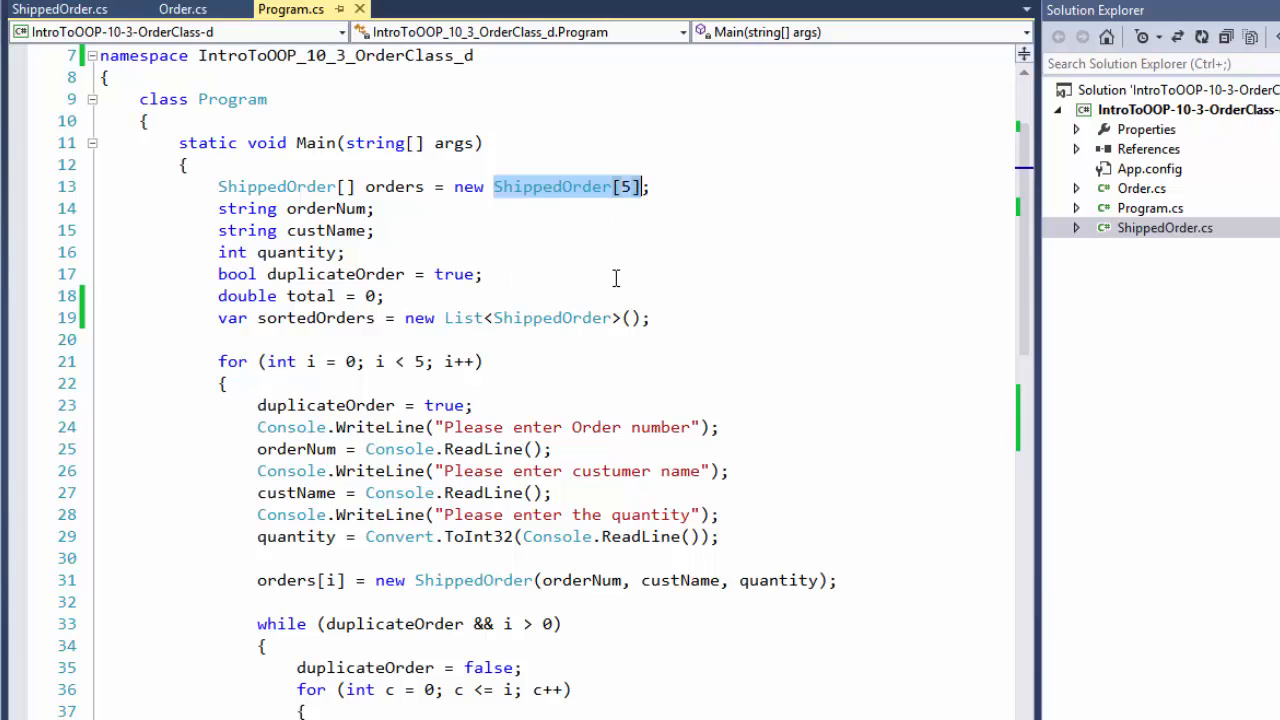
click(648, 296)
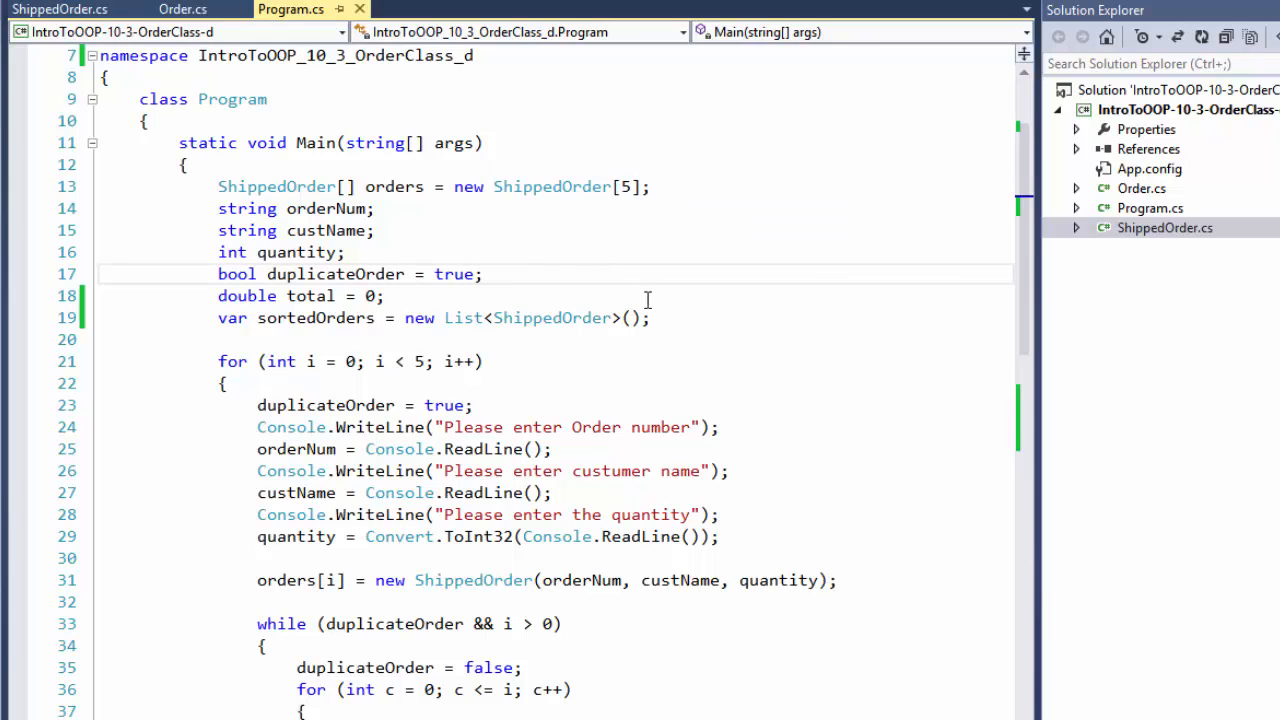
mouse_move(676, 192)
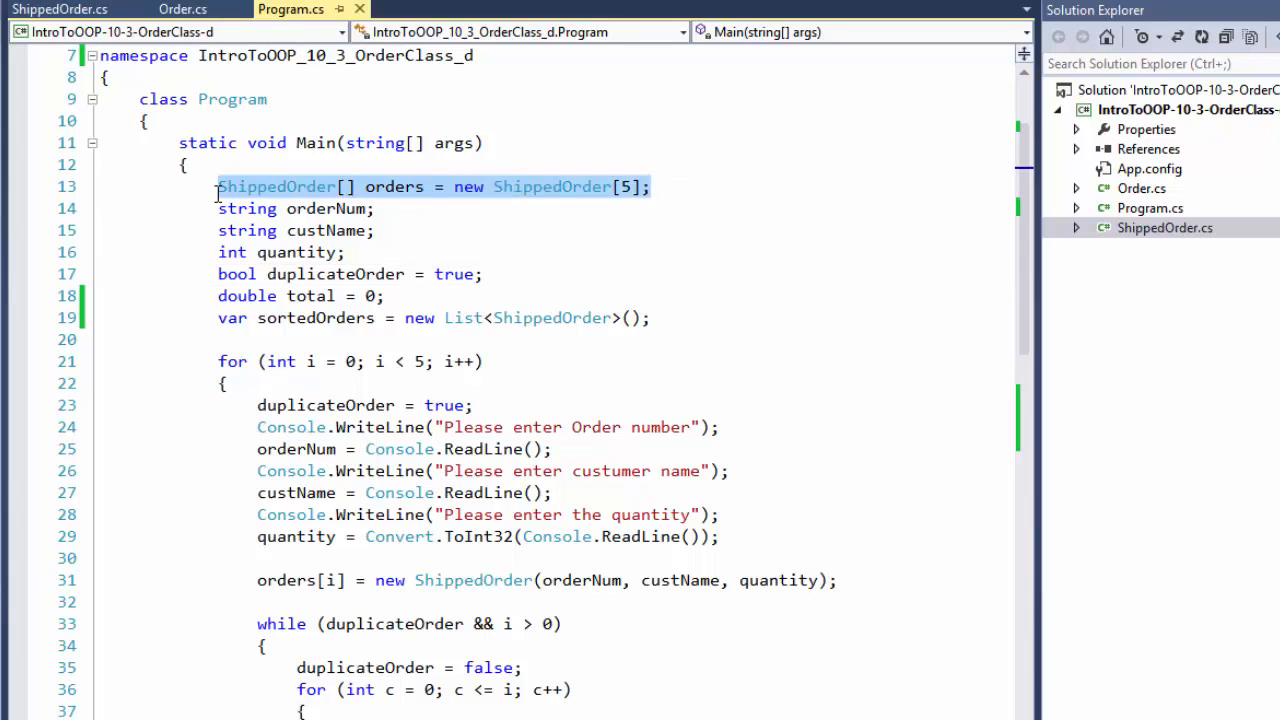
scroll(down, 3)
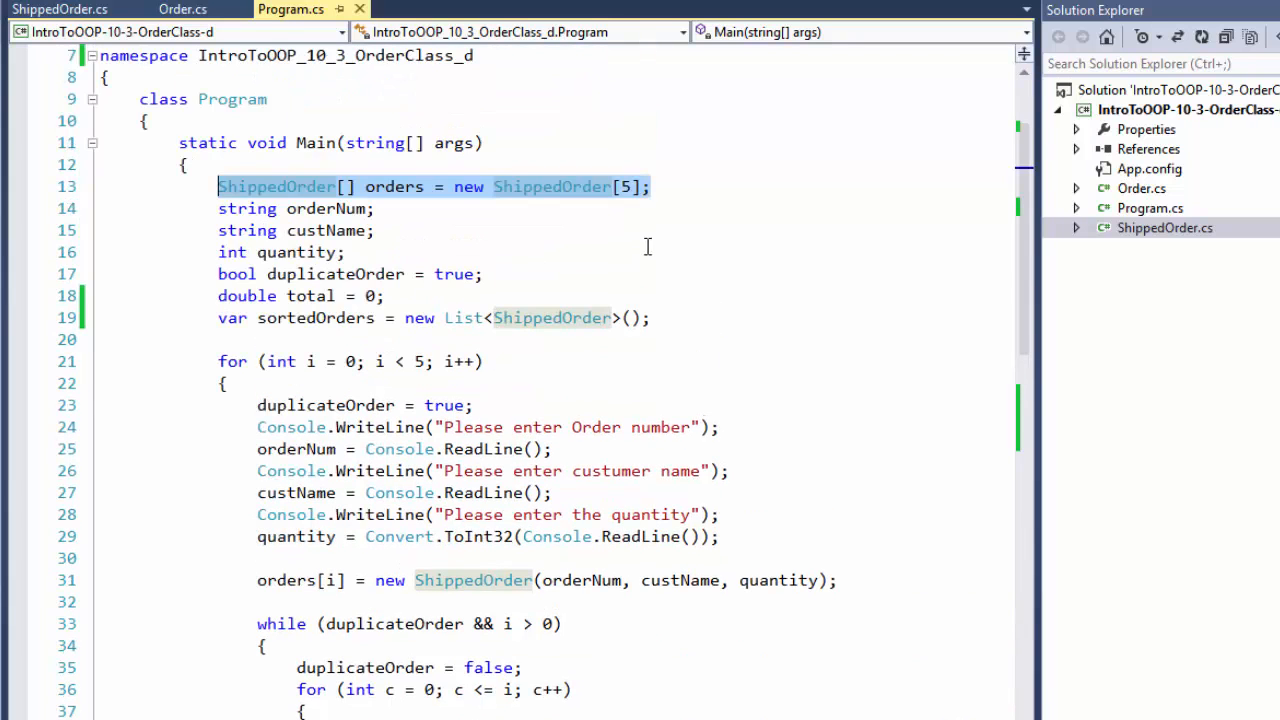
click(692, 252)
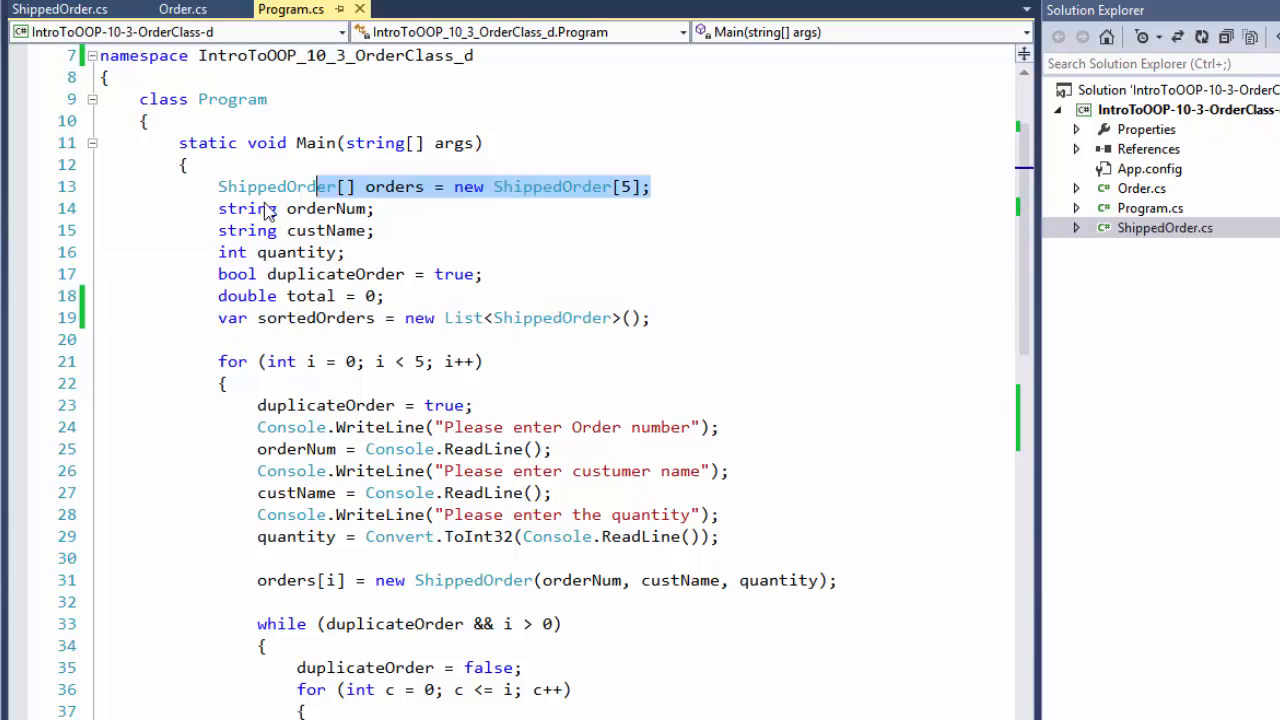
scroll(down, 3)
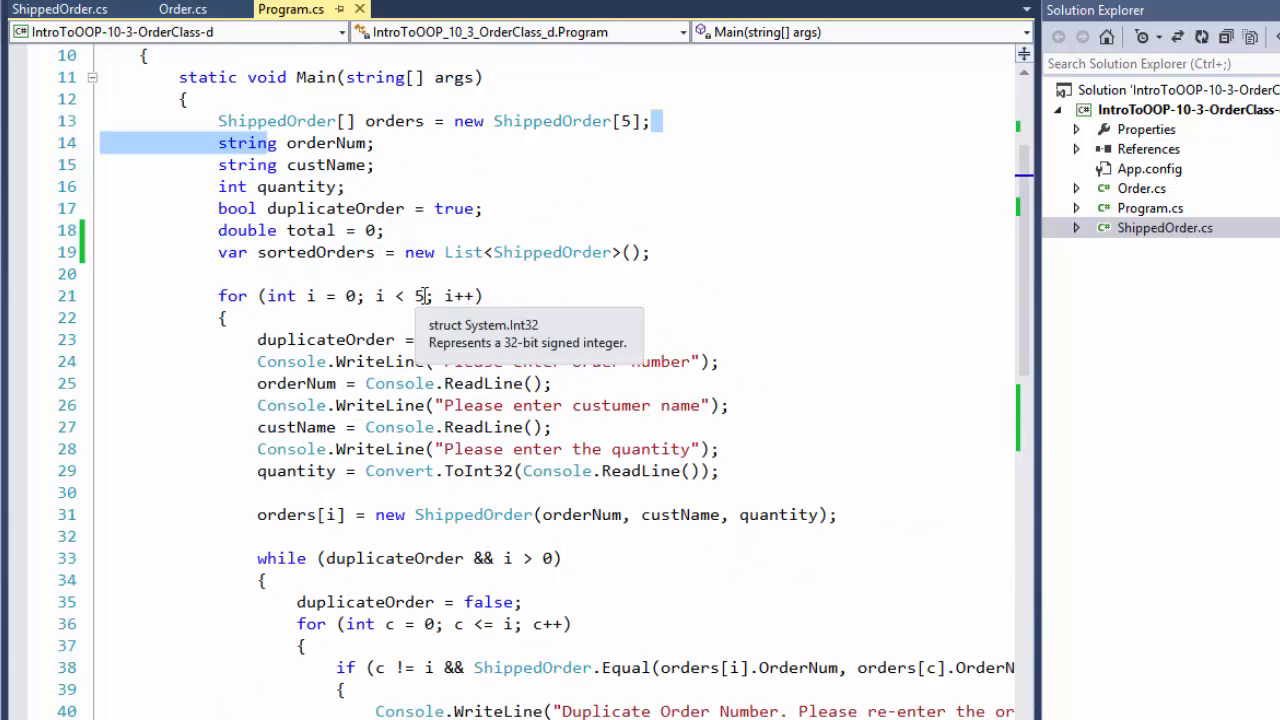
mouse_move(548, 98)
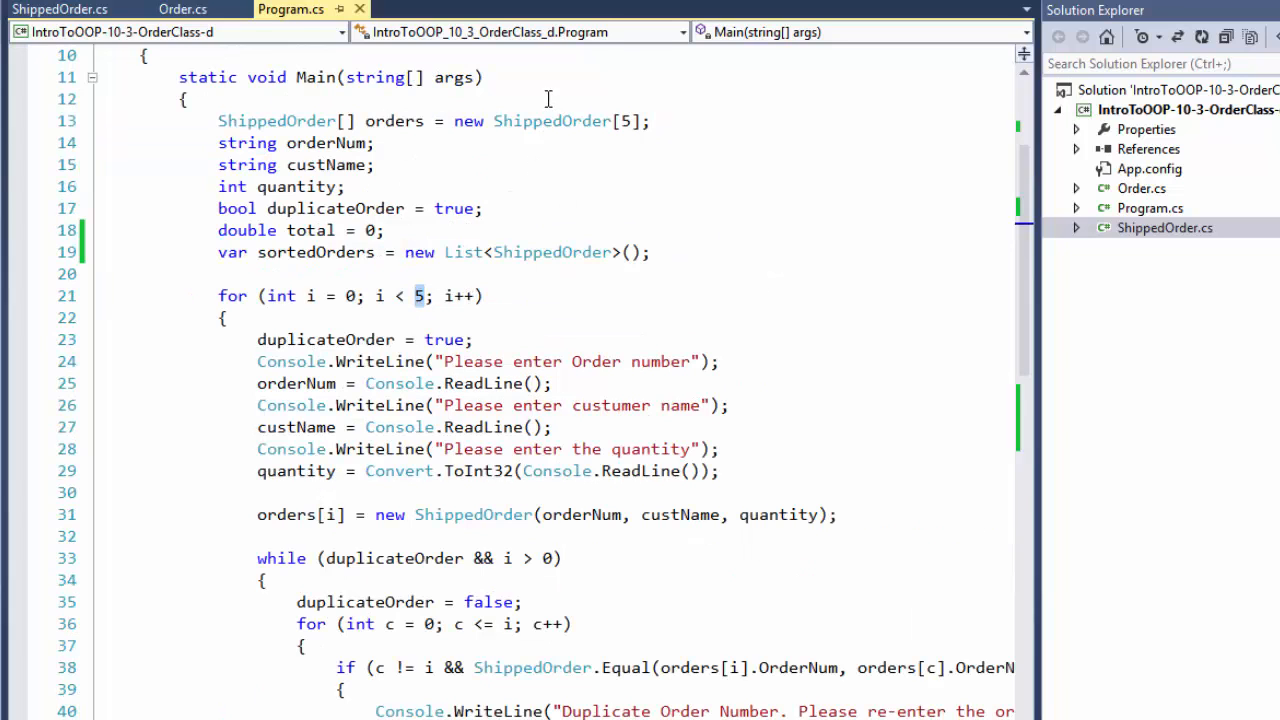
mouse_move(690, 108)
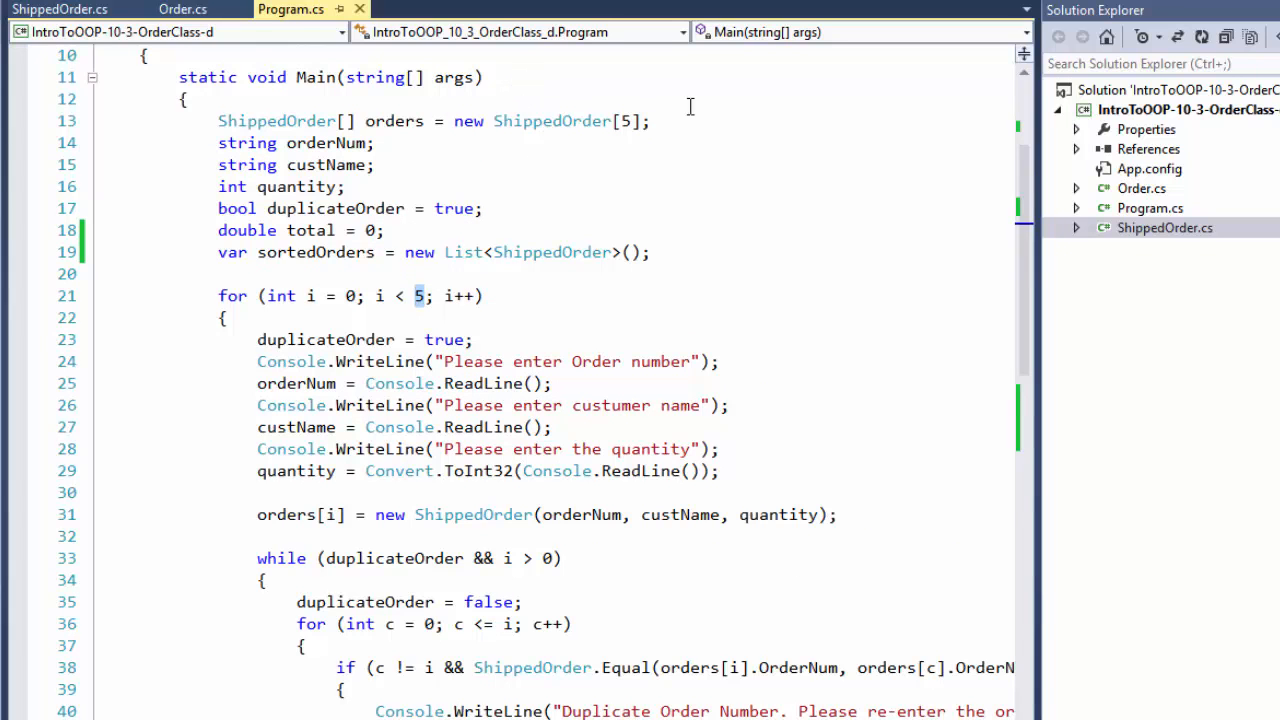
scroll(down, 3)
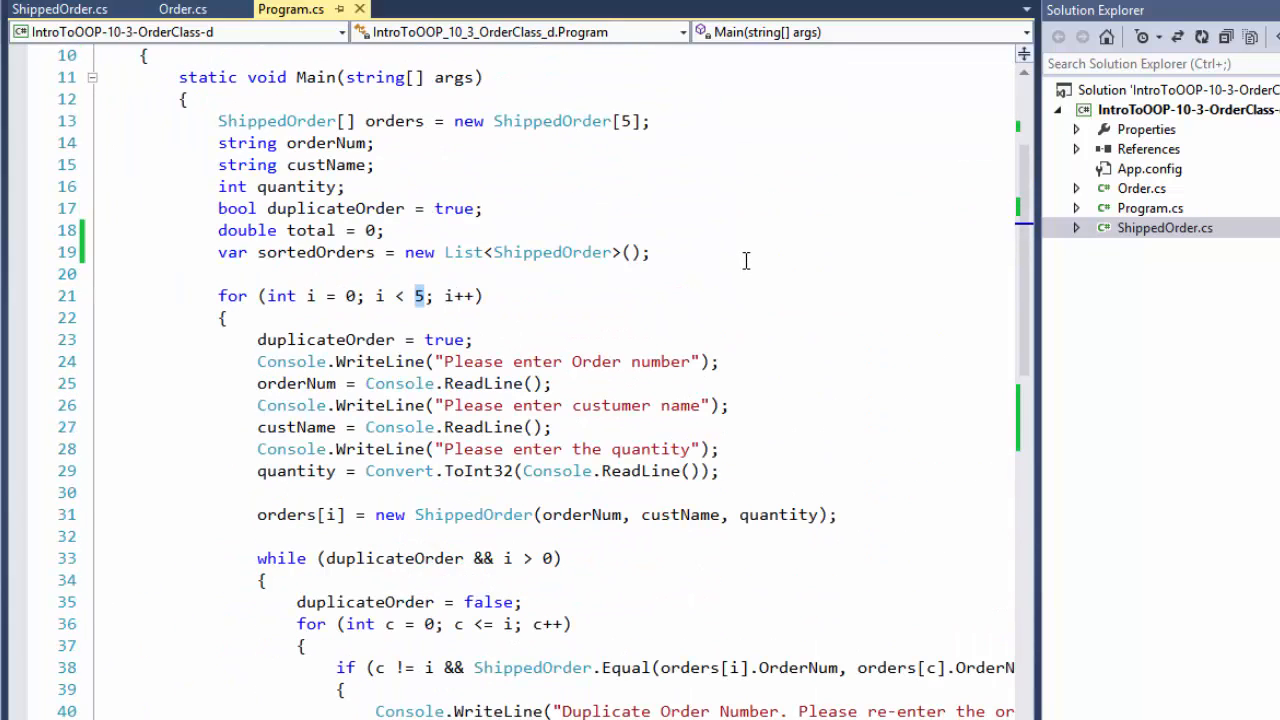
double_click(552, 122)
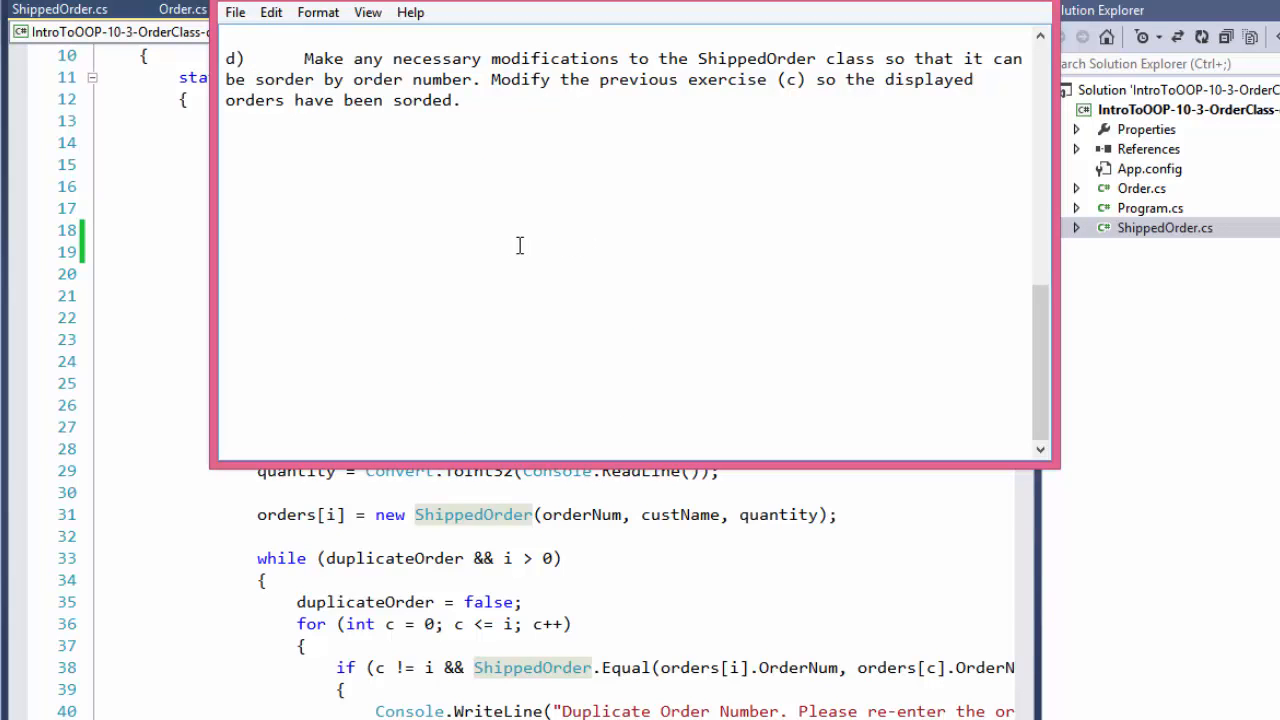
mouse_move(182, 280)
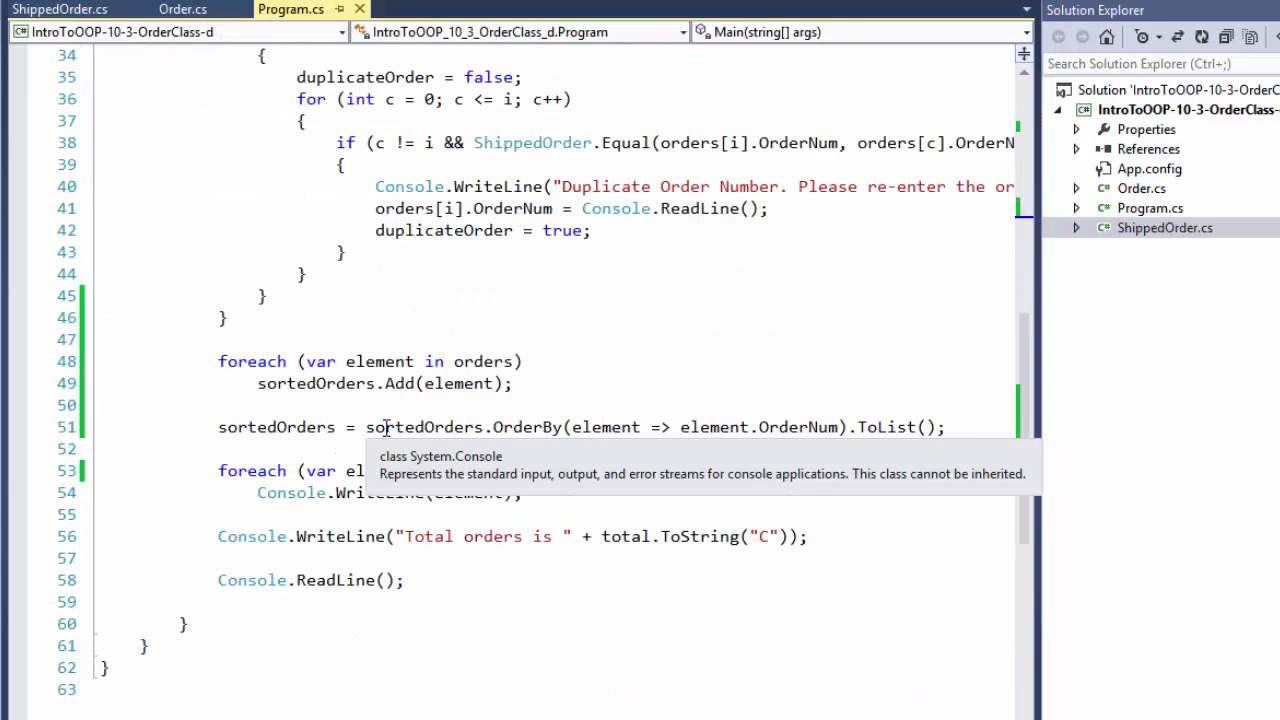
mouse_move(650, 402)
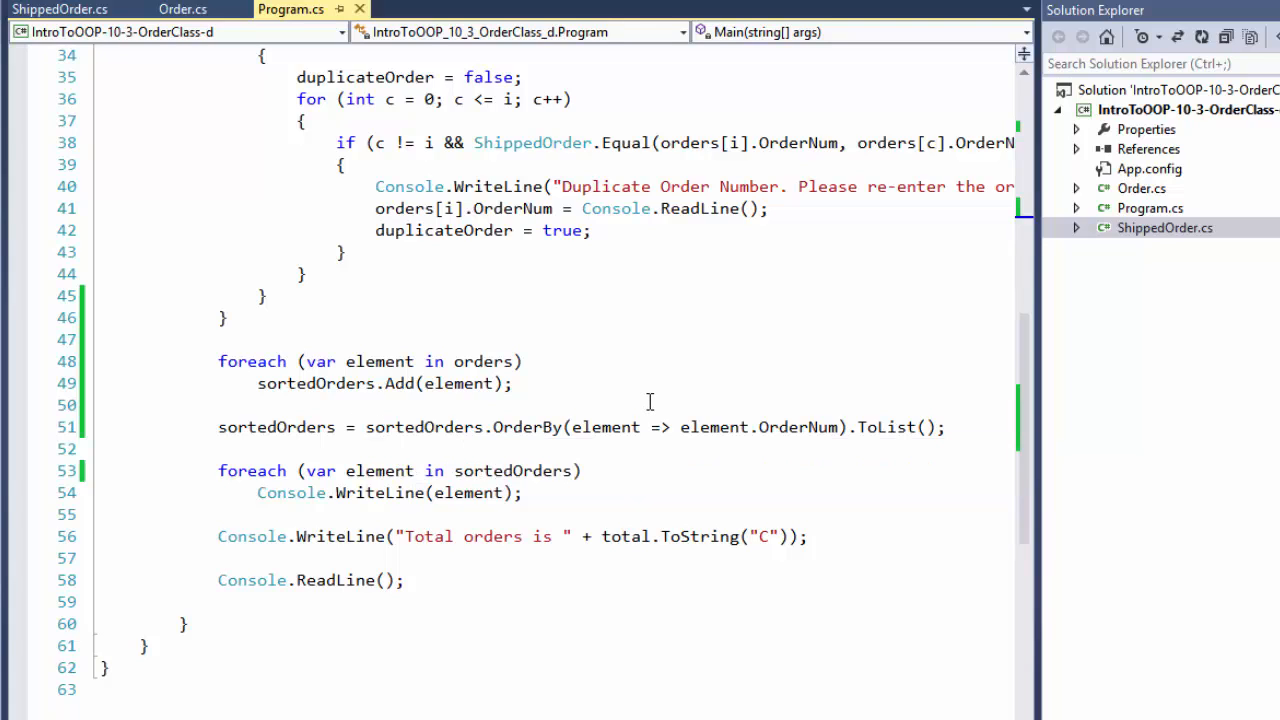
mouse_move(618, 396)
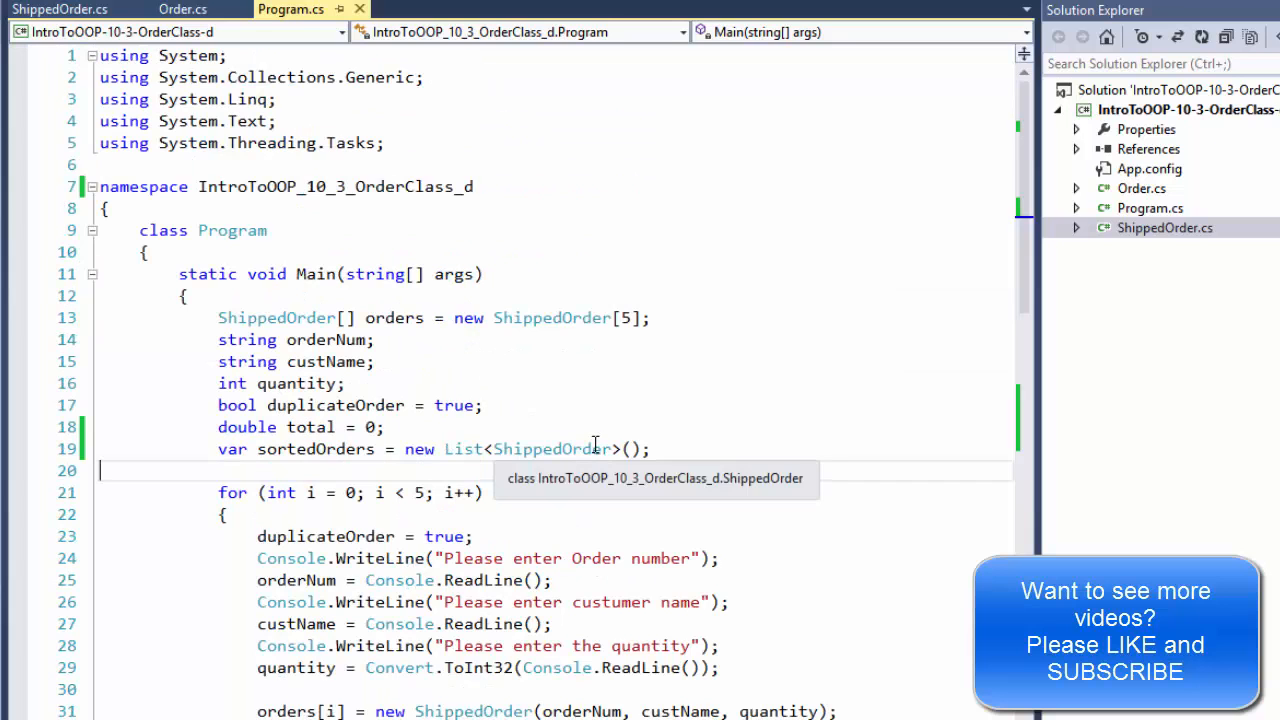
mouse_move(524, 344)
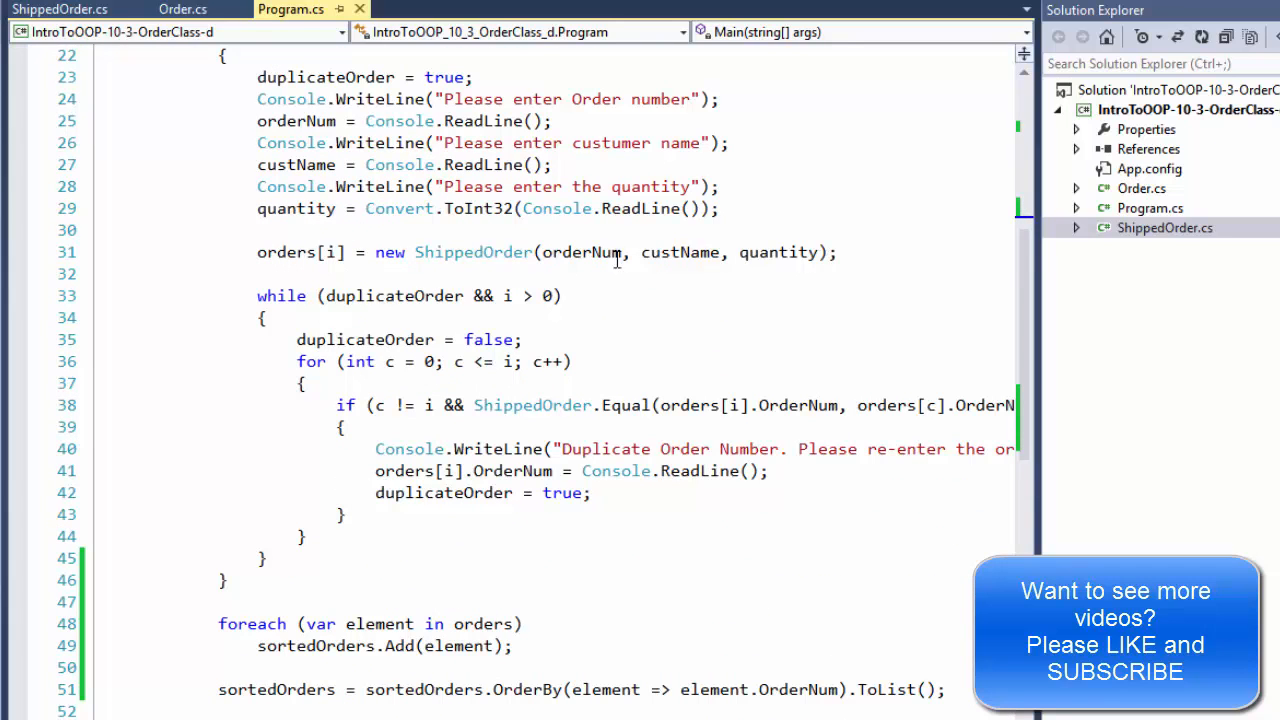
mouse_move(612, 252)
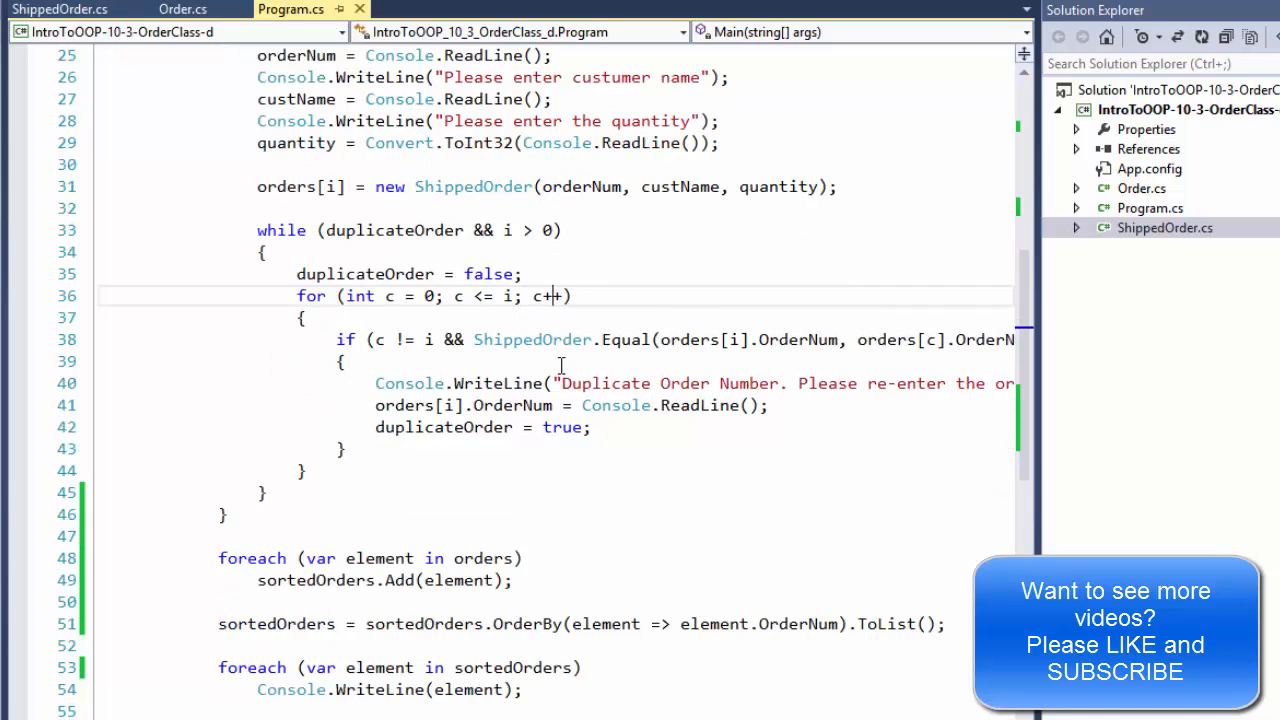
scroll(down, 3)
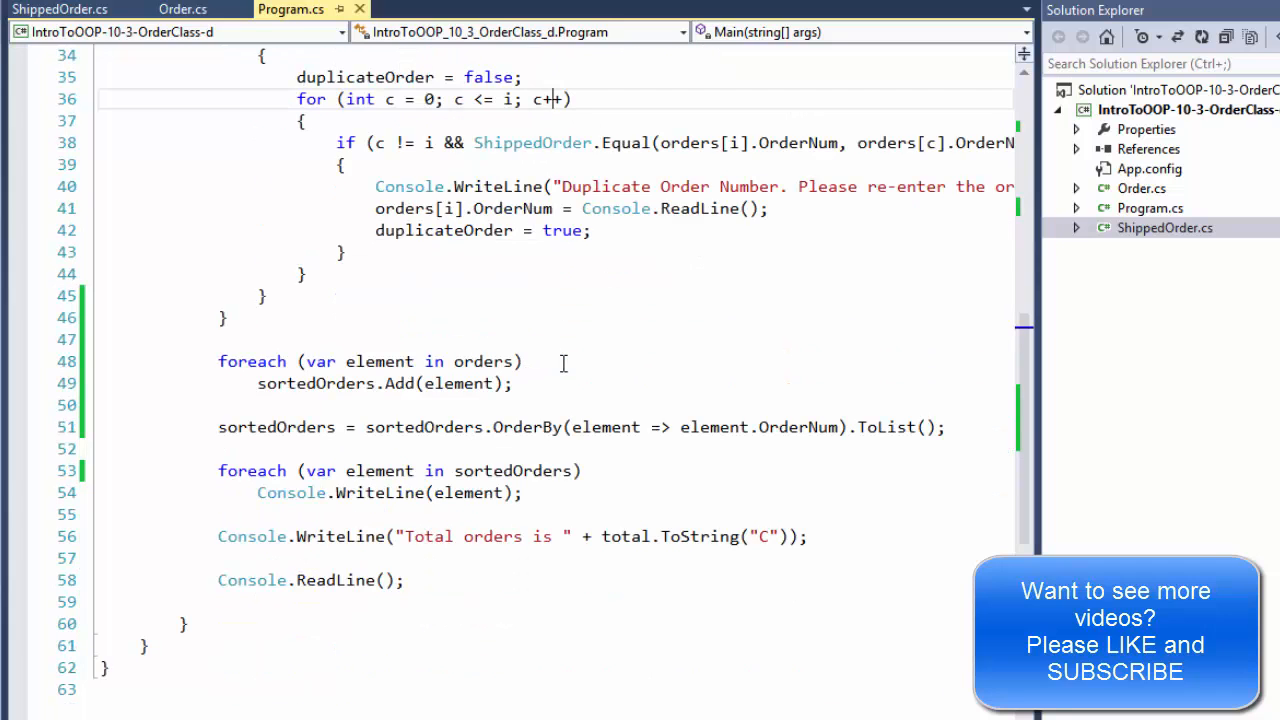
mouse_move(676, 408)
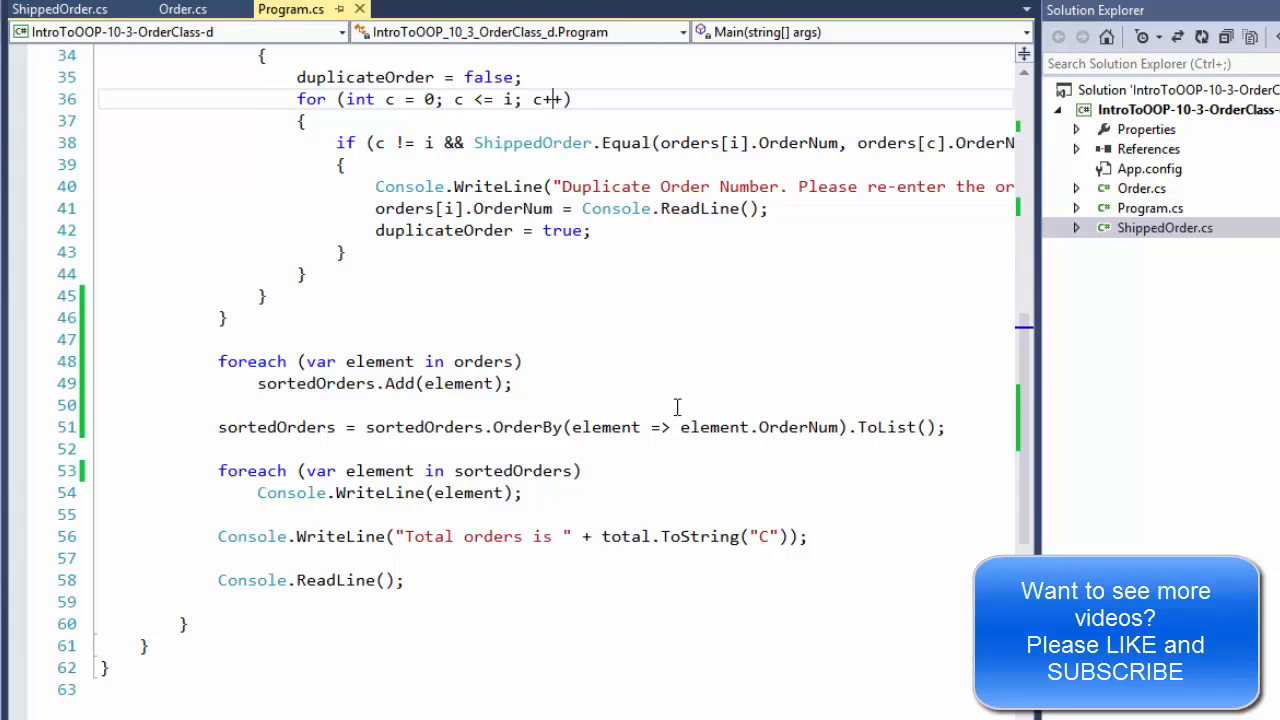
text(+)
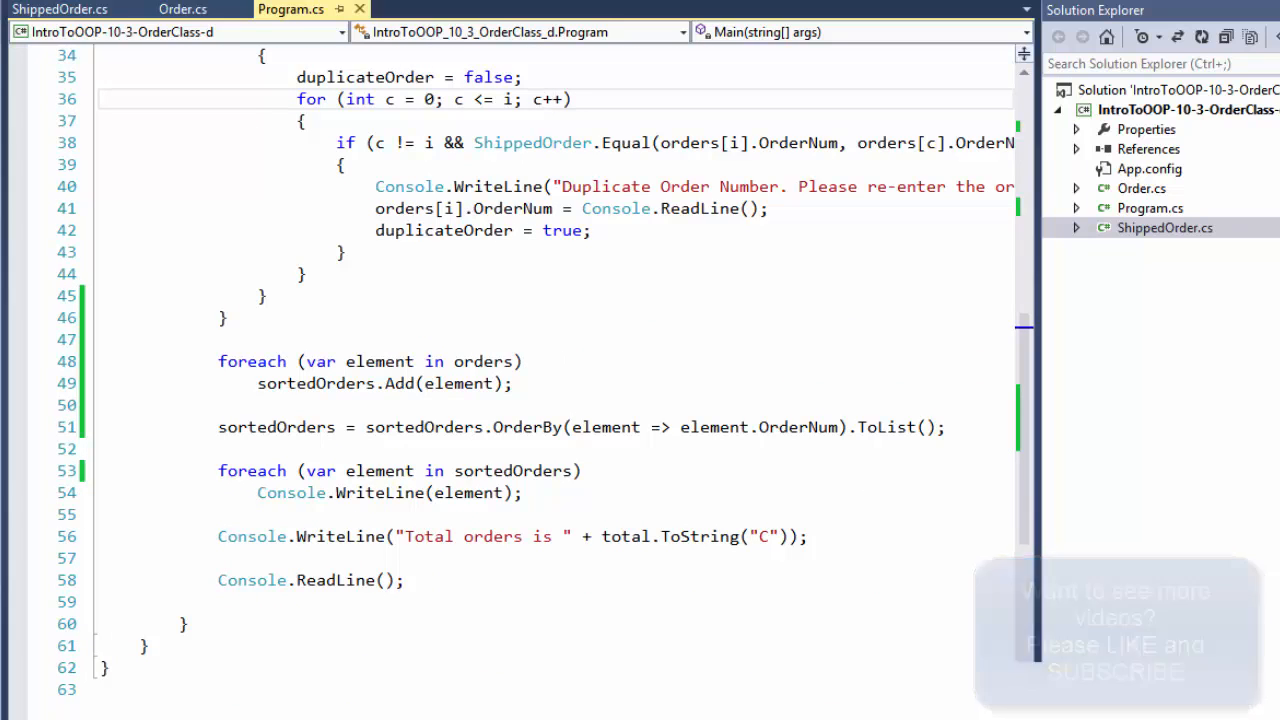